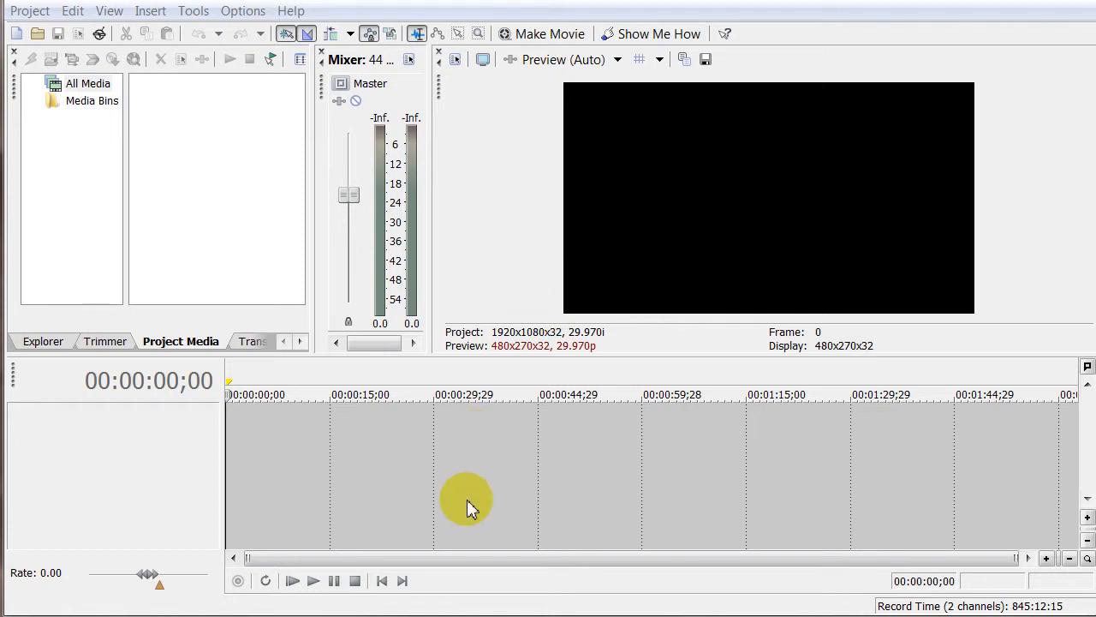
mouse_move(462, 506)
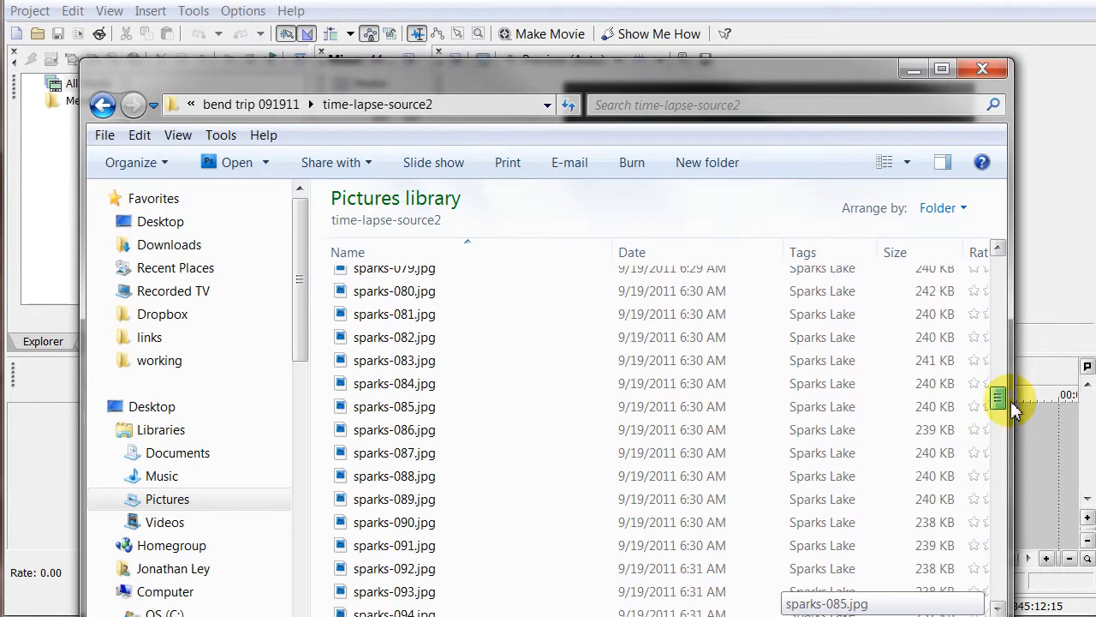
Step: Scroll over the empty project and bring up the Project menu
scroll("up", 3)
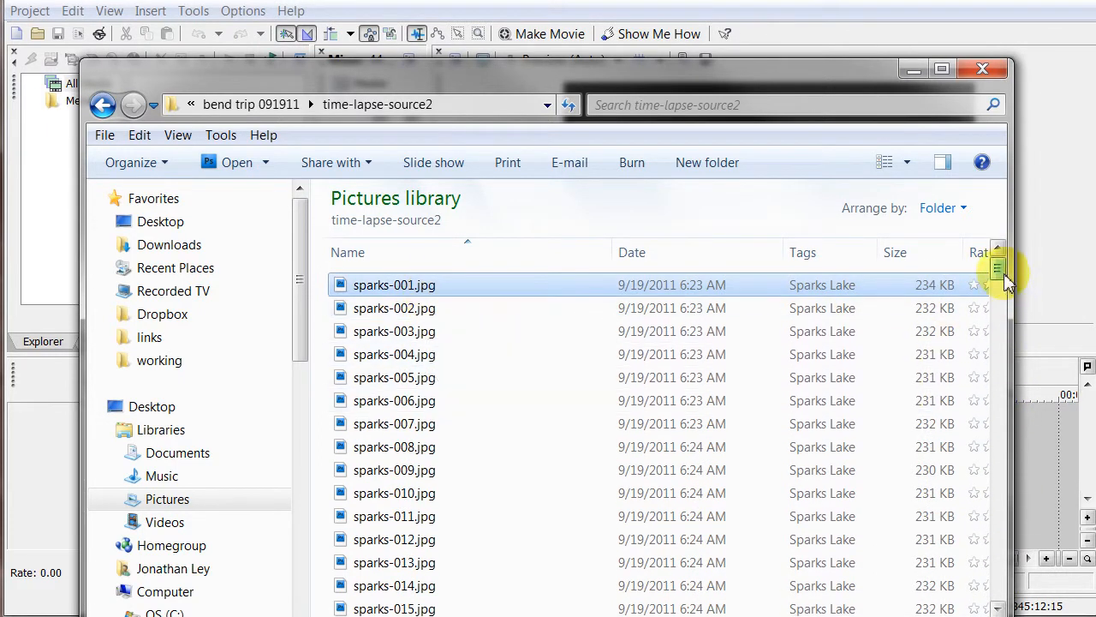
scroll("down", 3)
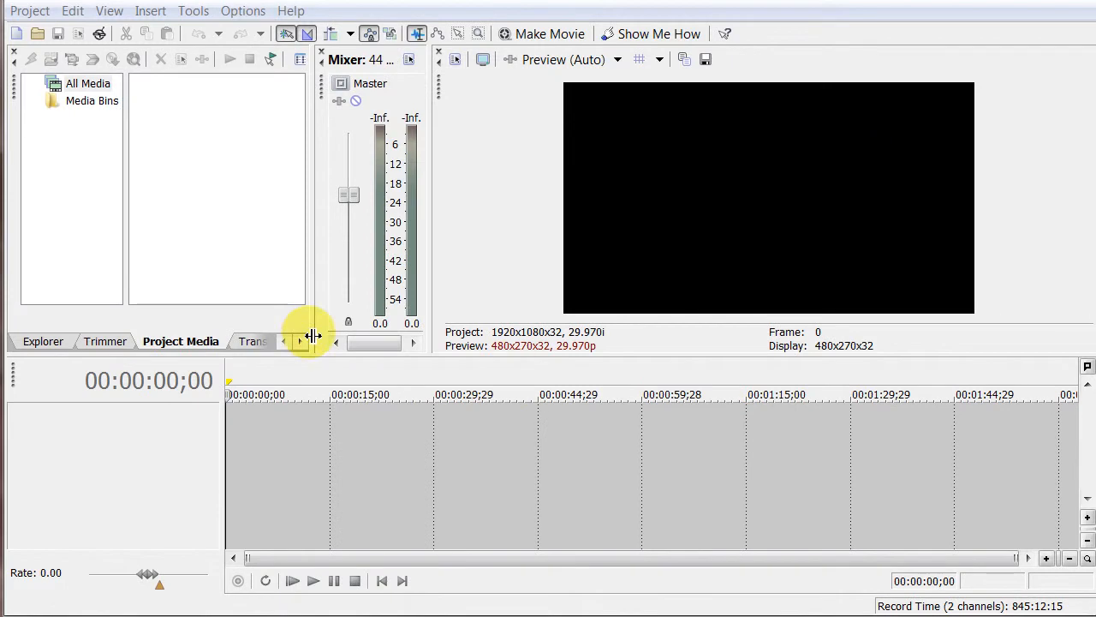
mouse_move(169, 53)
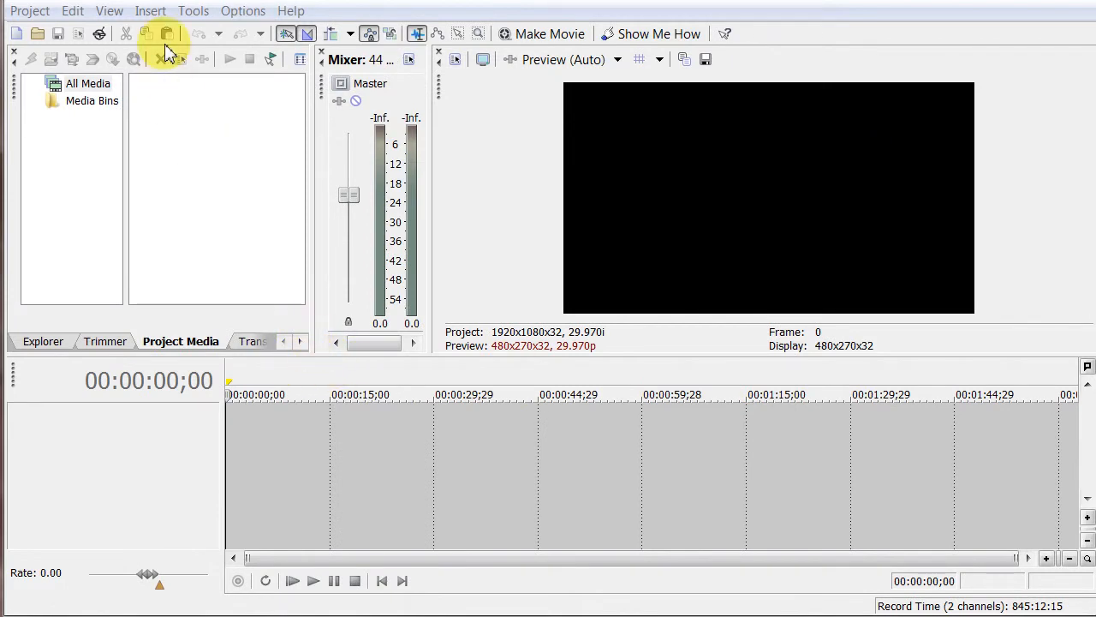
mouse_move(145, 10)
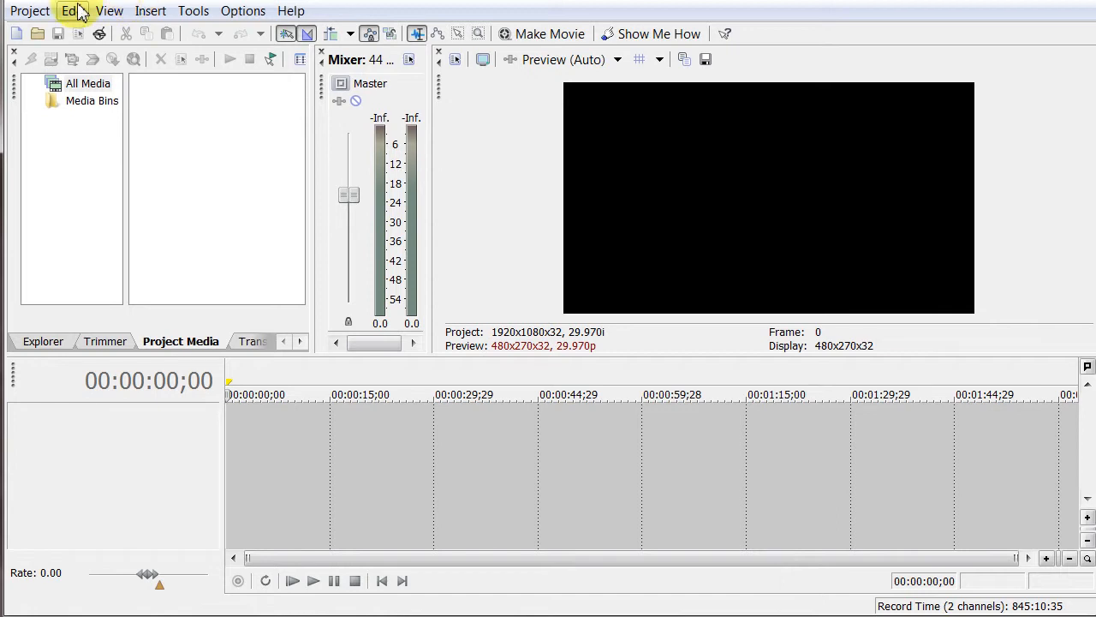
mouse_move(108, 10)
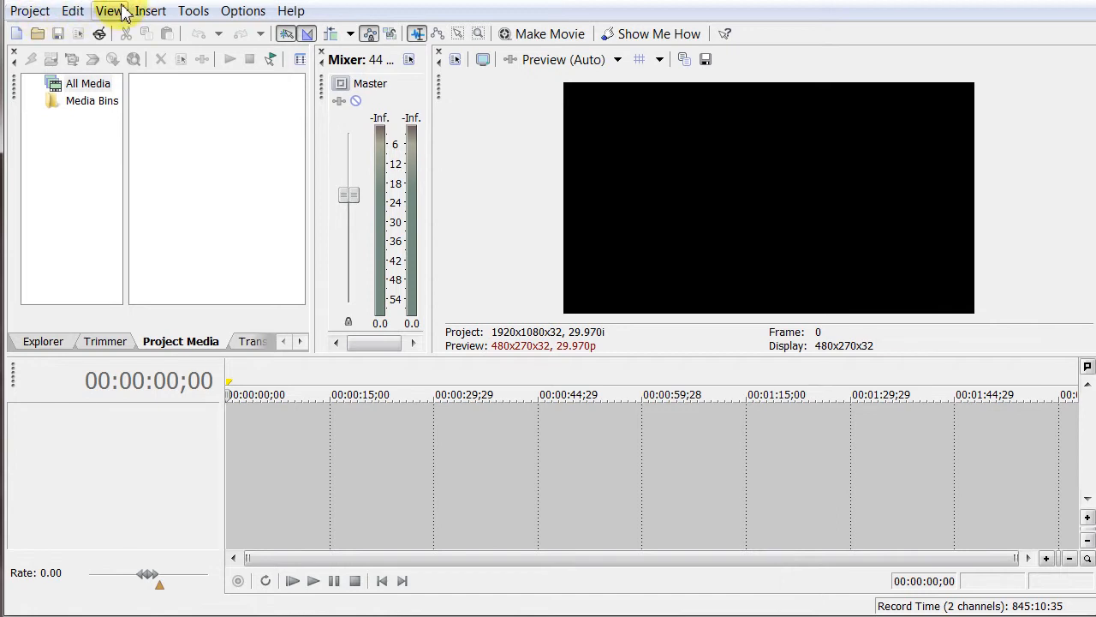
mouse_move(30, 10)
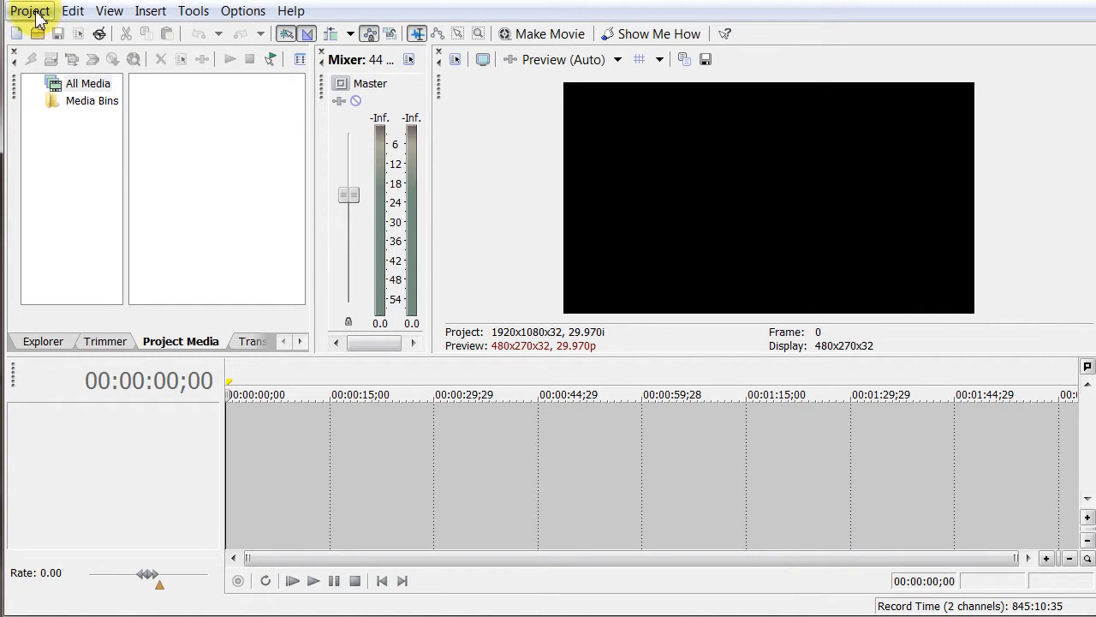
left_click(30, 11)
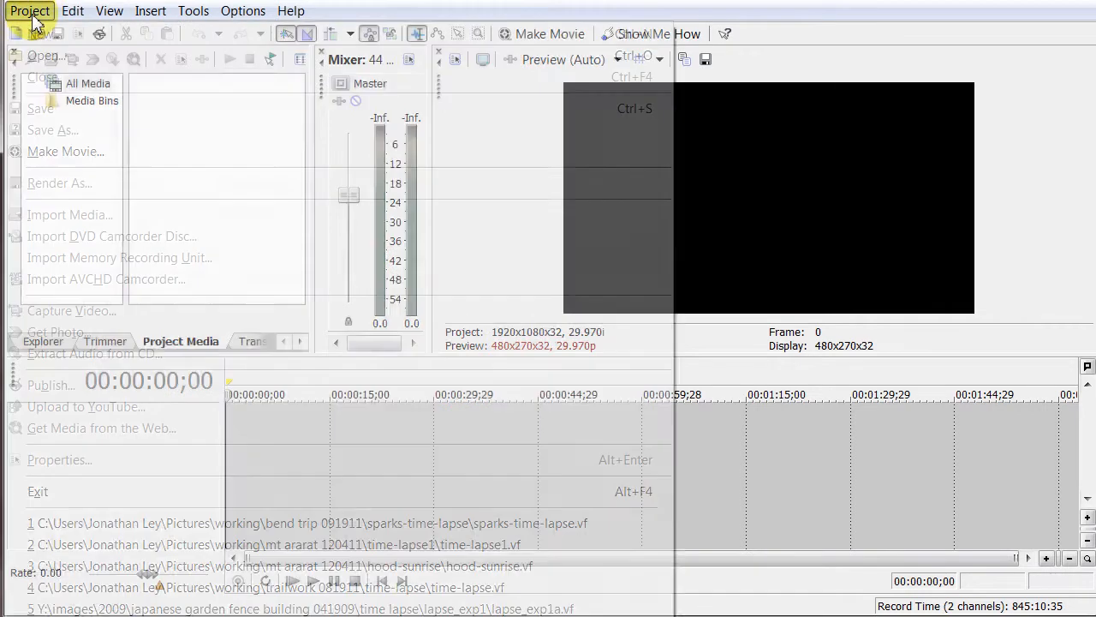
Step: Create a new project named 'sparks-video', keeping NTSC region and stereo audio
left_click(30, 10)
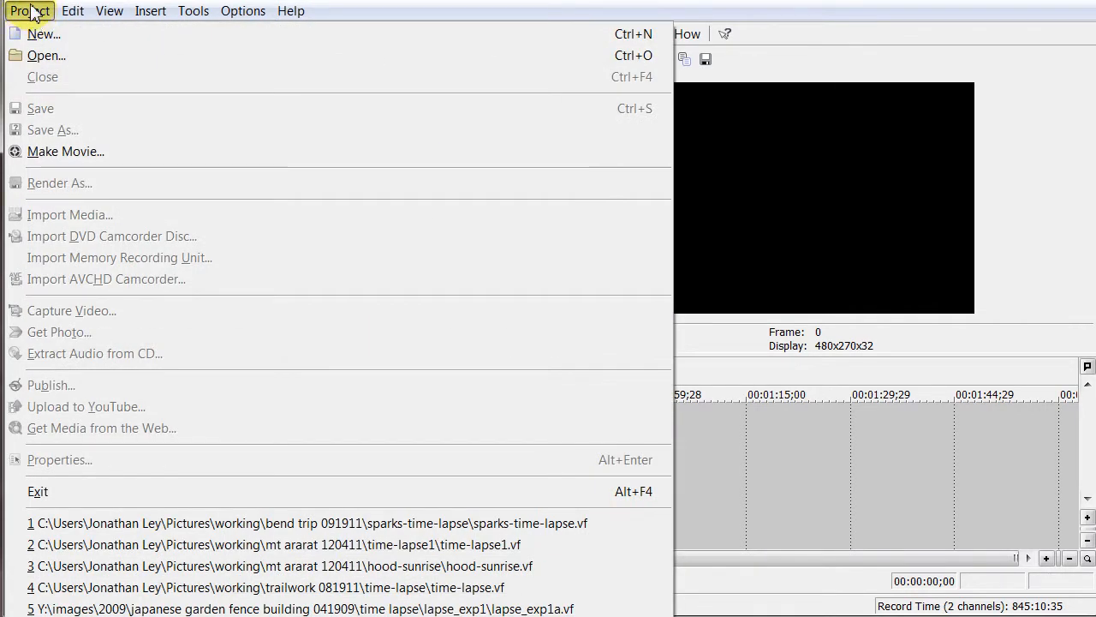
left_click(43, 33)
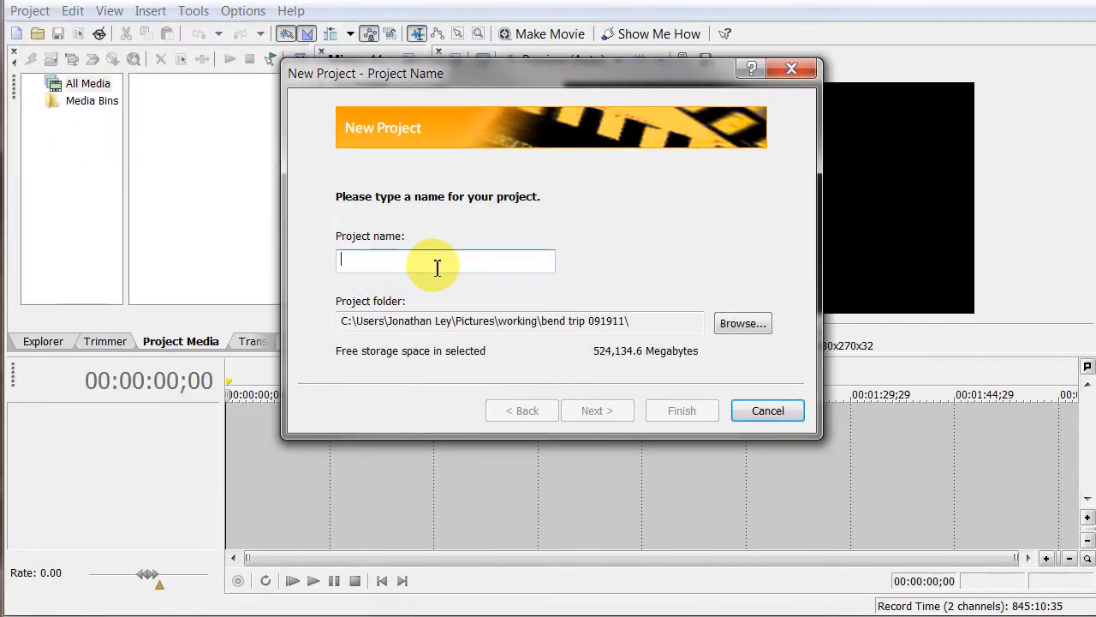
type("sparks-video")
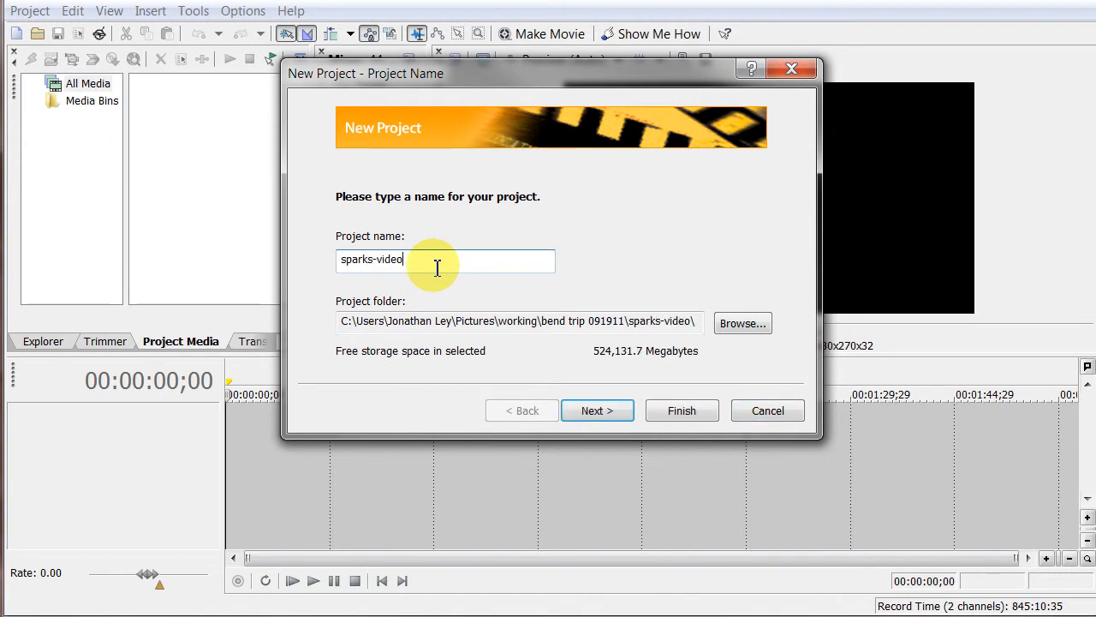
left_click(597, 411)
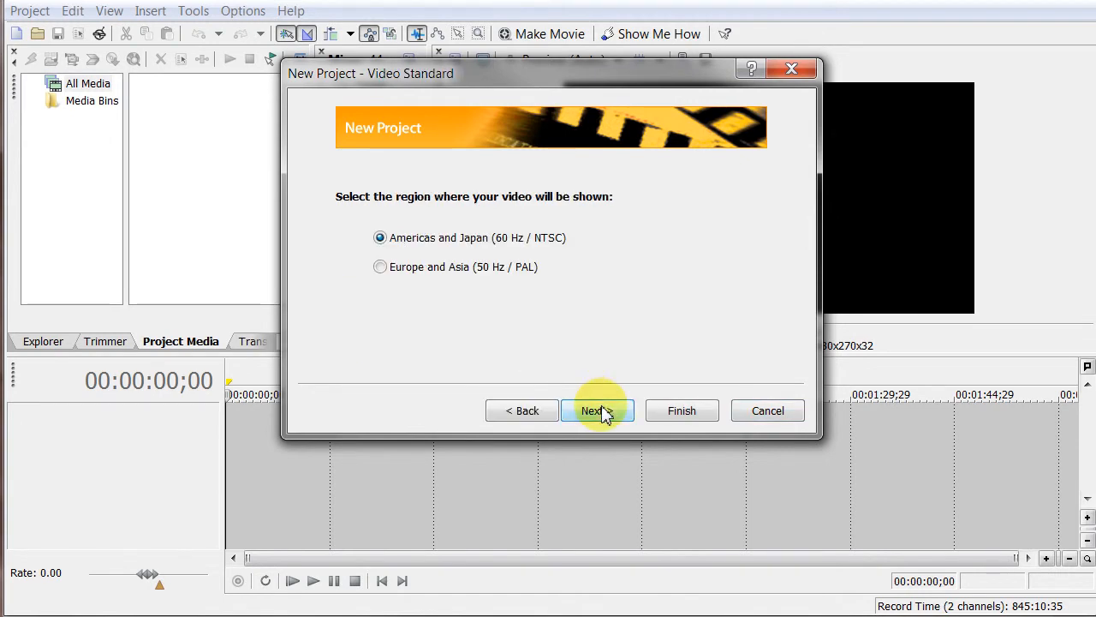
left_click(597, 410)
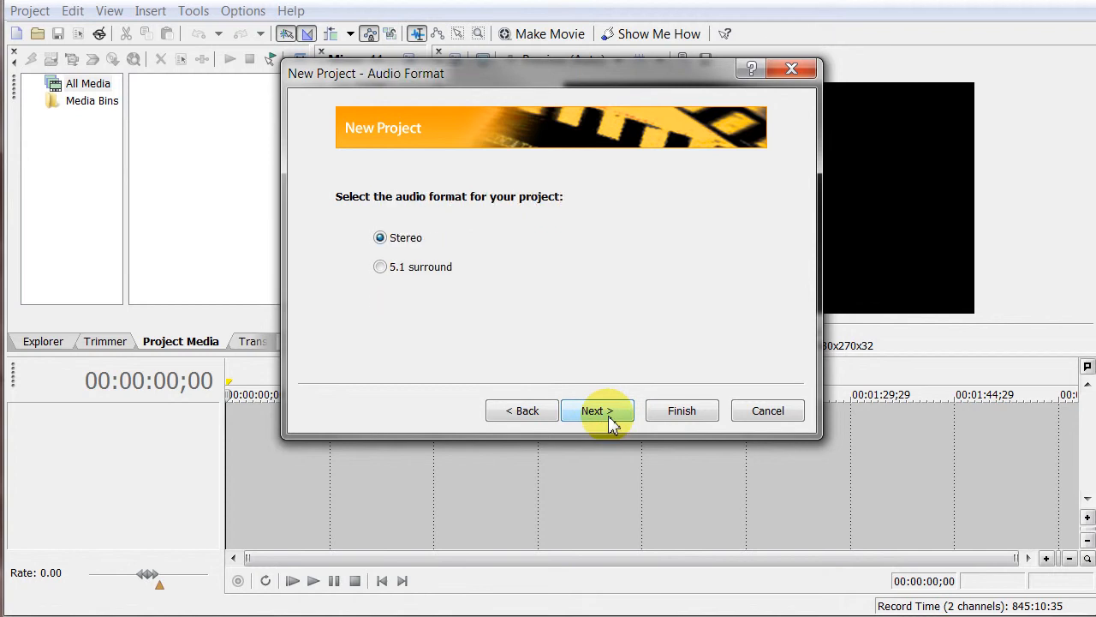
left_click(597, 410)
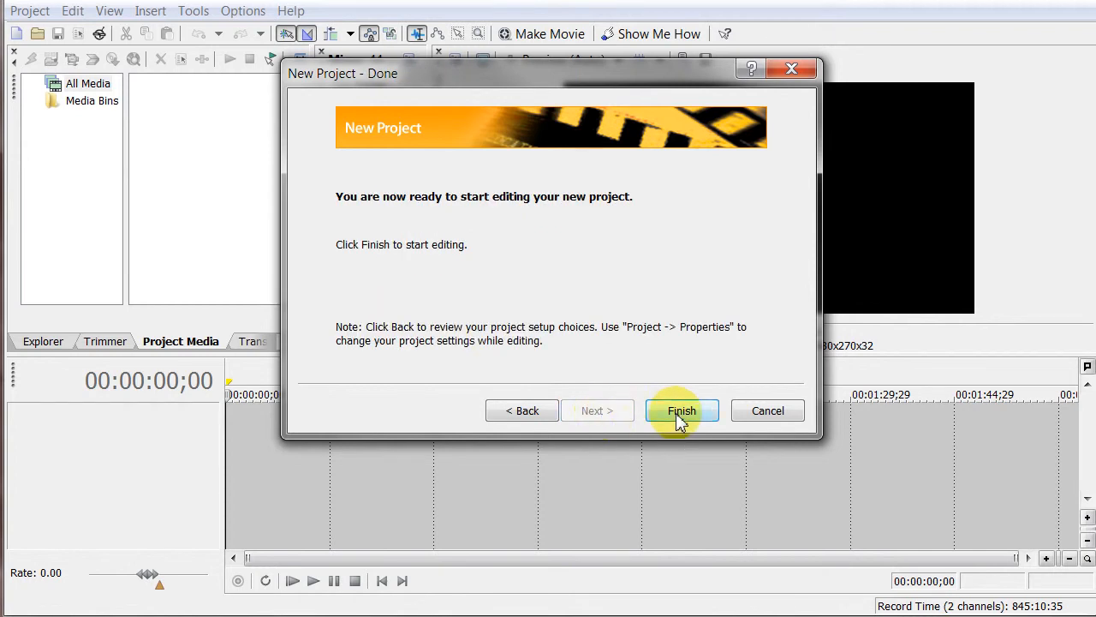
left_click(682, 410)
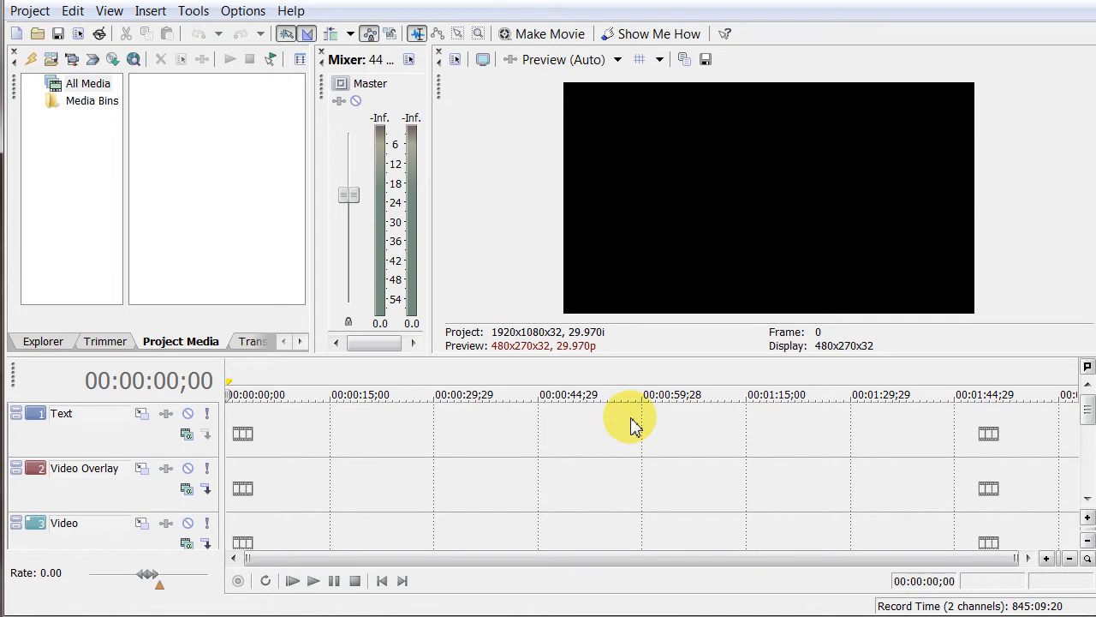
mouse_move(539, 345)
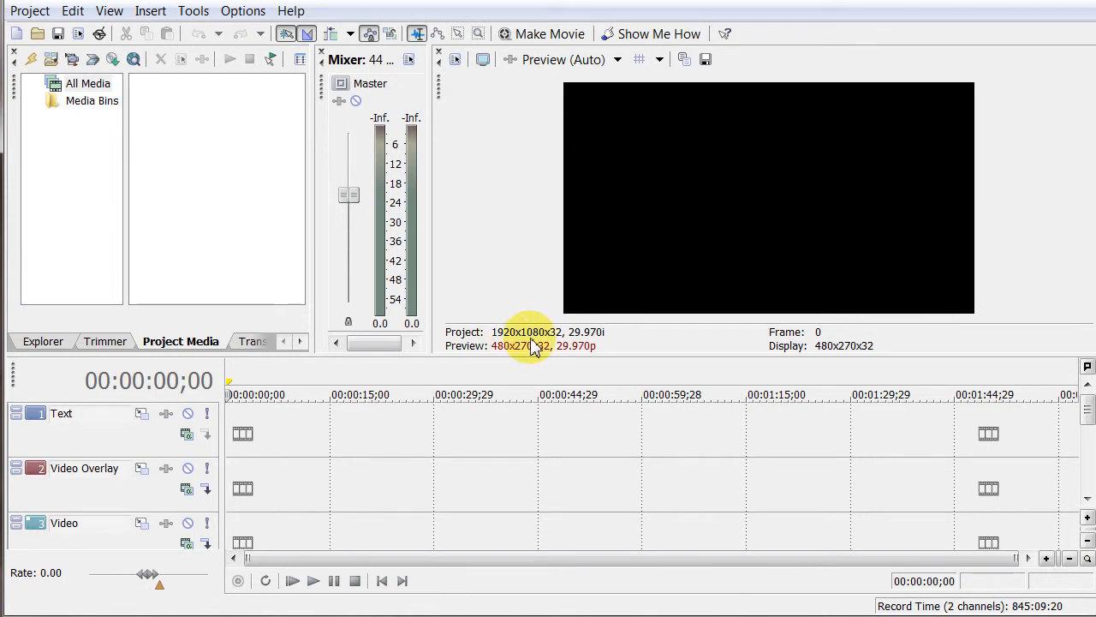
mouse_move(557, 345)
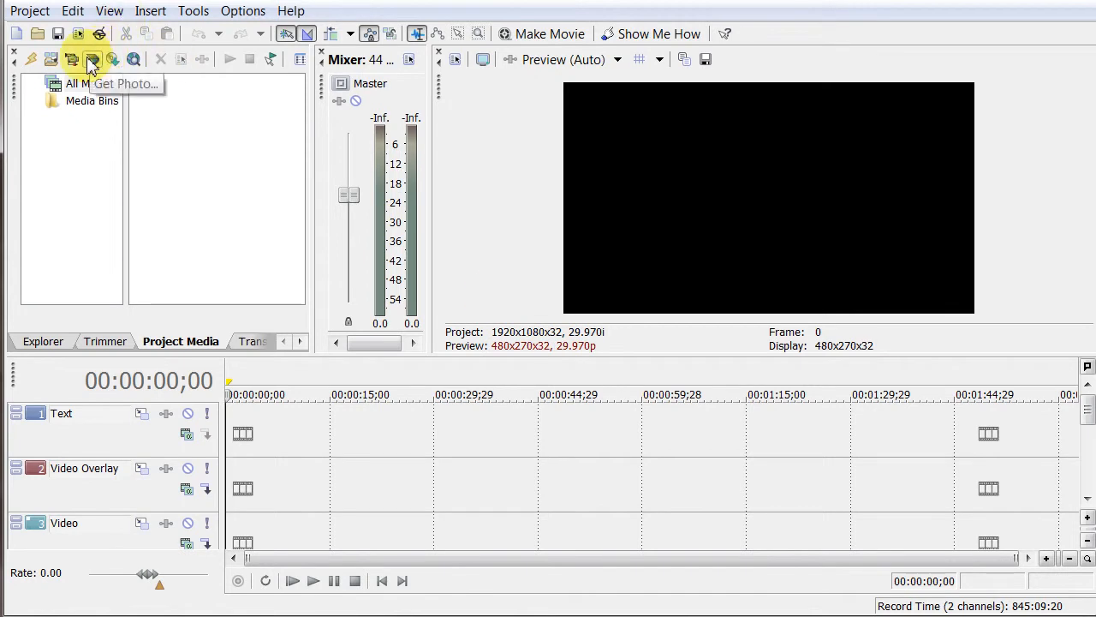
mouse_move(313, 518)
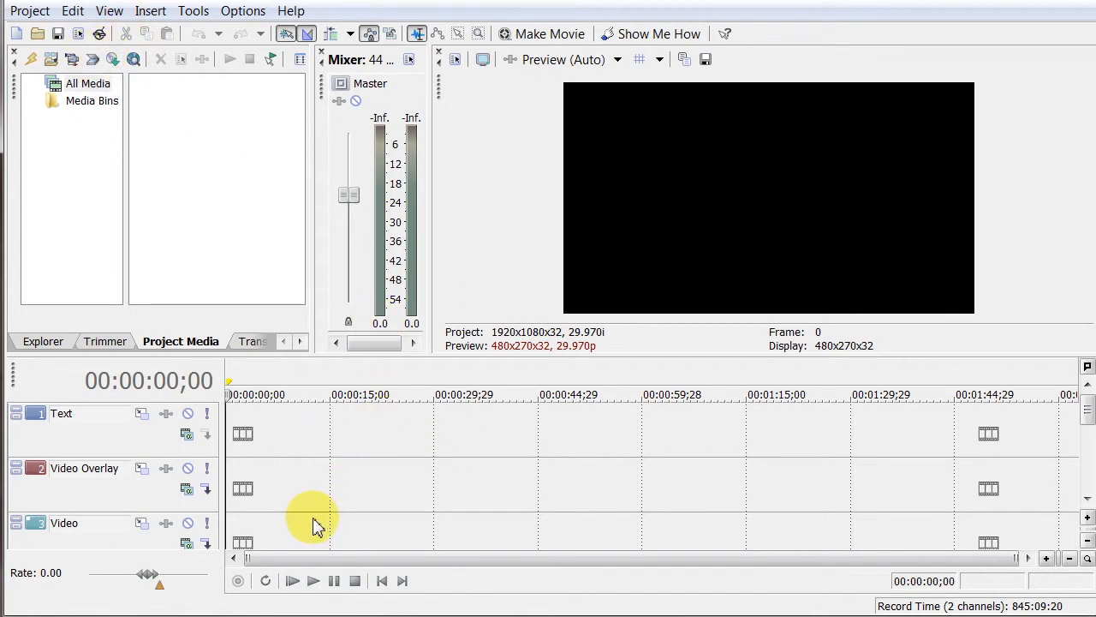
mouse_move(219, 139)
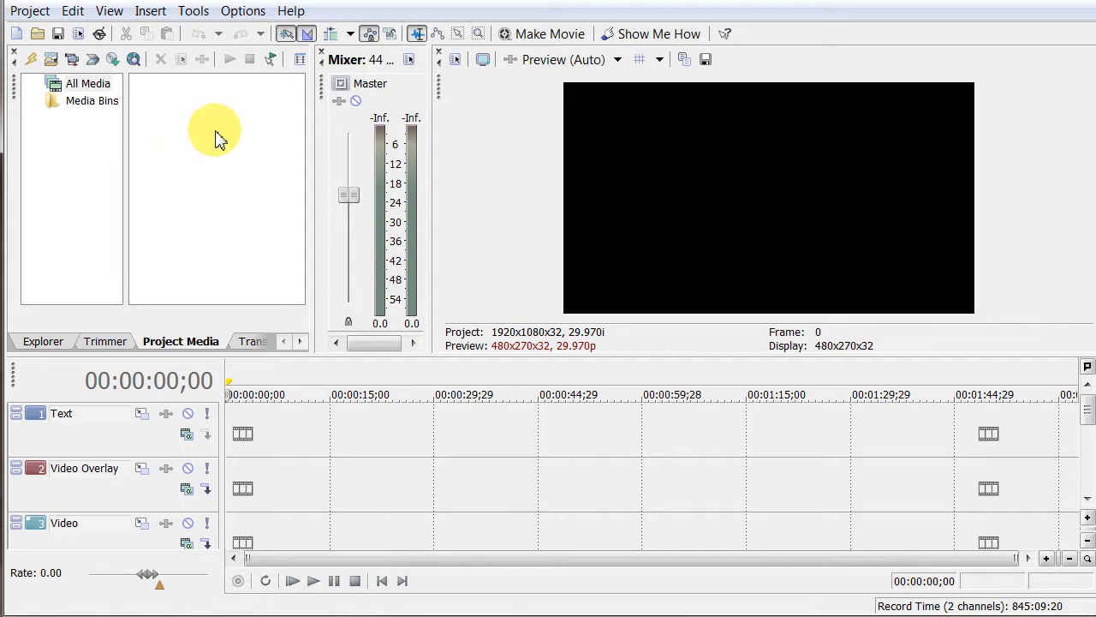
mouse_move(351, 492)
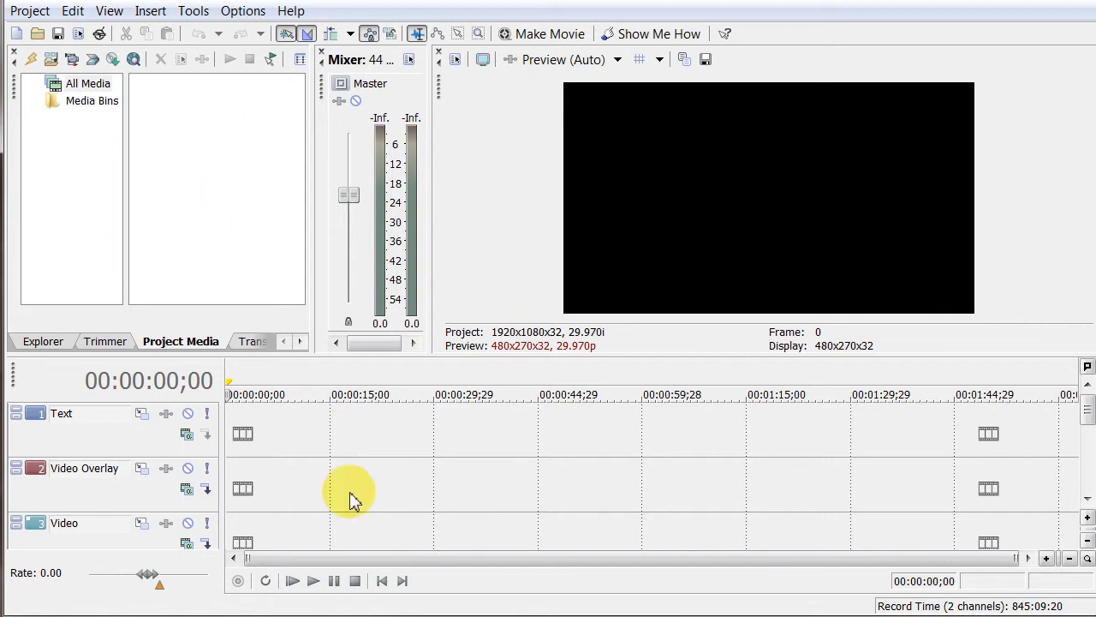
Step: Import sparks-001.jpg through sparks-209.jpg as one still image sequence
left_click(29, 10)
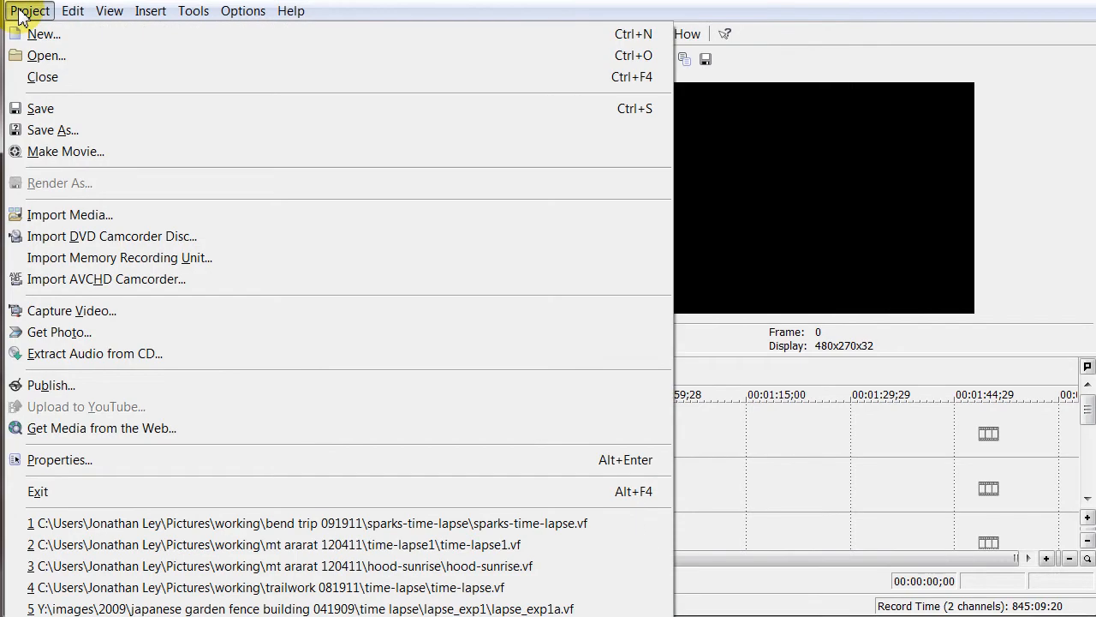
mouse_move(71, 214)
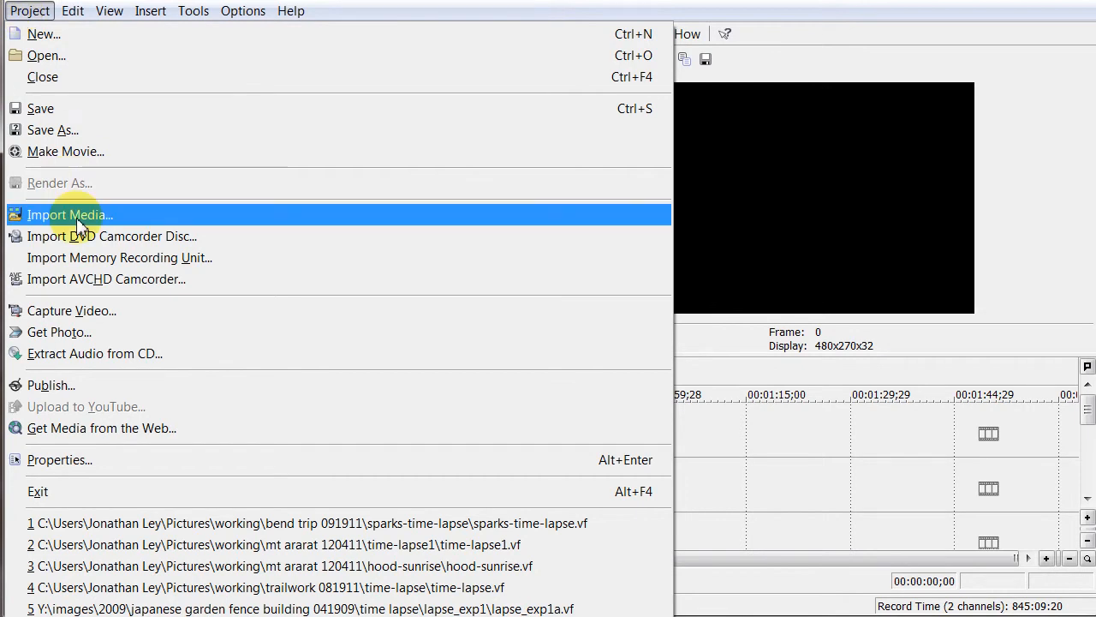
left_click(68, 214)
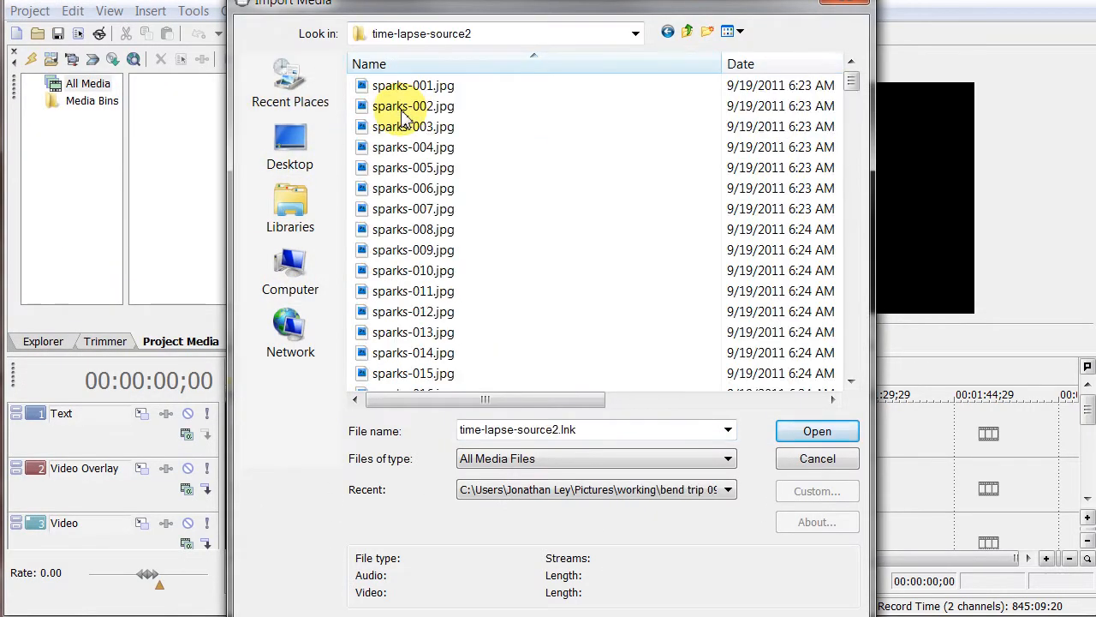
left_click(412, 85)
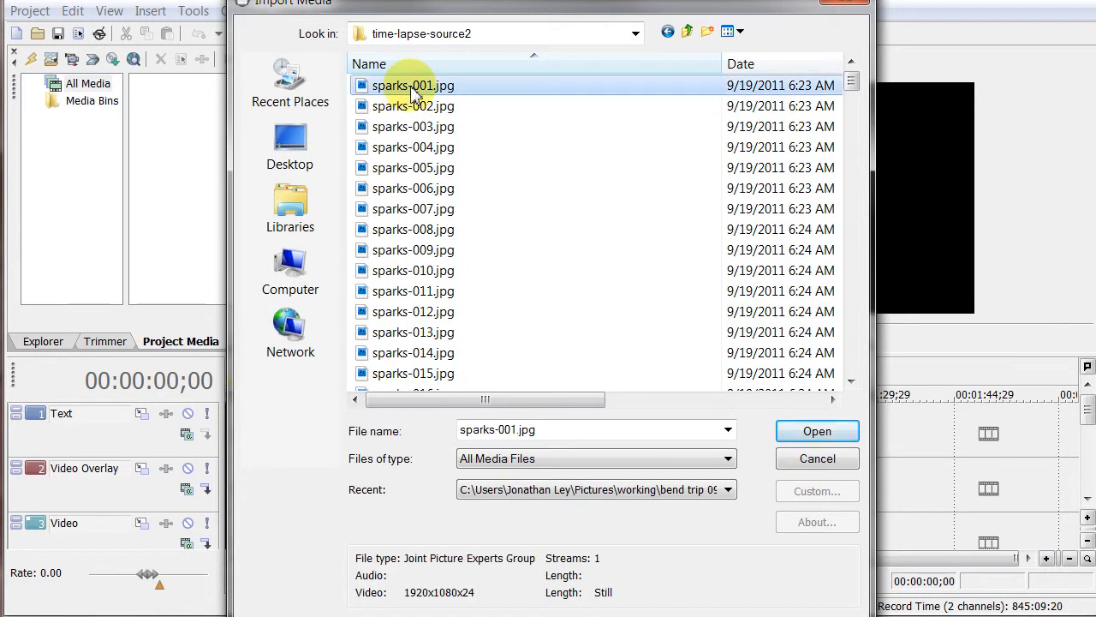
mouse_move(526, 513)
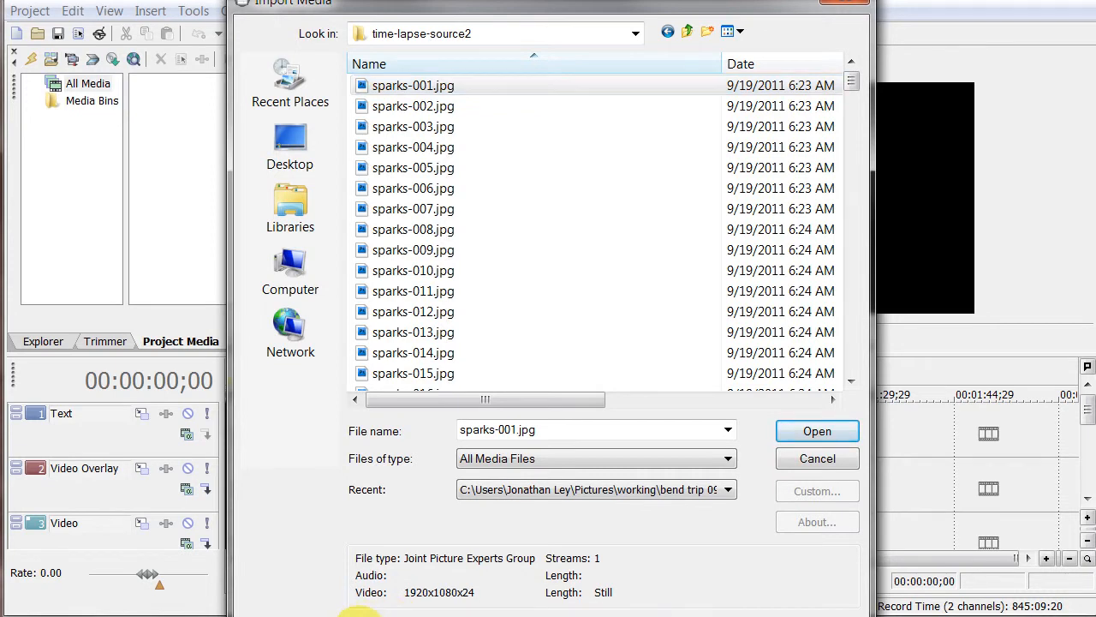
left_click(816, 431)
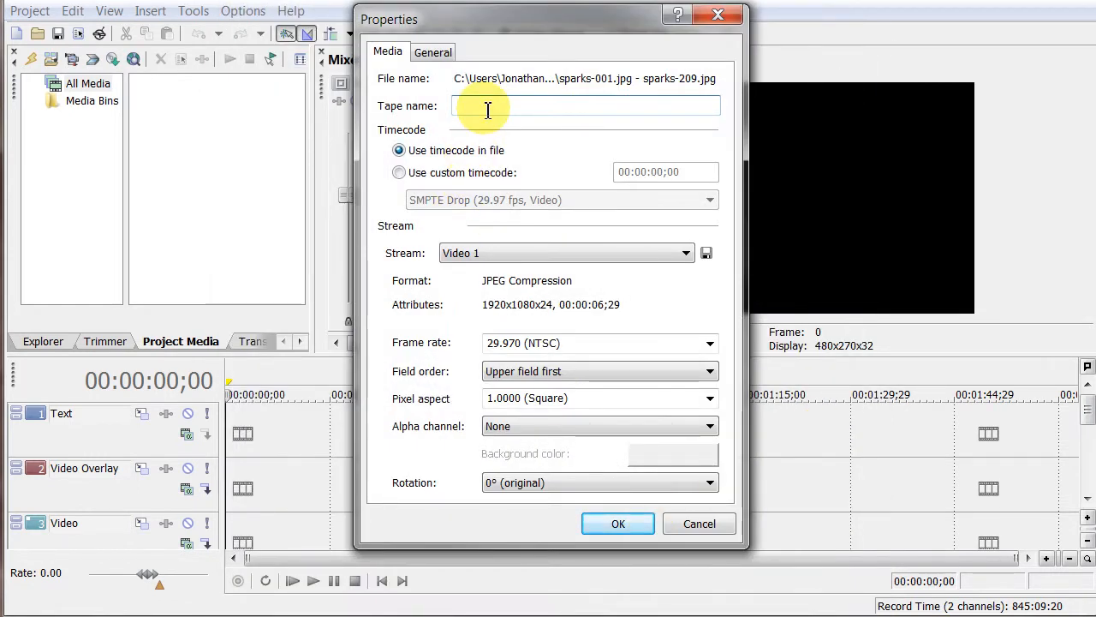
Step: Give the image sequence tape name 'sparks' and confirm its properties
type("sparks")
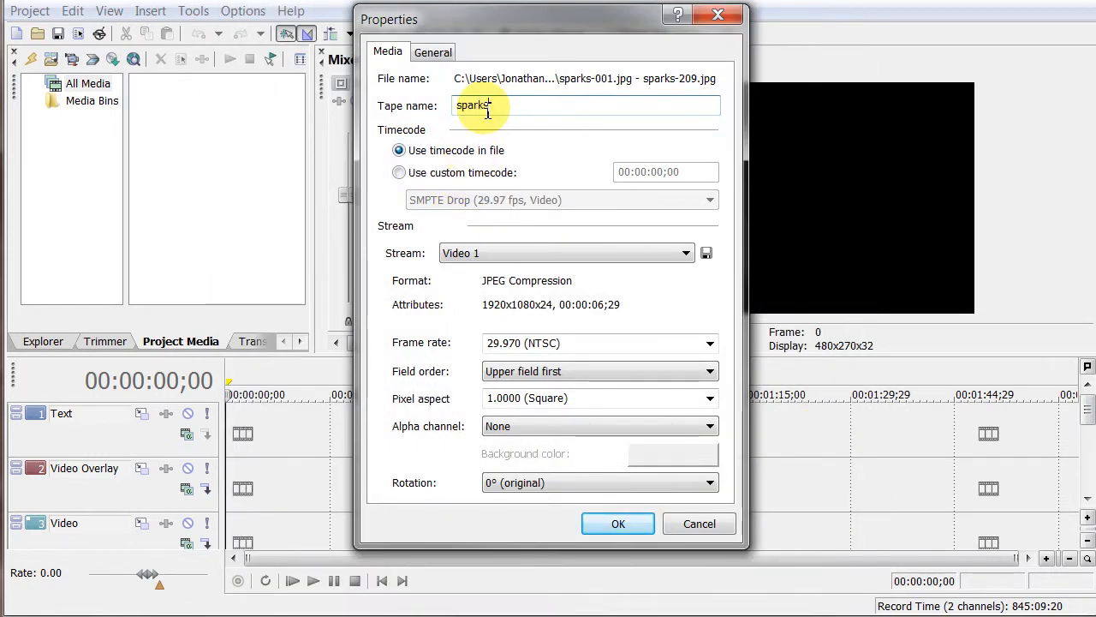
mouse_move(617, 523)
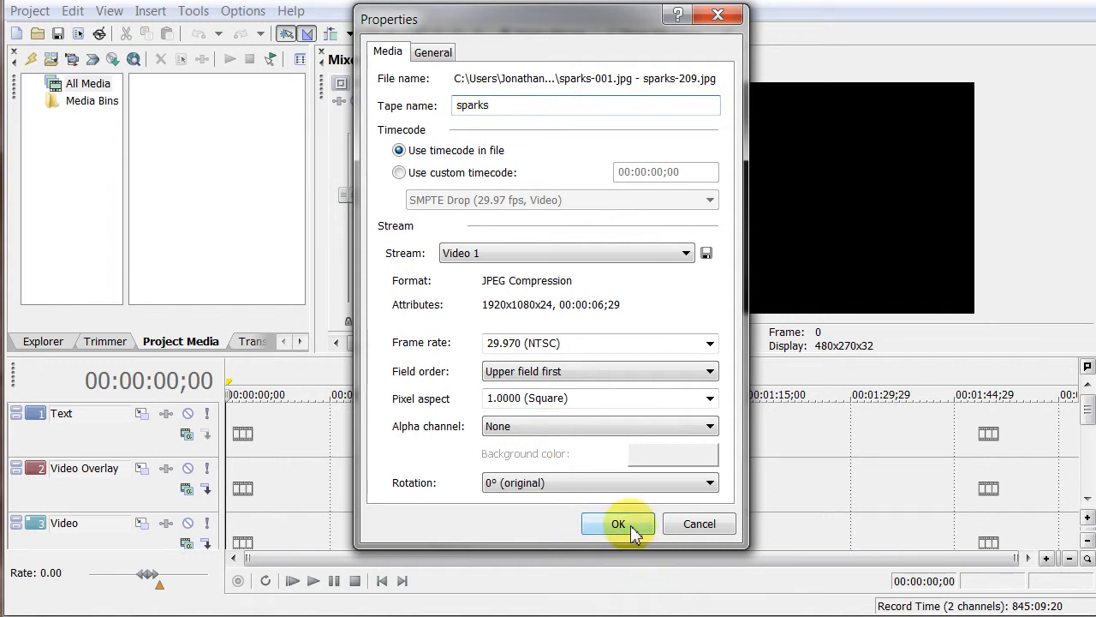
left_click(618, 524)
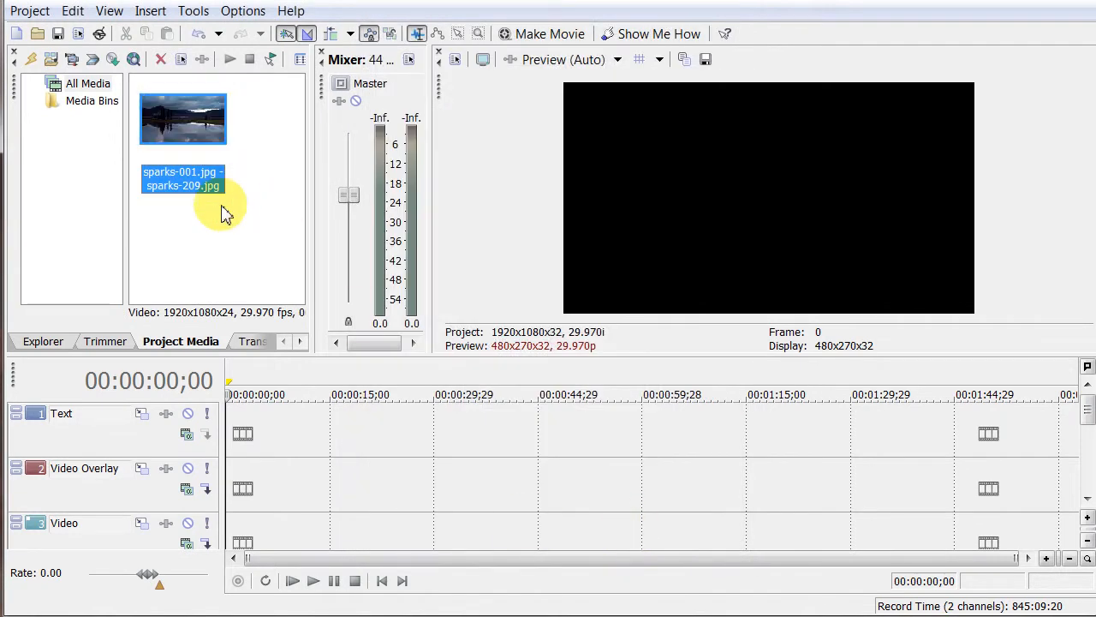
mouse_move(236, 238)
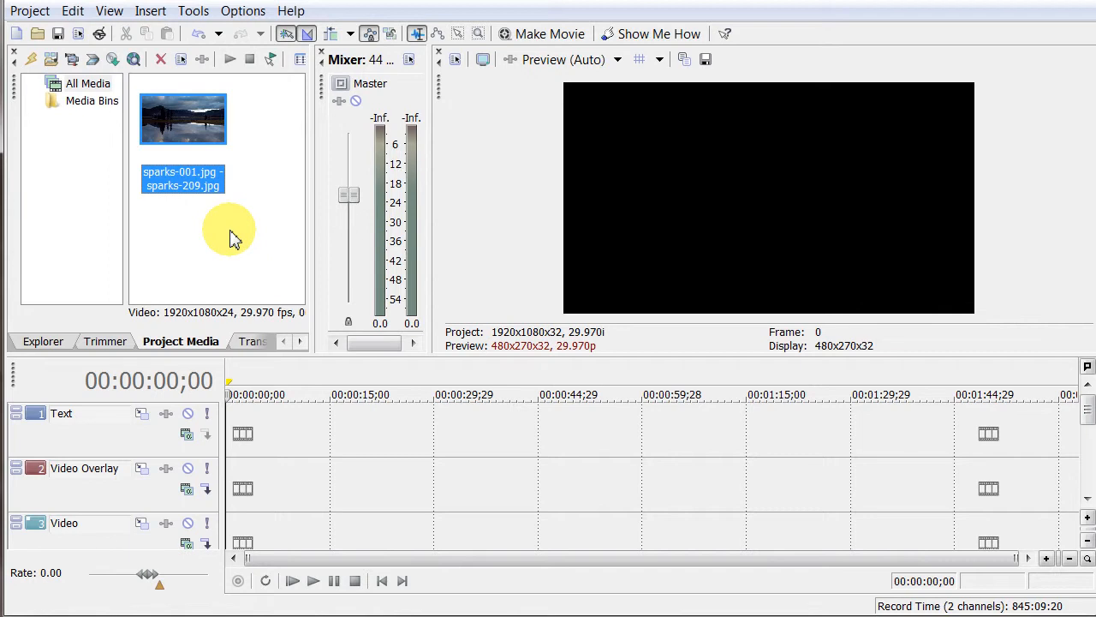
mouse_move(233, 253)
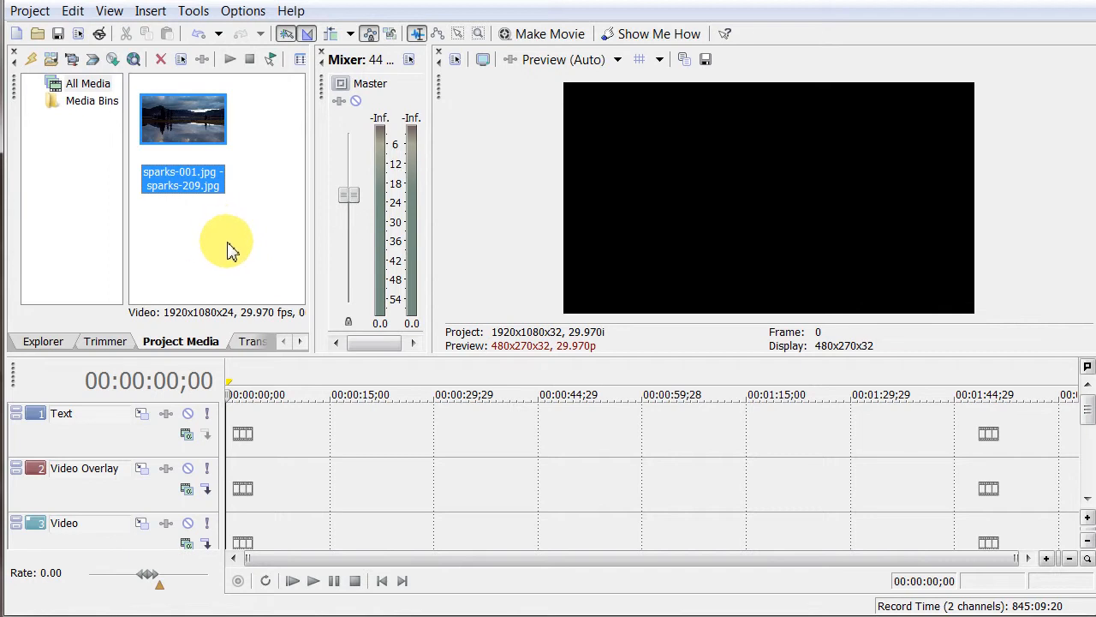
mouse_move(224, 260)
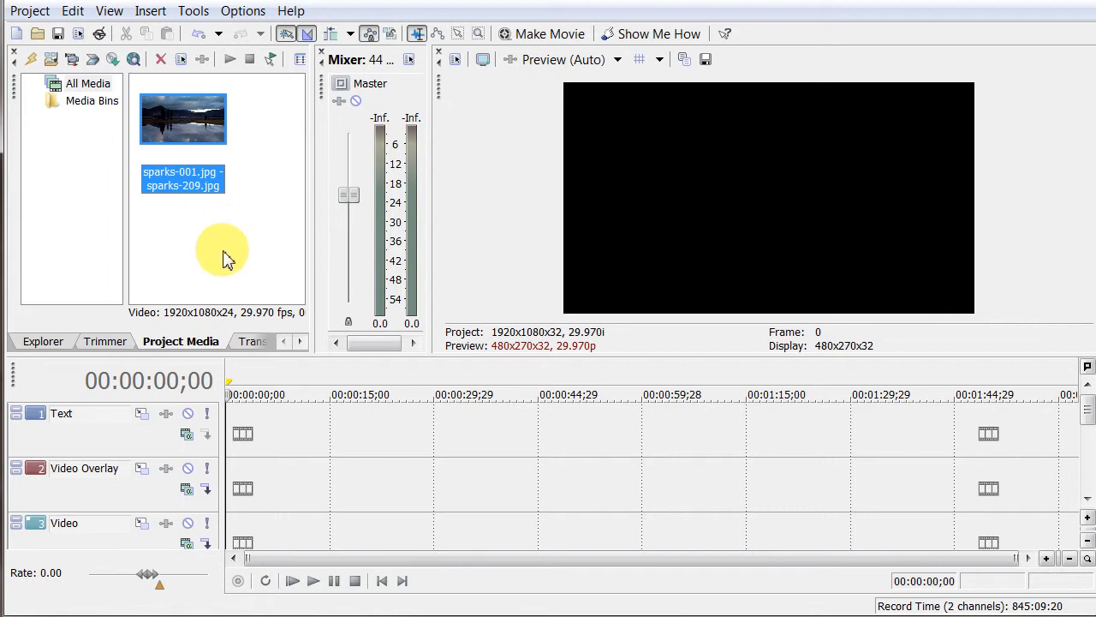
mouse_move(197, 150)
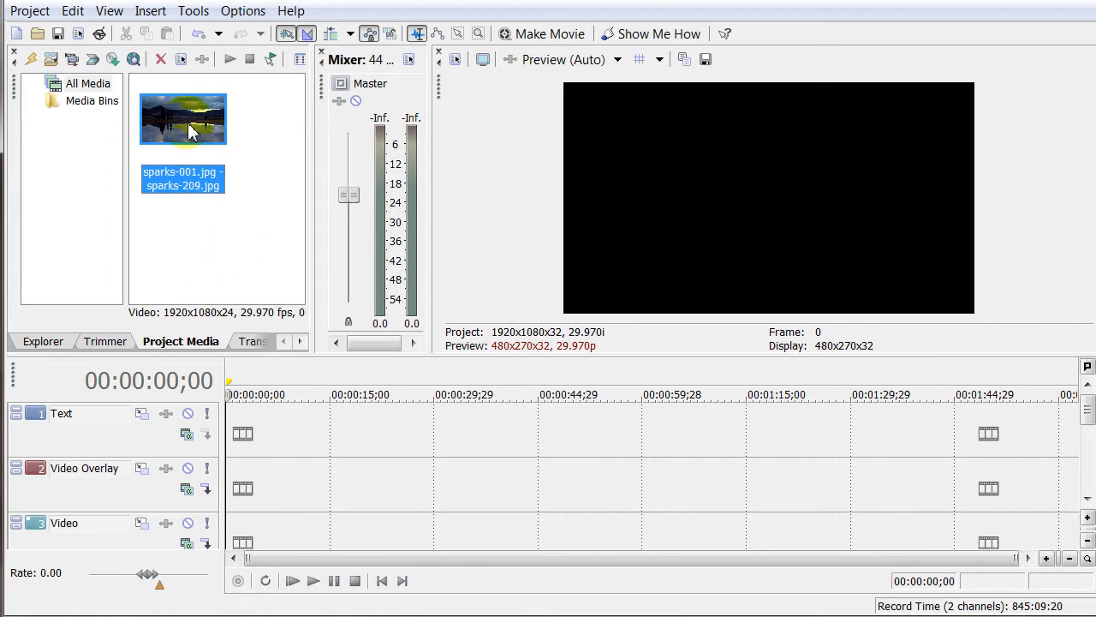
Step: Place the sparks sequence at the Video track start and preview it
left_click_drag(183, 118, 257, 535)
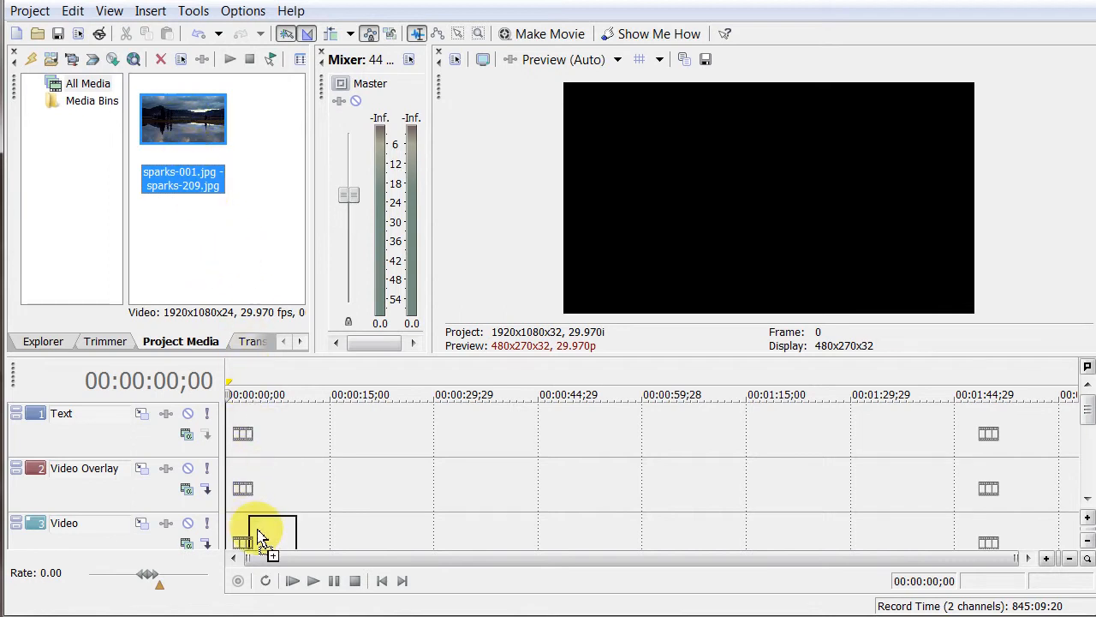
left_click(313, 581)
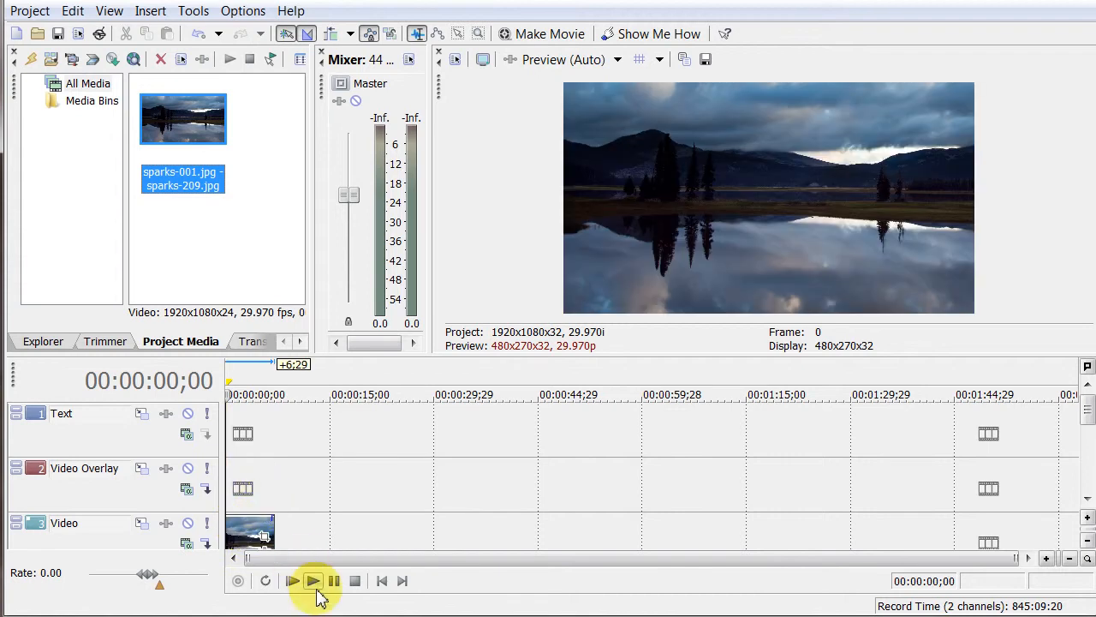
left_click(312, 581)
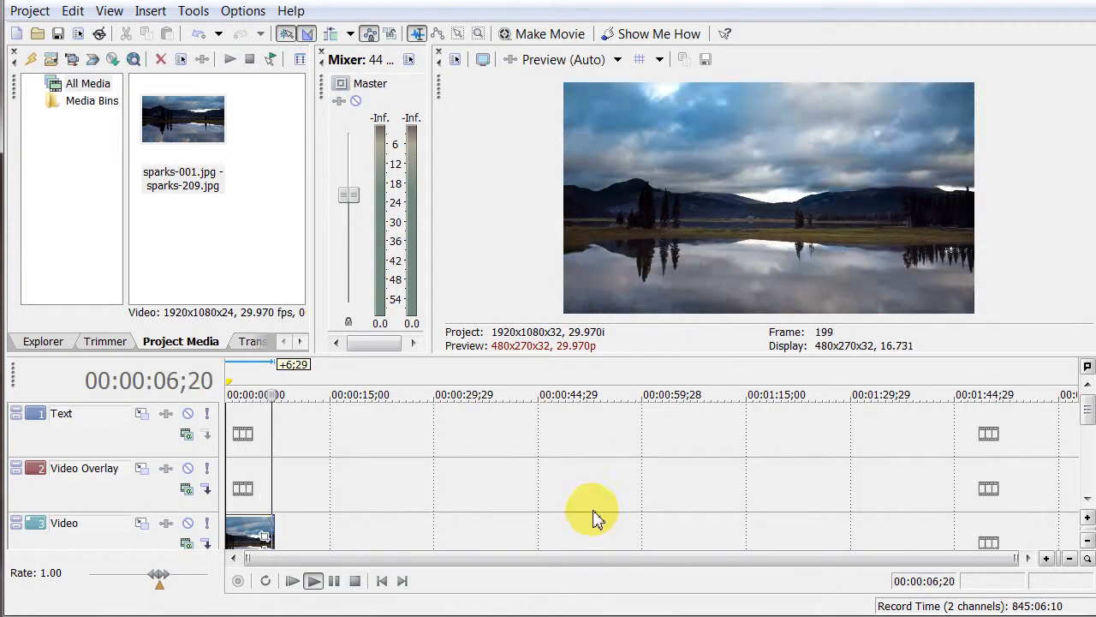
left_click_drag(274, 379, 291, 379)
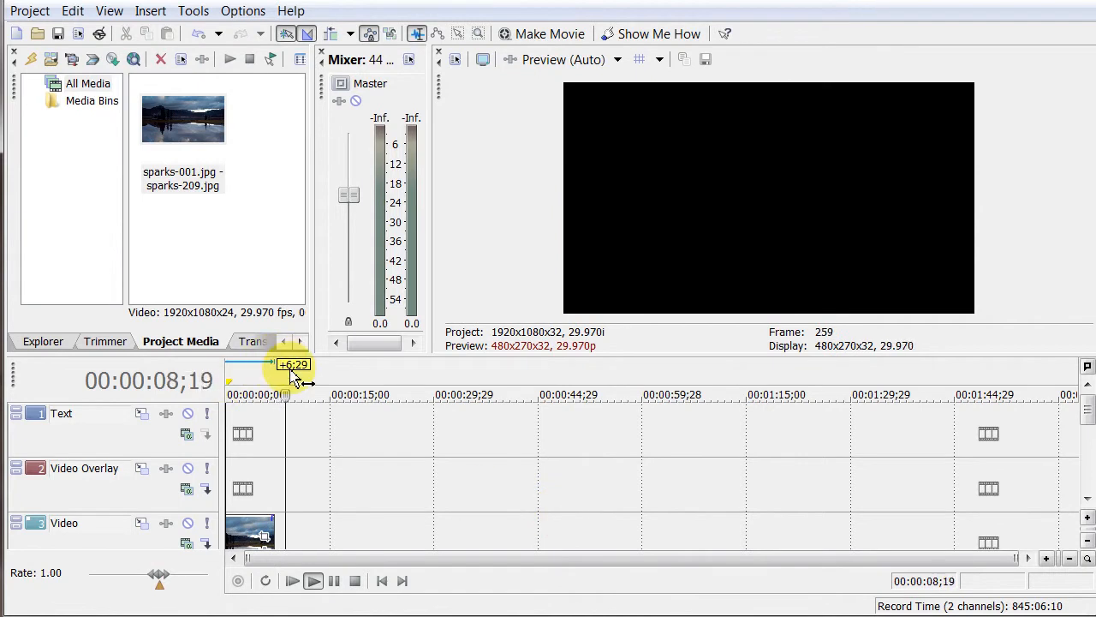
left_click(355, 581)
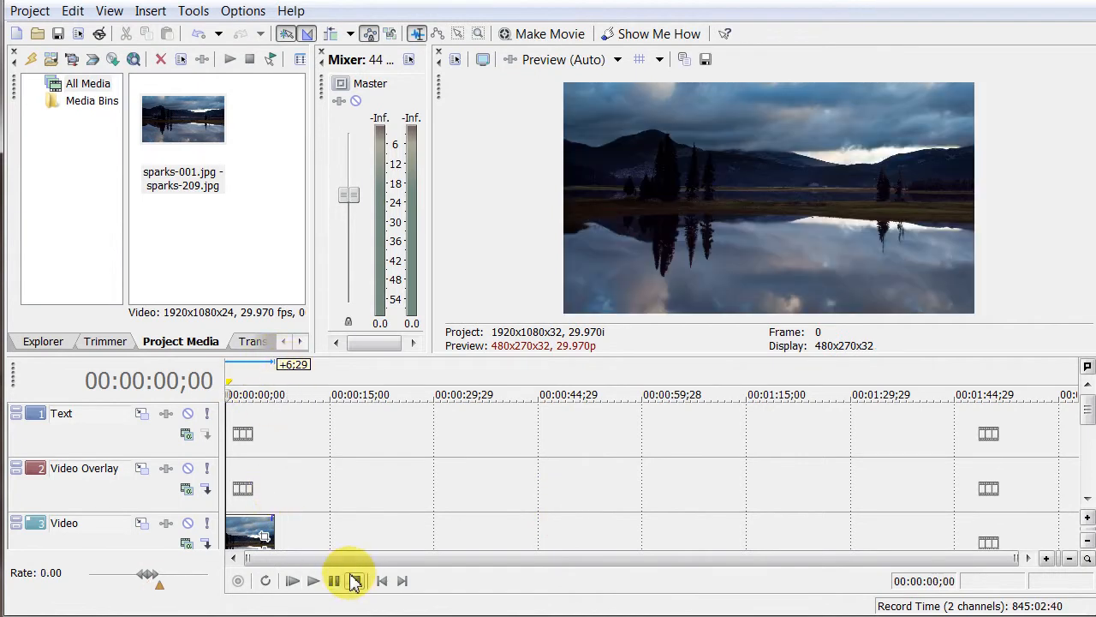
mouse_move(342, 527)
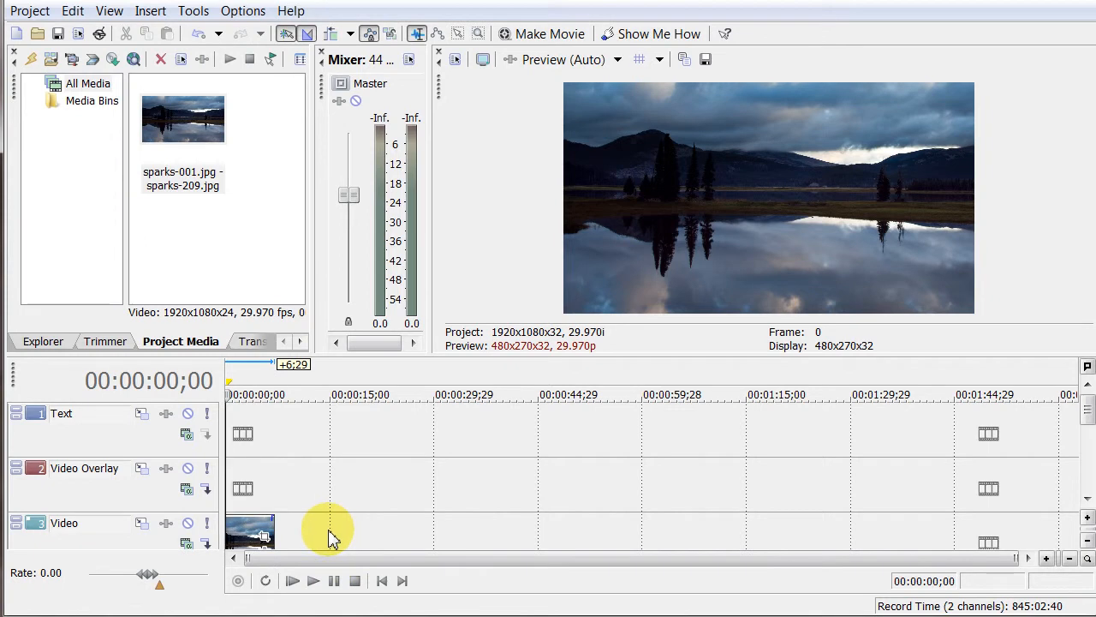
mouse_move(325, 539)
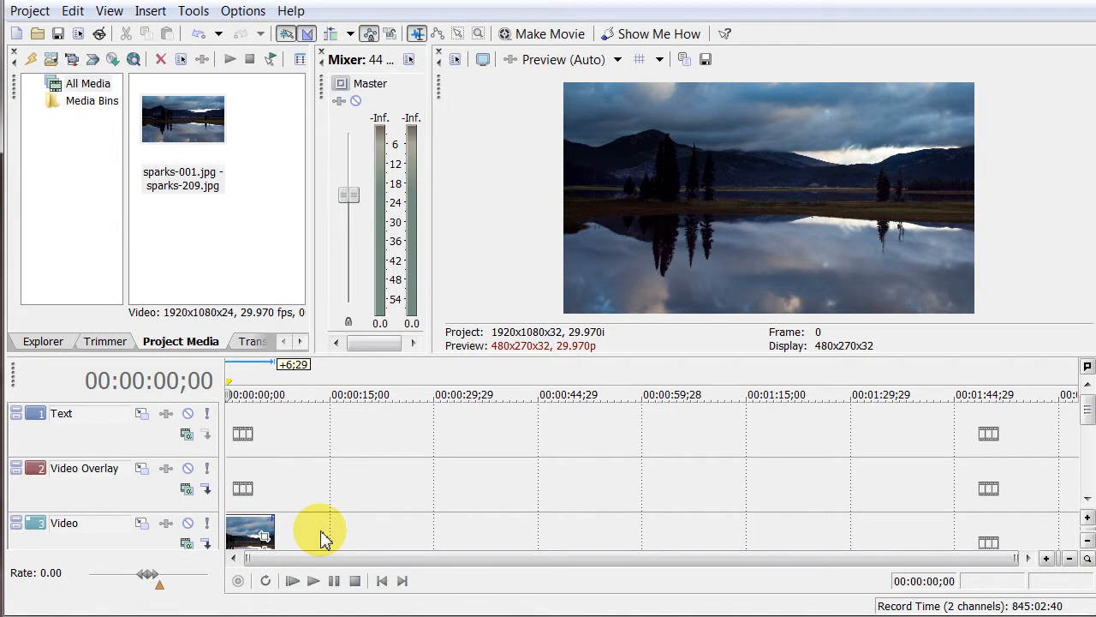
mouse_move(283, 536)
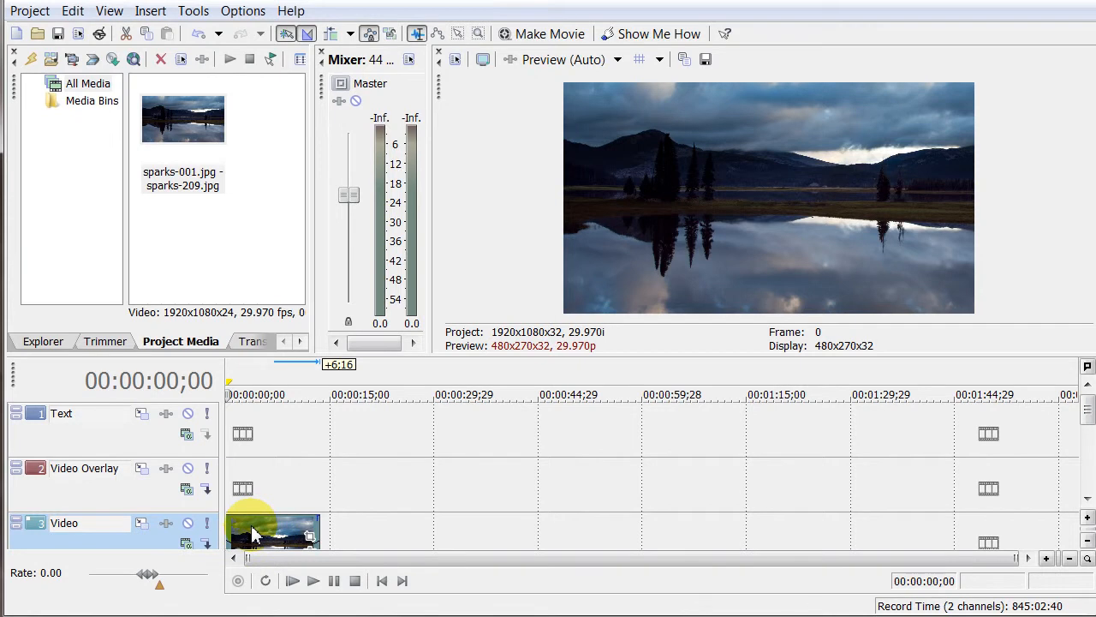
mouse_move(300, 561)
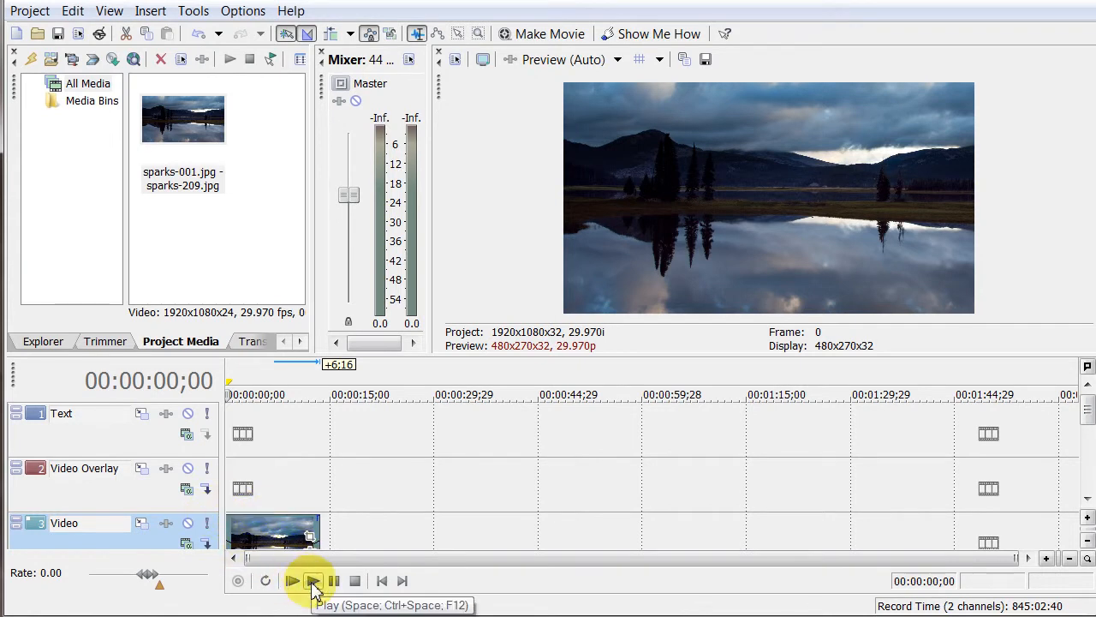
Step: Preview the lengthened time-lapse clip past its end, then stop and rewind
left_click(312, 581)
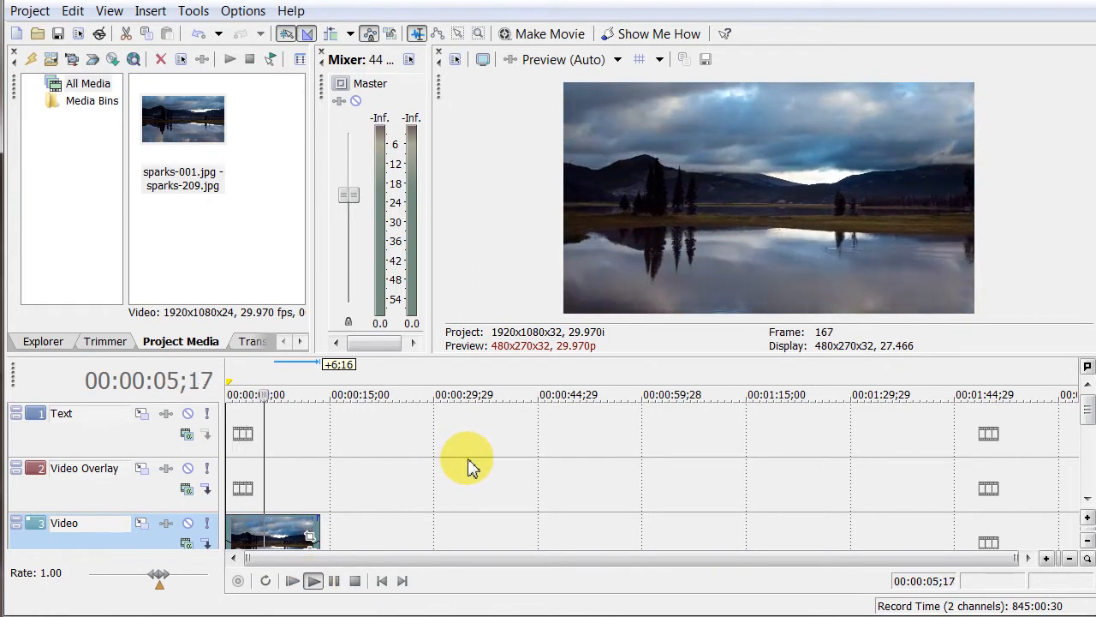
left_click(292, 581)
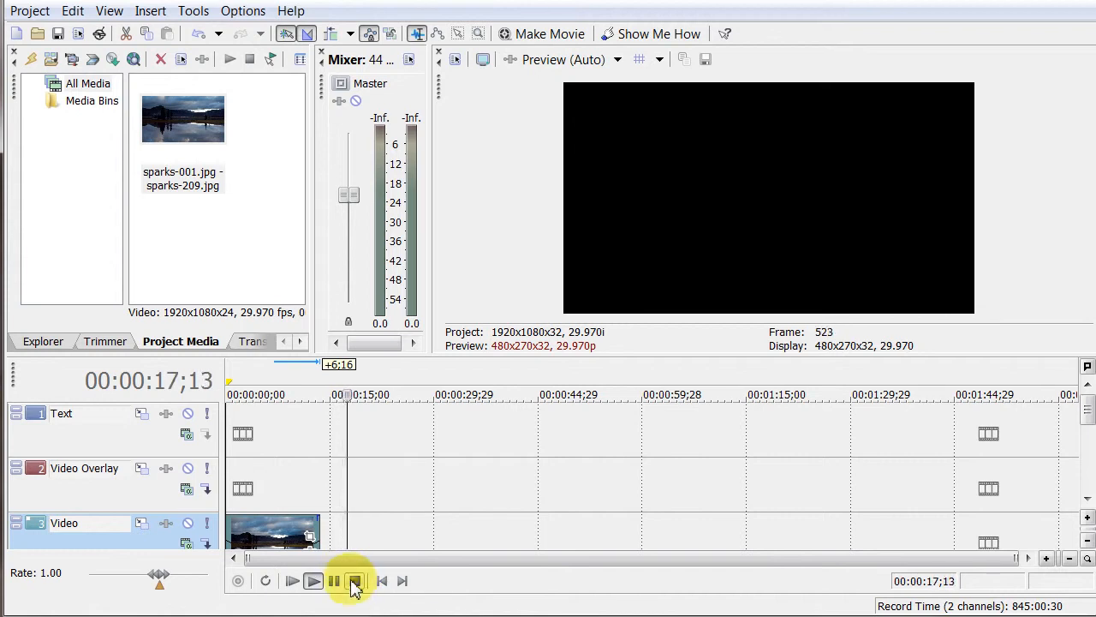
left_click(355, 580)
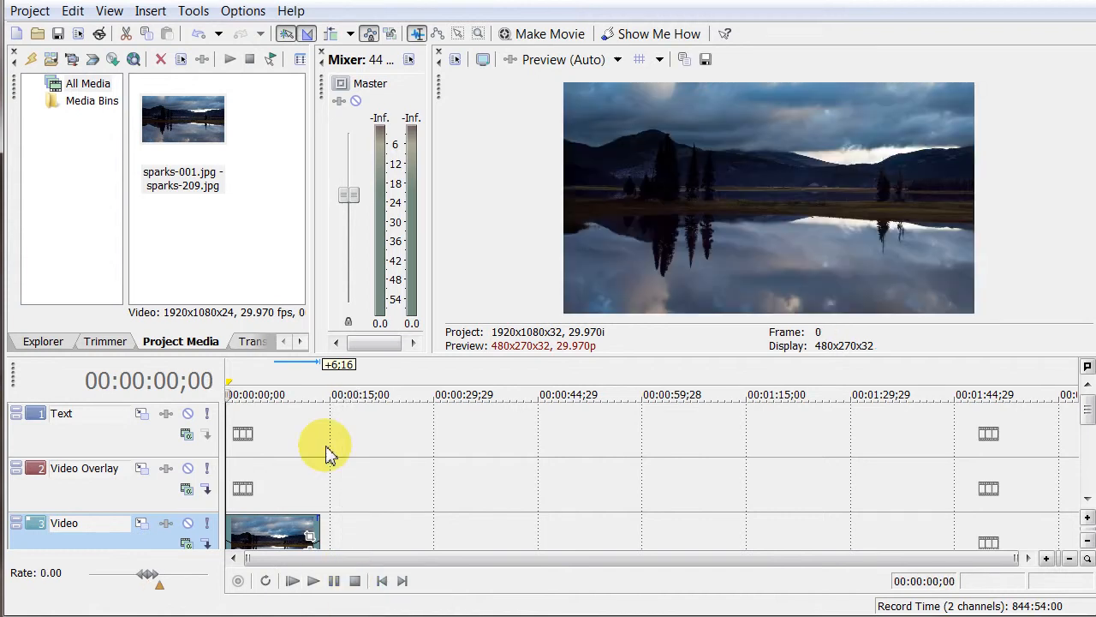
mouse_move(368, 504)
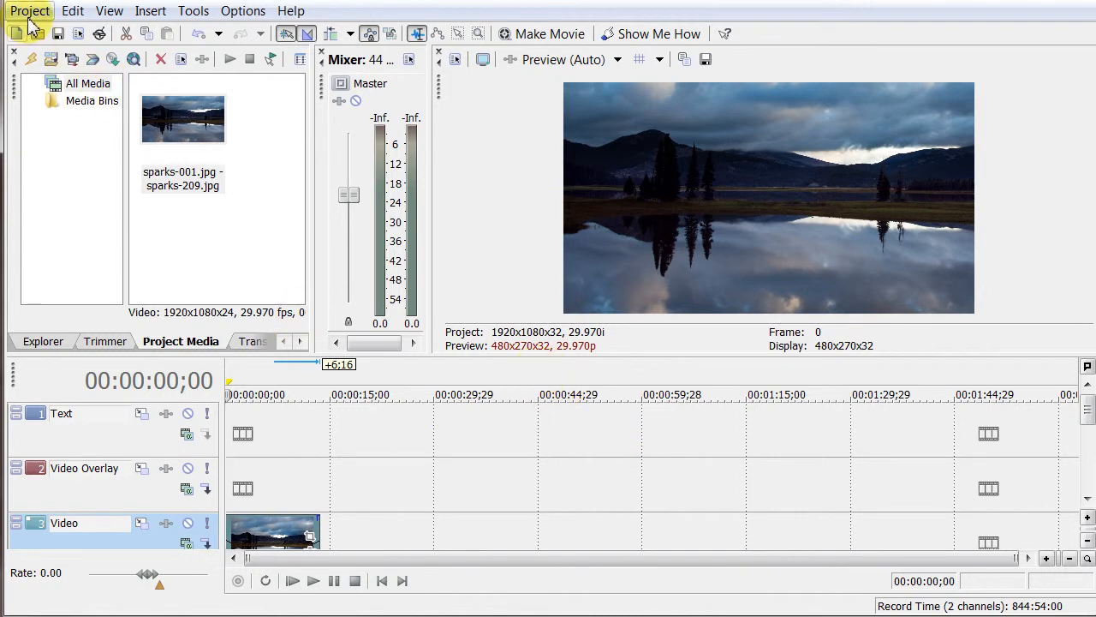
Step: Import '09 Bridge To Manaslu.mp3' from the Tibet folder into Project Media
left_click(30, 10)
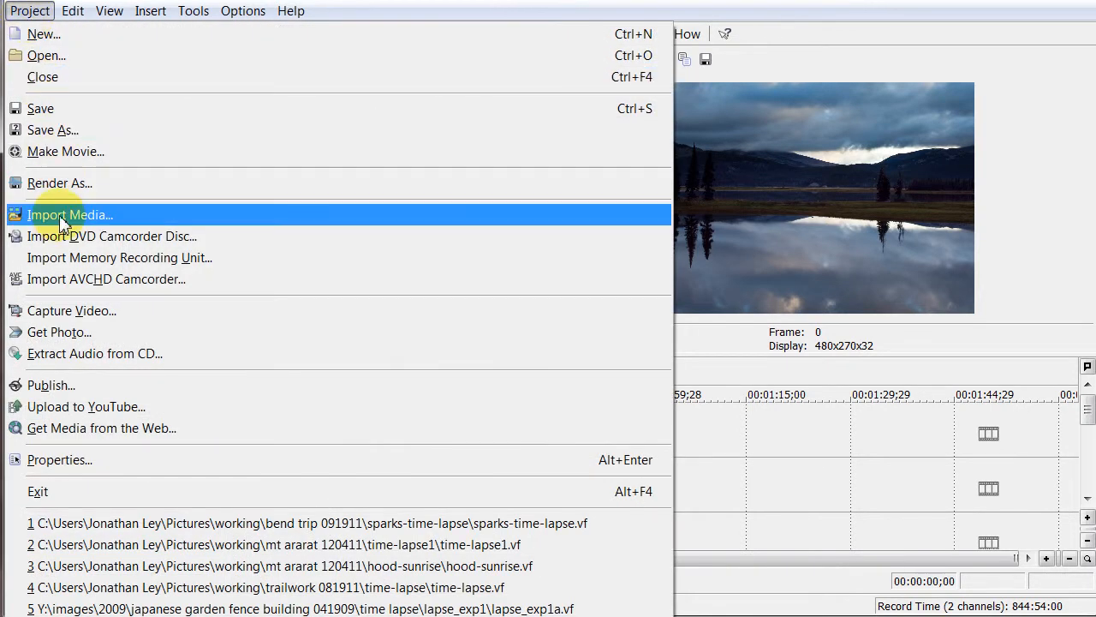
left_click(70, 214)
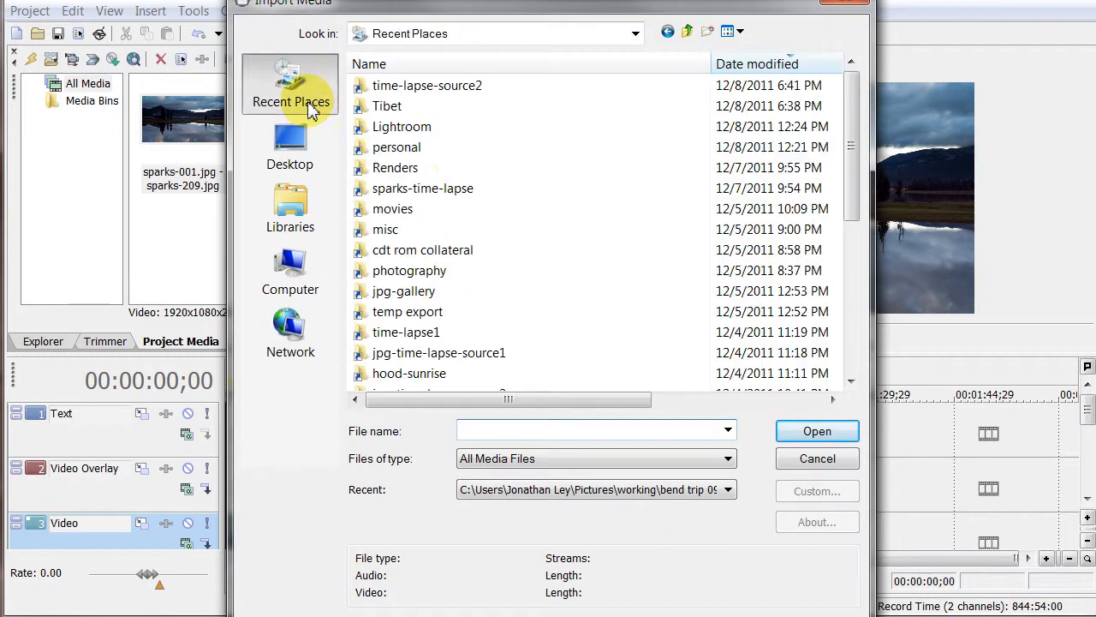
double_click(386, 105)
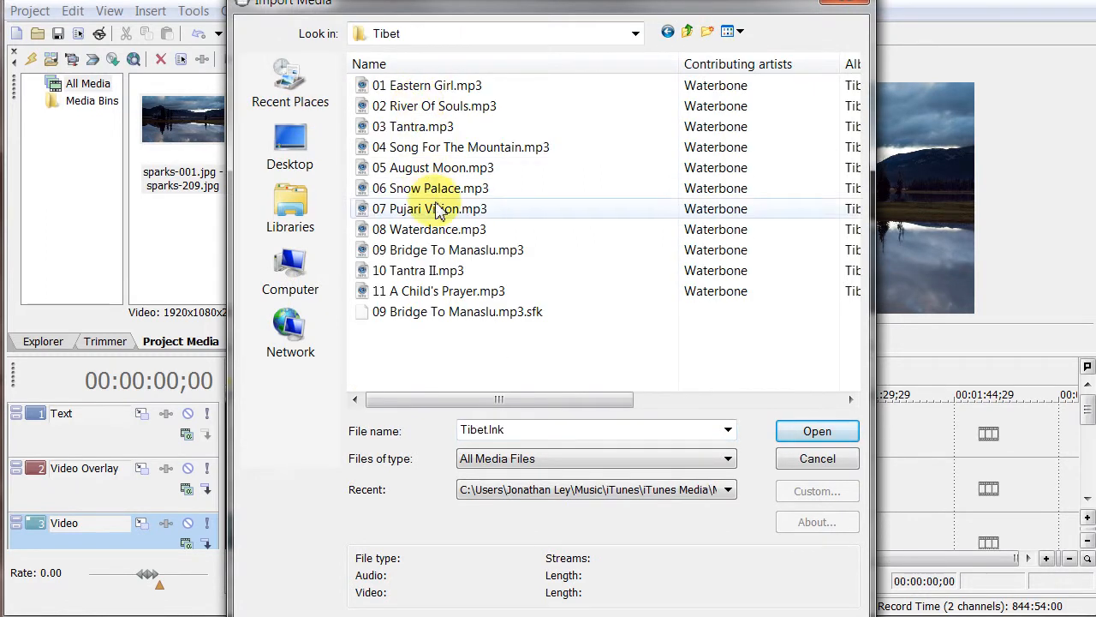
left_click(447, 250)
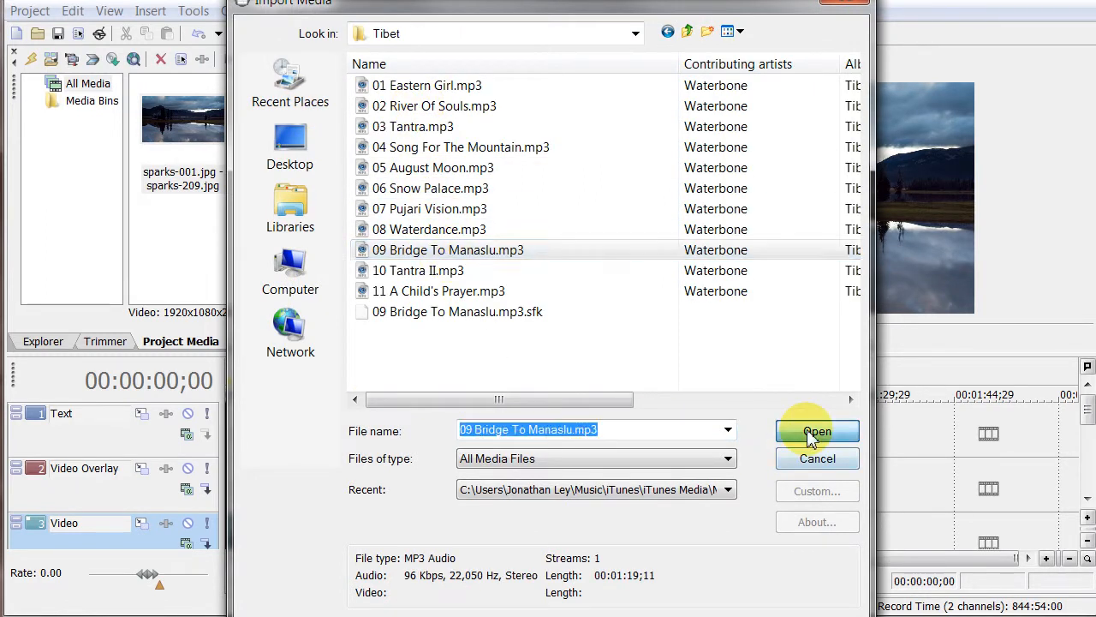
left_click(817, 431)
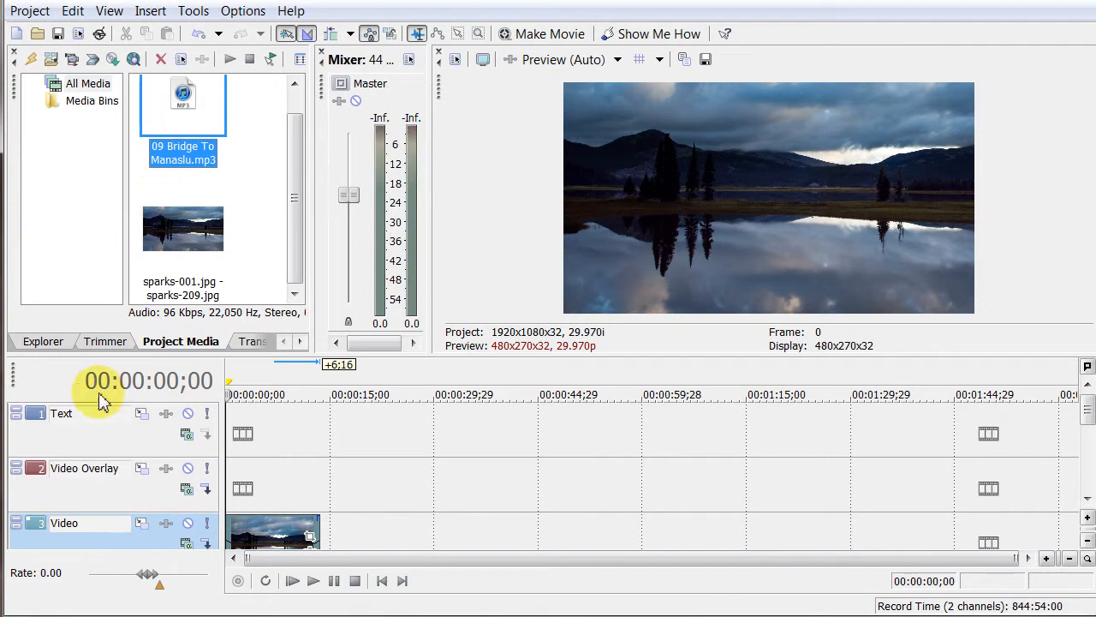
mouse_move(106, 341)
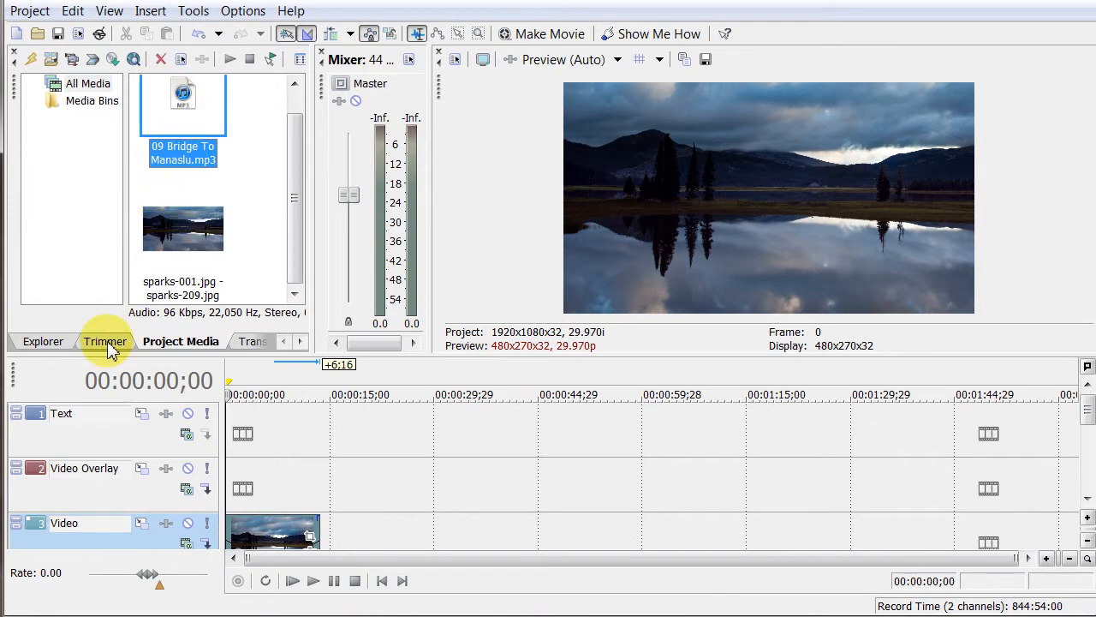
Step: Load the Bridge To Manaslu song from Project Media into the Trimmer
left_click(104, 341)
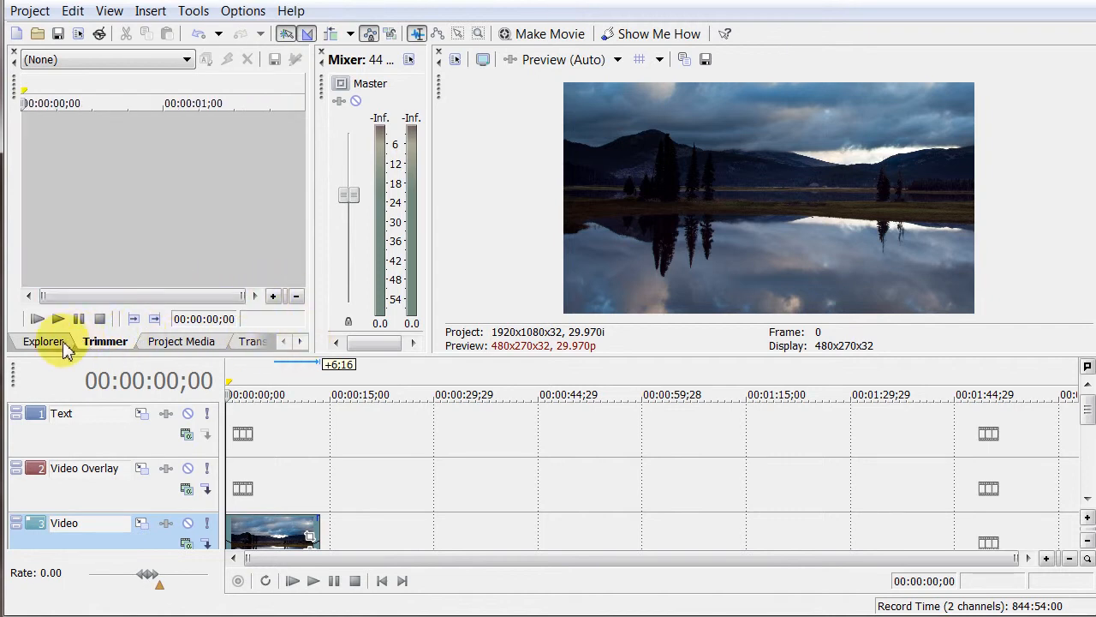
left_click(180, 341)
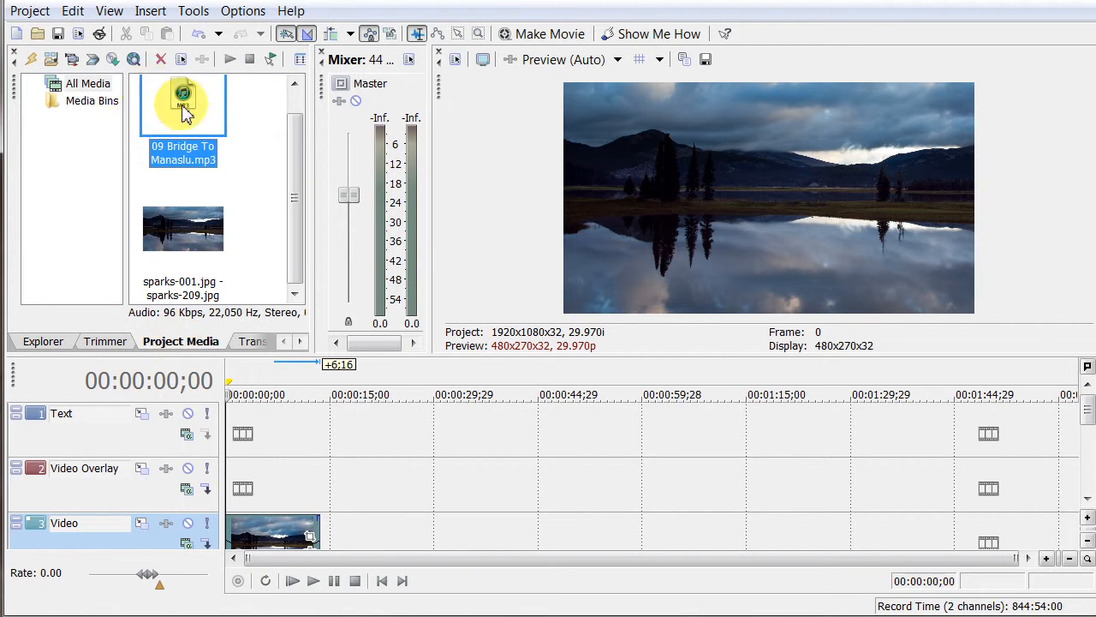
double_click(183, 105)
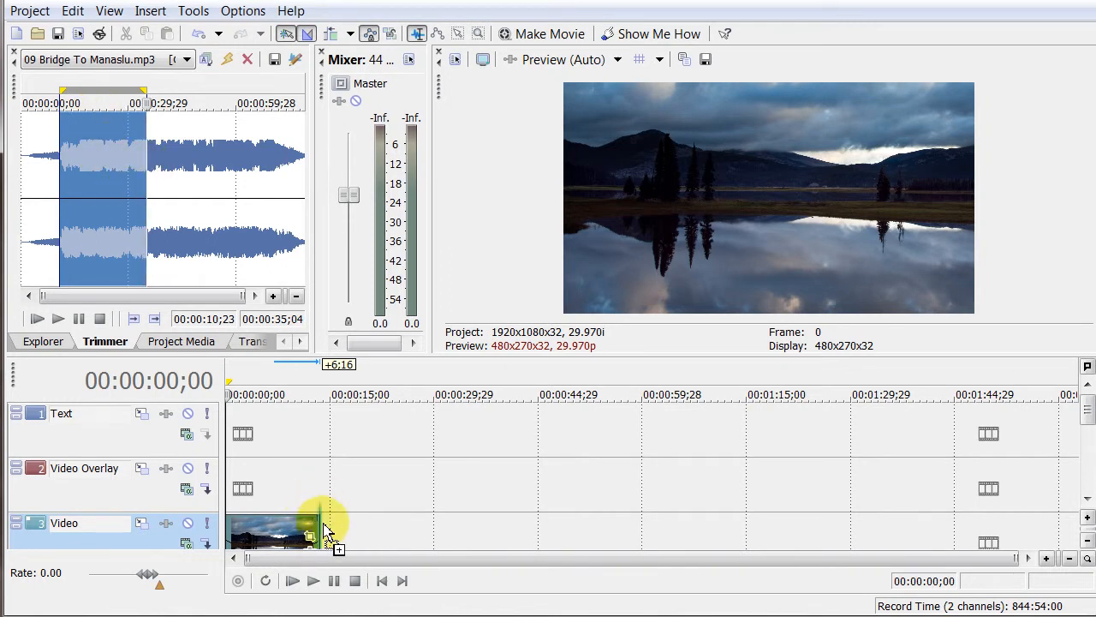
mouse_move(127, 219)
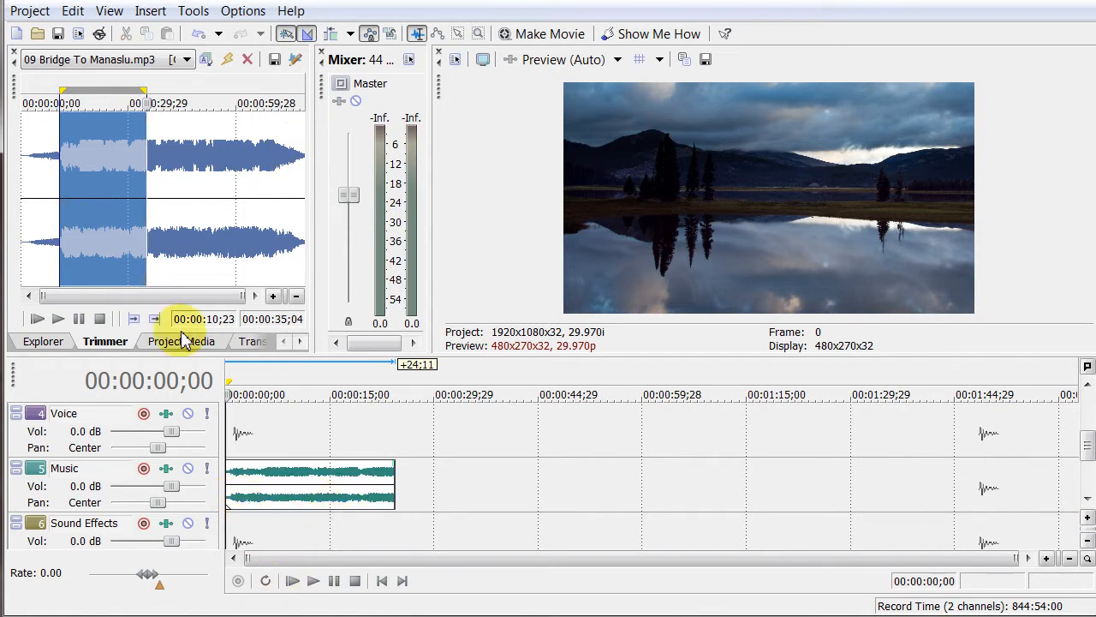
mouse_move(1026, 475)
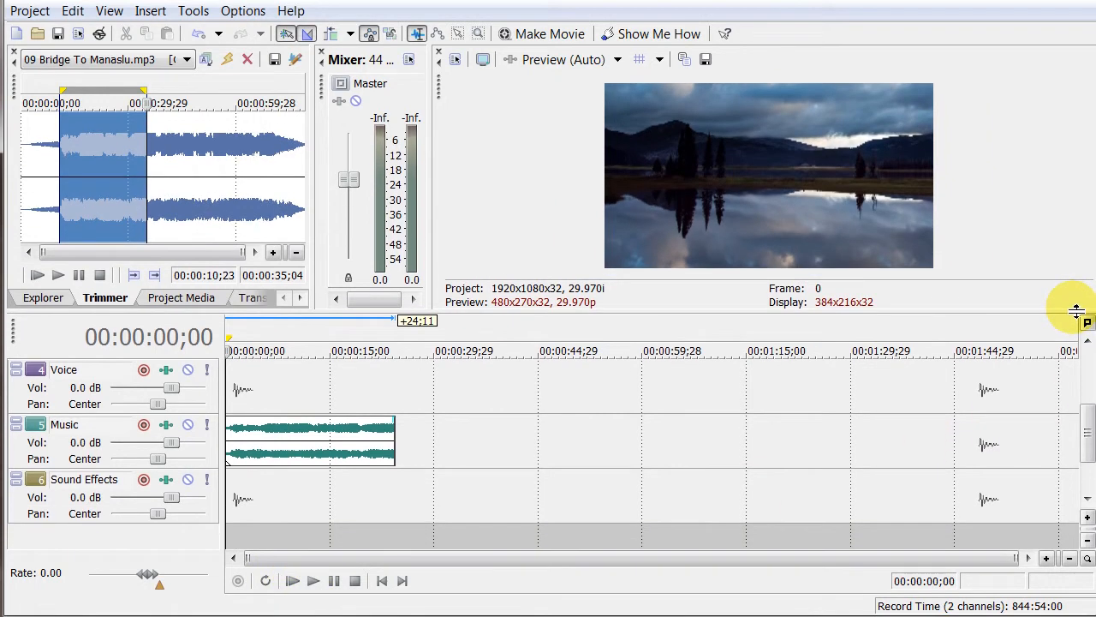
Step: Scroll up to the Video track and play the project from the beginning
scroll("up", 3)
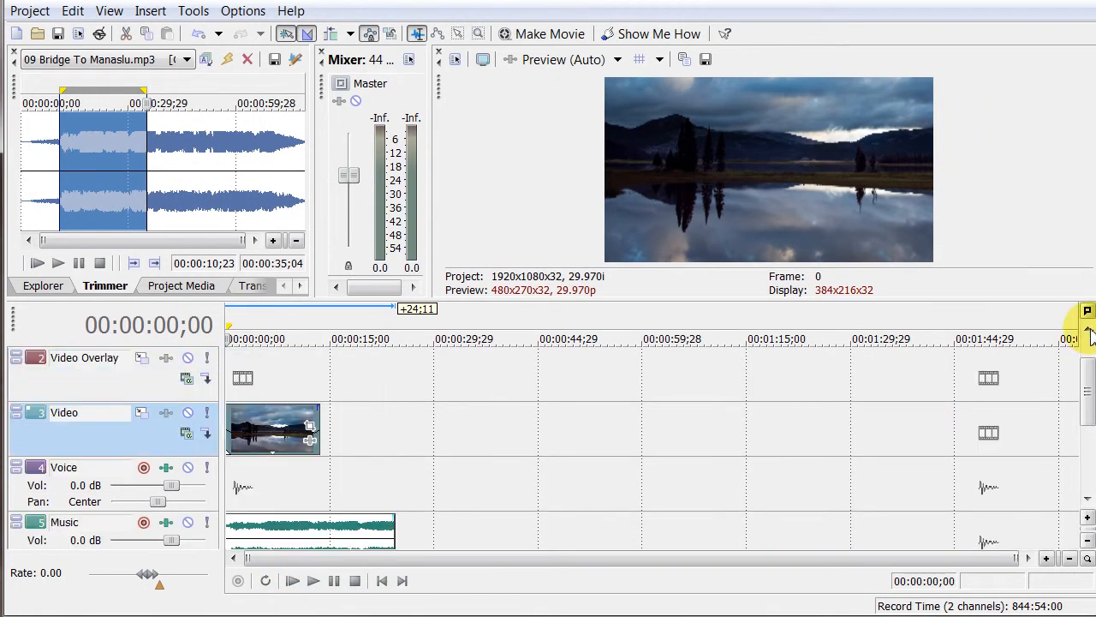
mouse_move(315, 581)
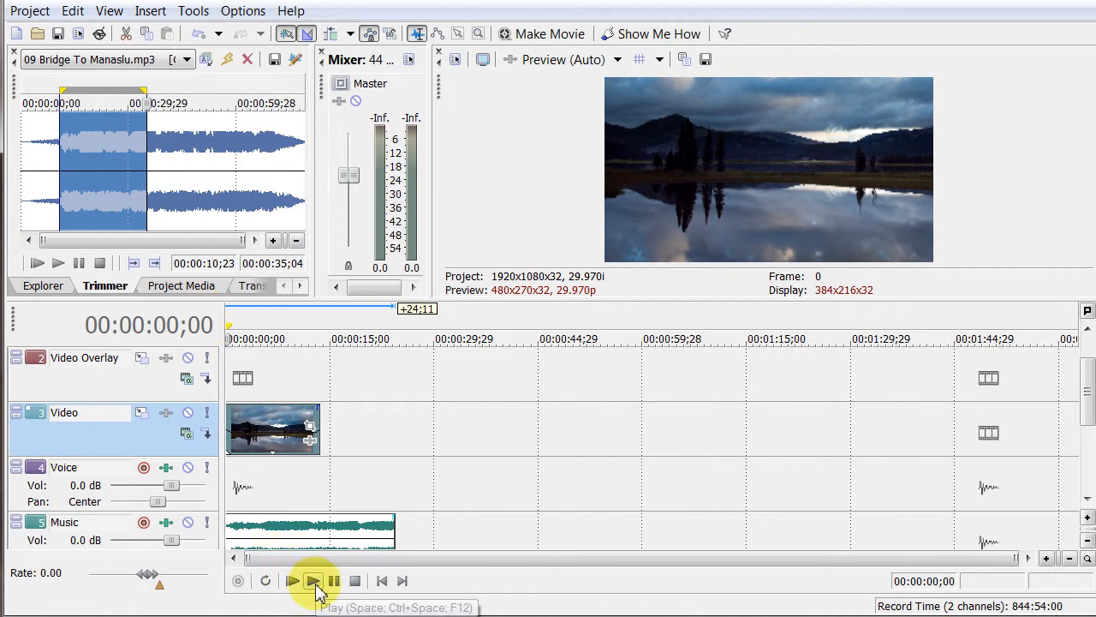
left_click(293, 581)
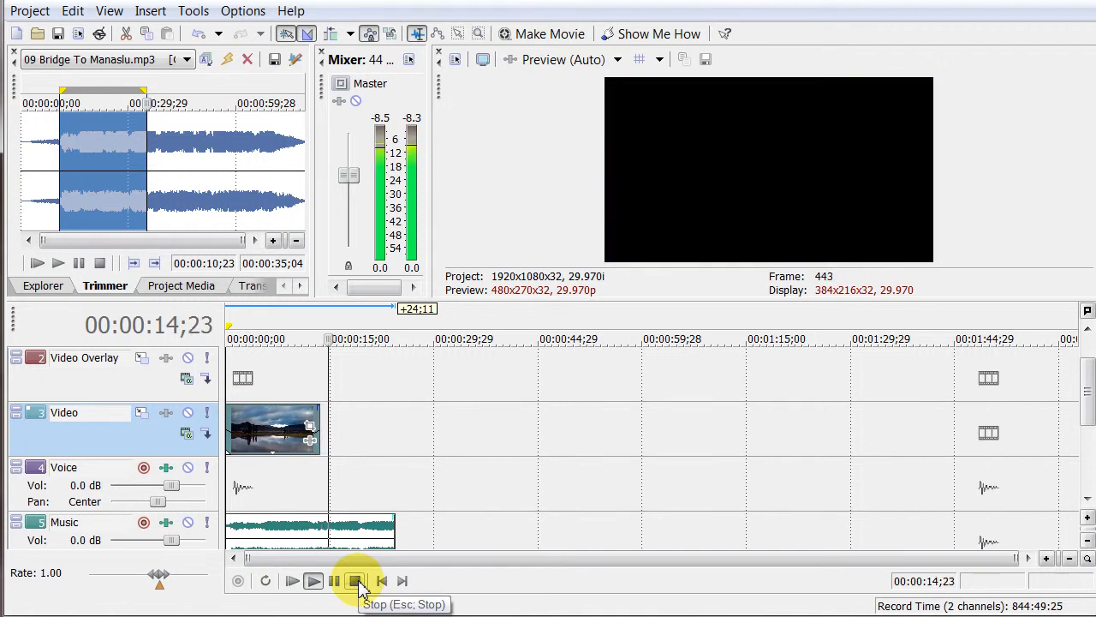
Step: Stop playback, trim the music's end to the video's length, and add a music fade-out
left_click(354, 580)
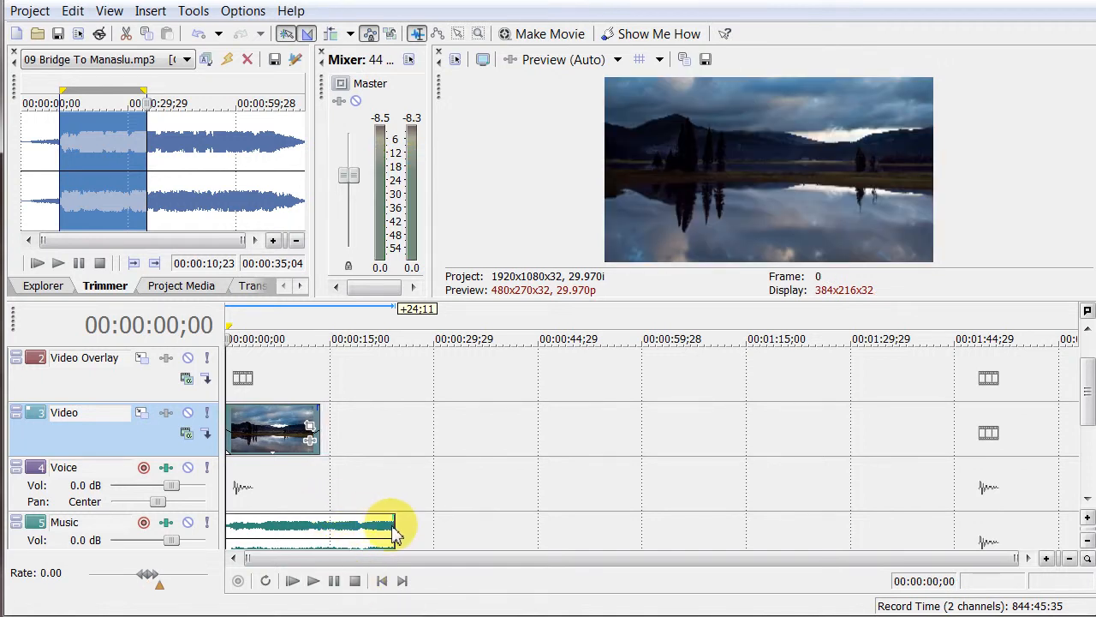
left_click_drag(394, 524, 351, 524)
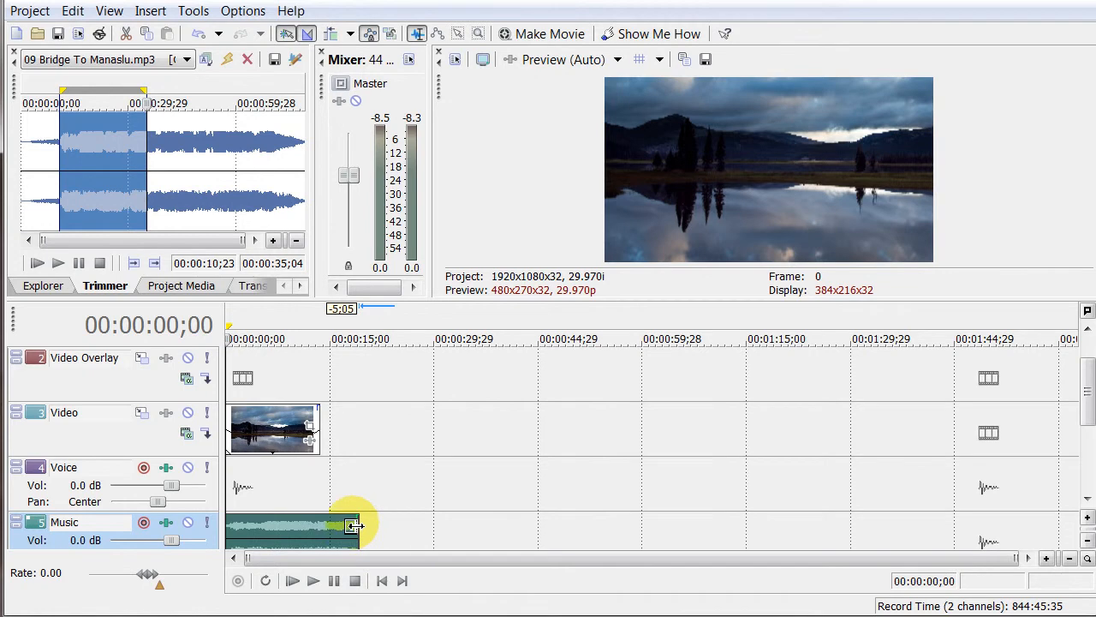
left_click_drag(355, 525, 330, 529)
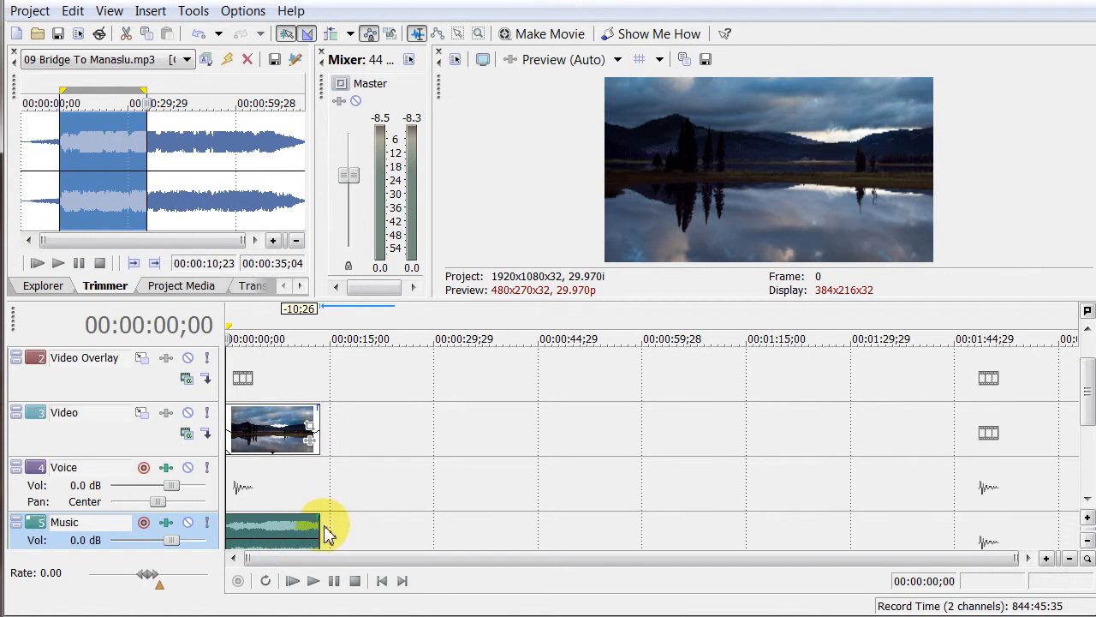
mouse_move(321, 518)
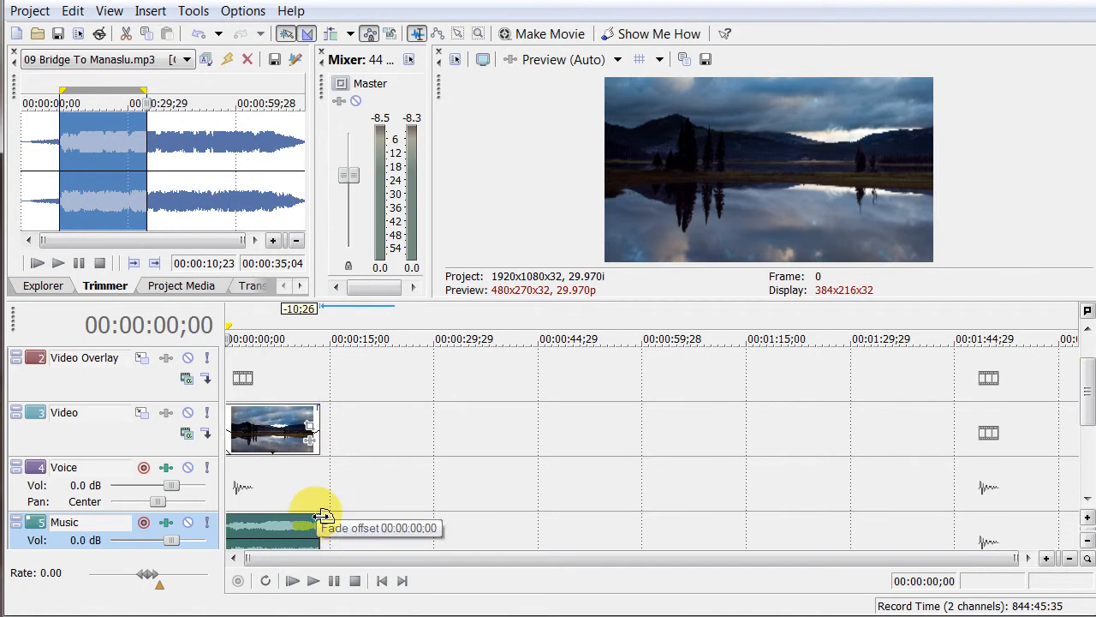
mouse_move(321, 415)
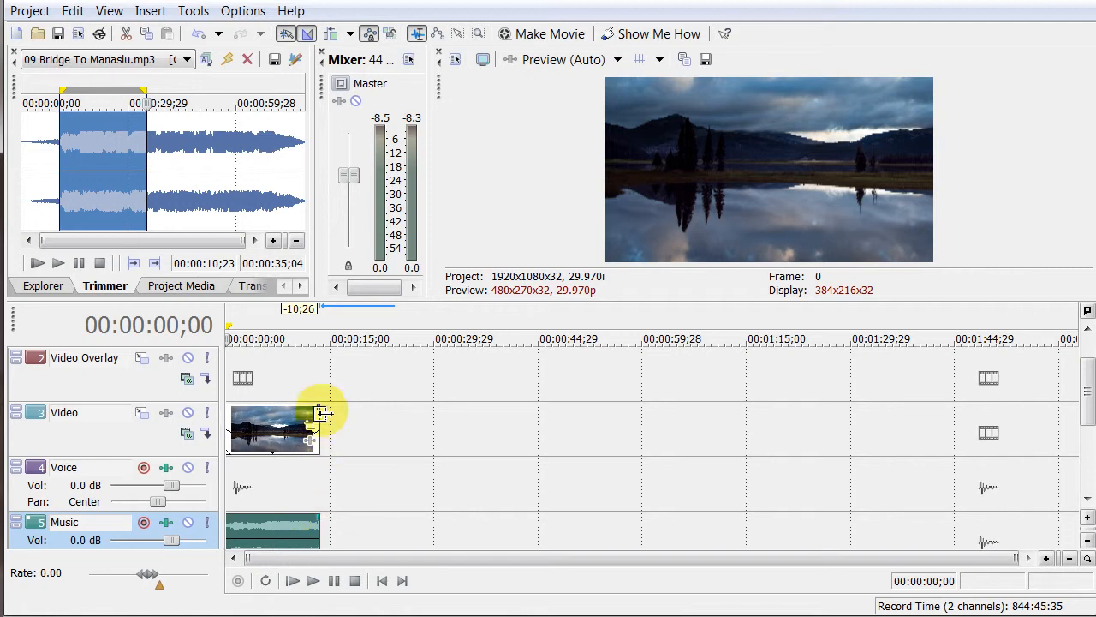
mouse_move(322, 406)
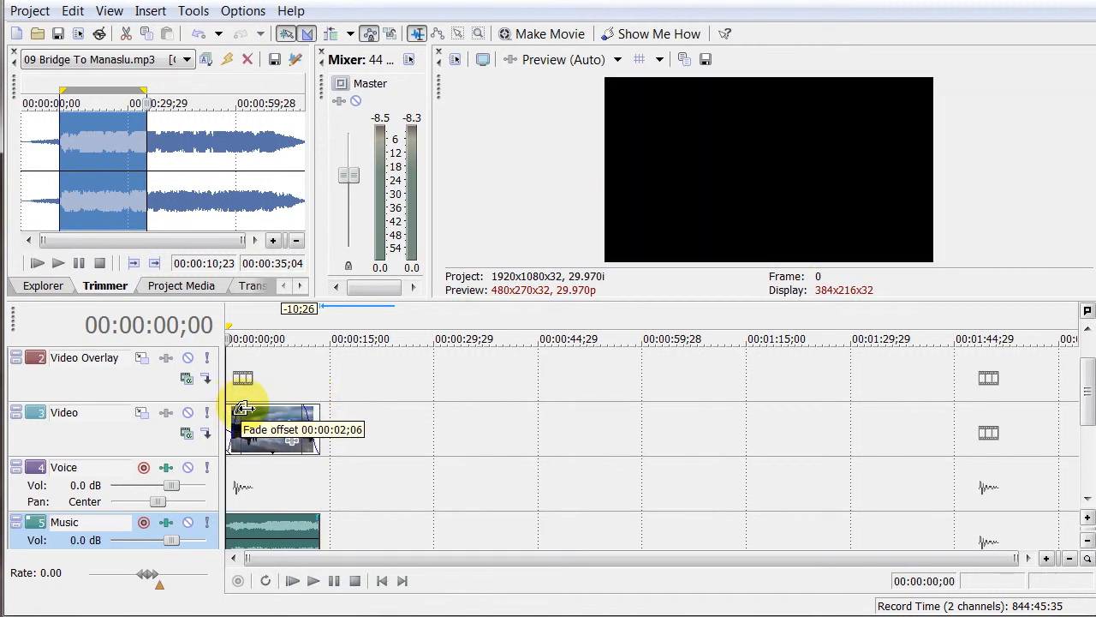
mouse_move(326, 518)
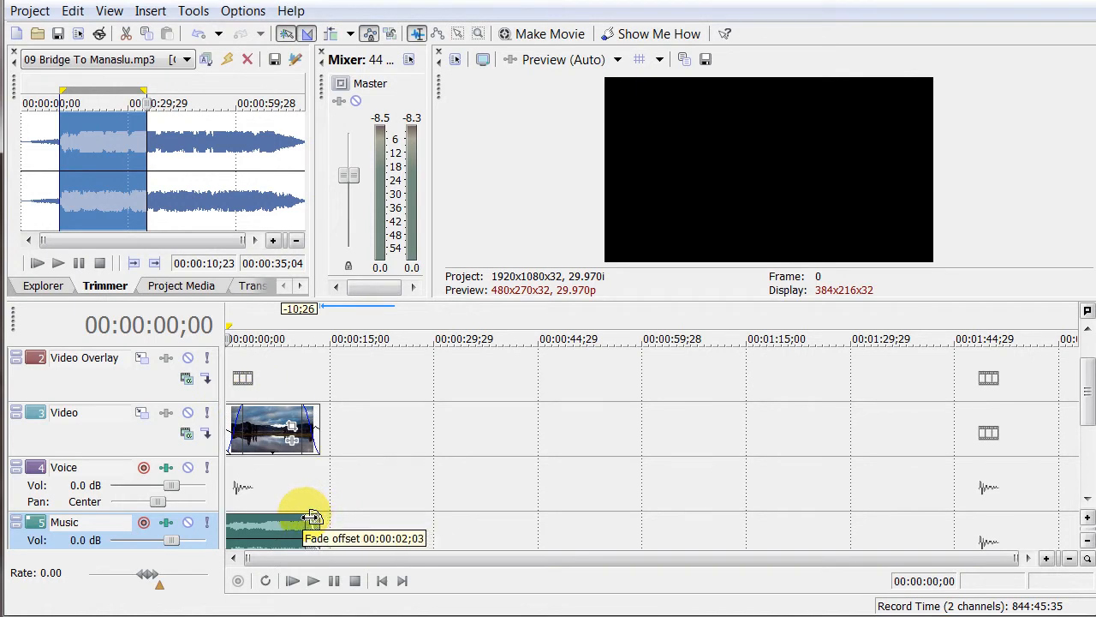
left_click_drag(312, 518, 231, 518)
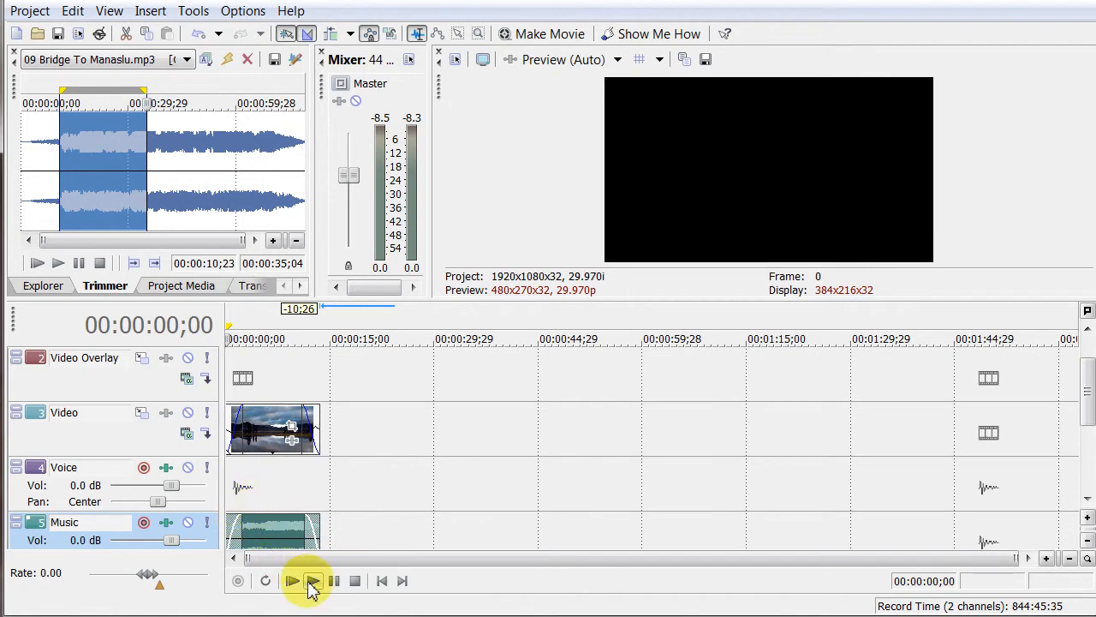
Step: Preview the faded time-lapse and music, stop and rewind, then scroll up to the Text track
left_click(292, 581)
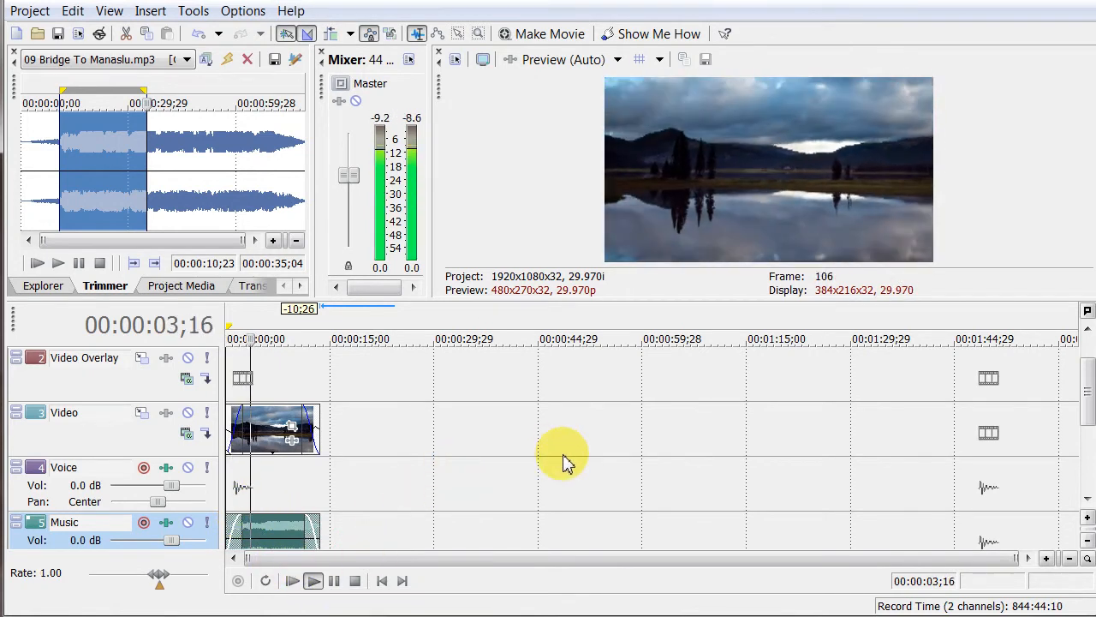
left_click(312, 580)
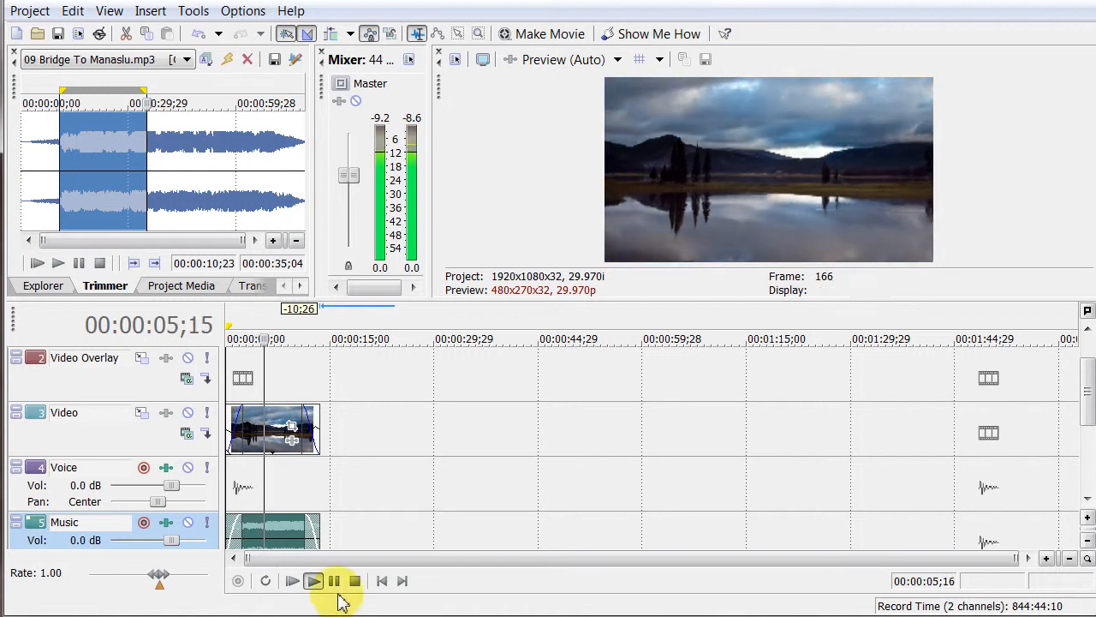
left_click(354, 581)
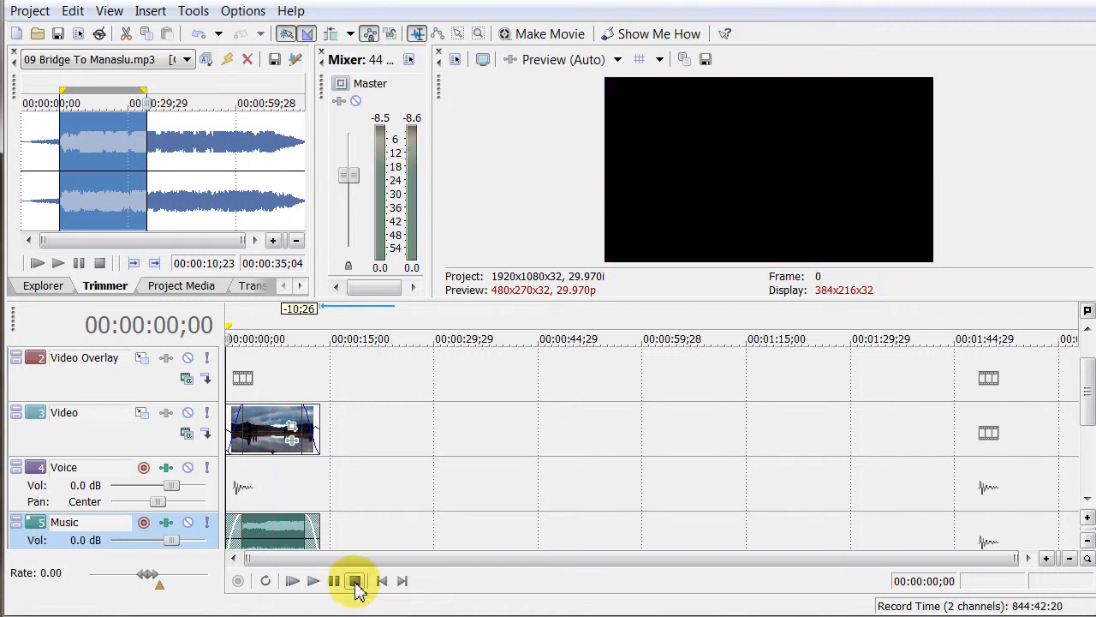
left_click(355, 581)
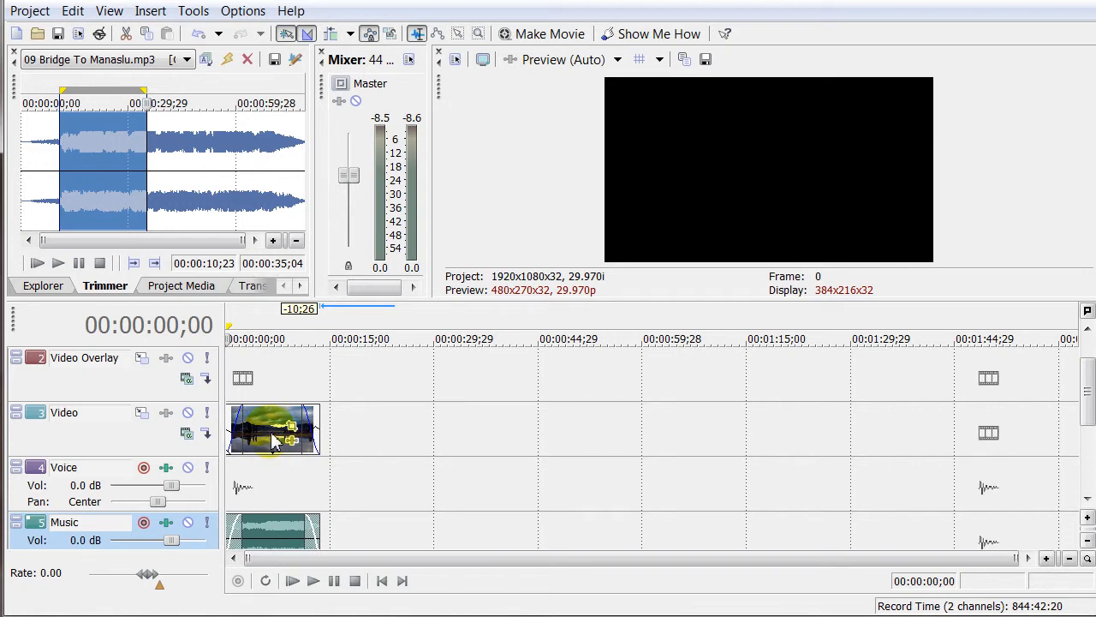
scroll("up", 3)
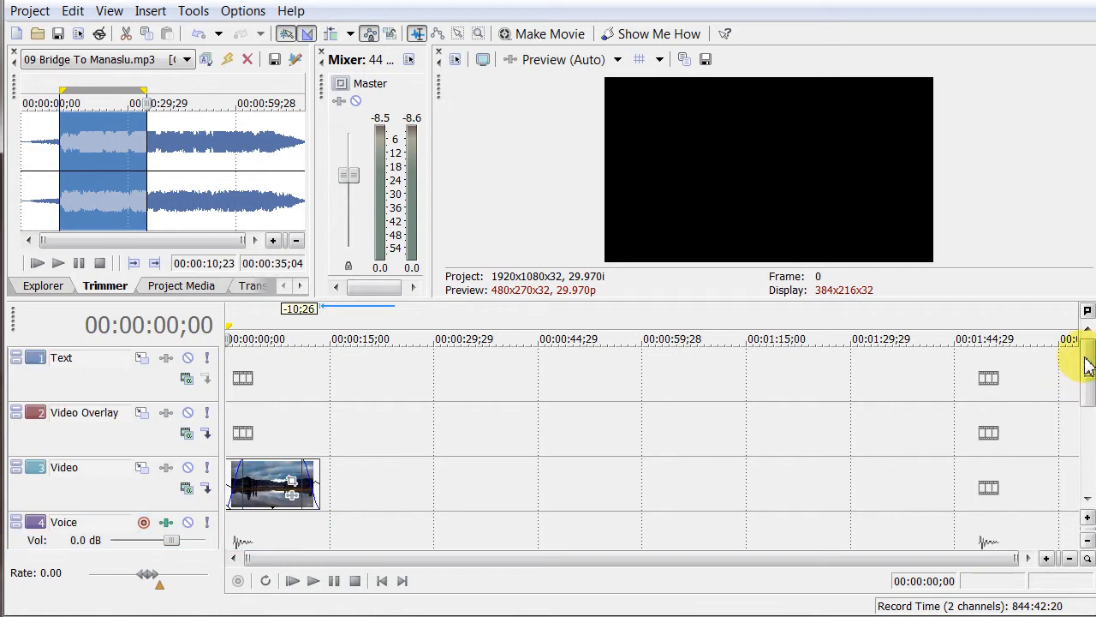
mouse_move(223, 402)
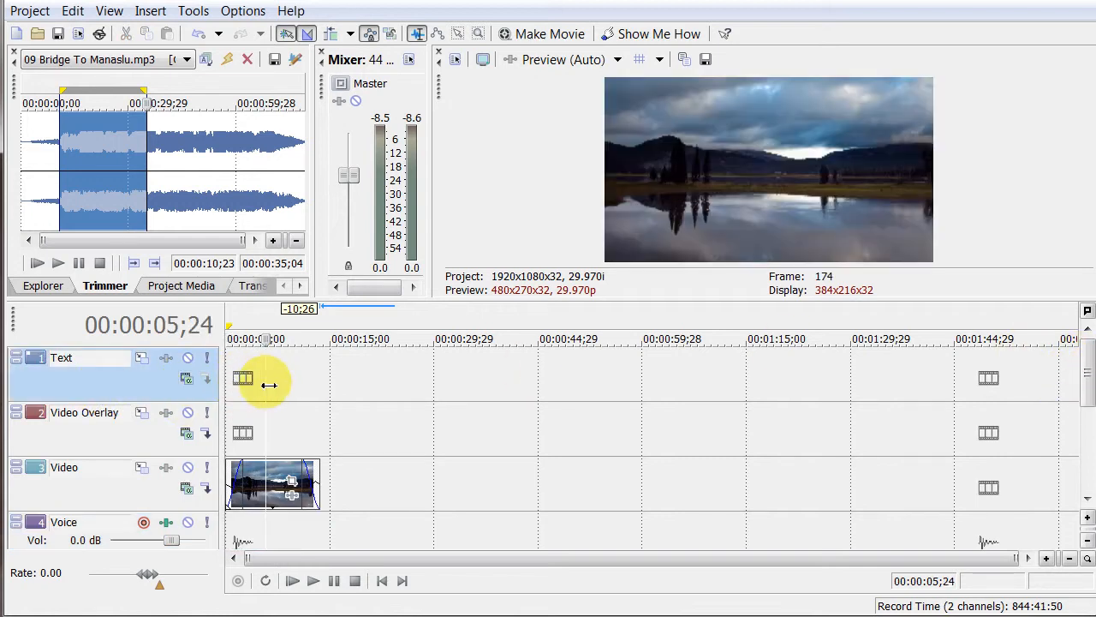
Step: Insert a text media event on the Text track and replace the sample text with 'Sparks Lake'
right_click(265, 381)
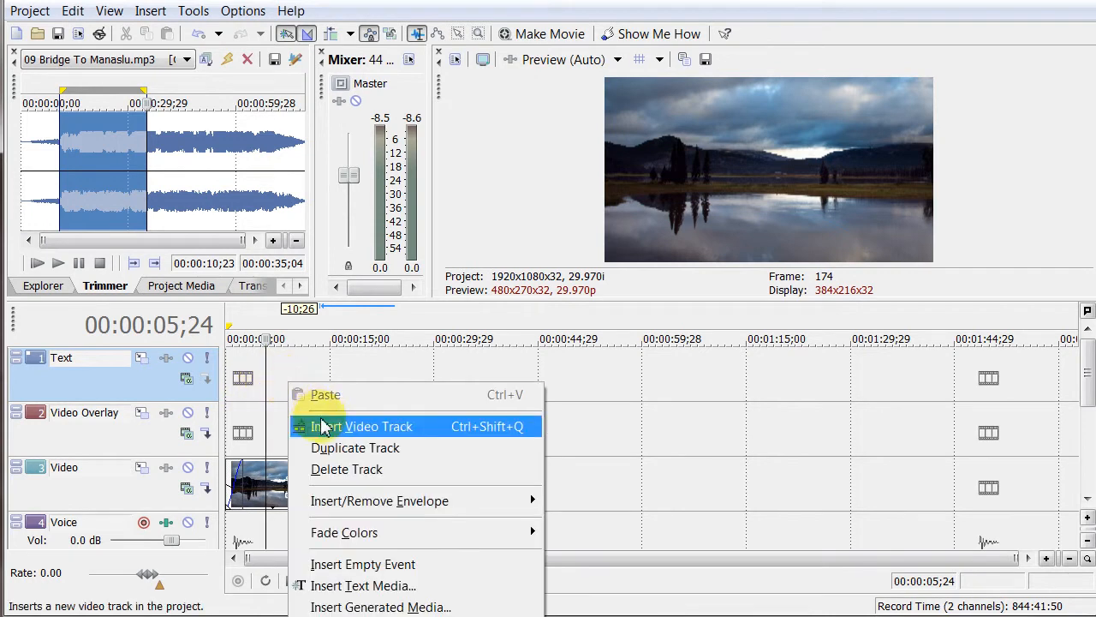
mouse_move(363, 585)
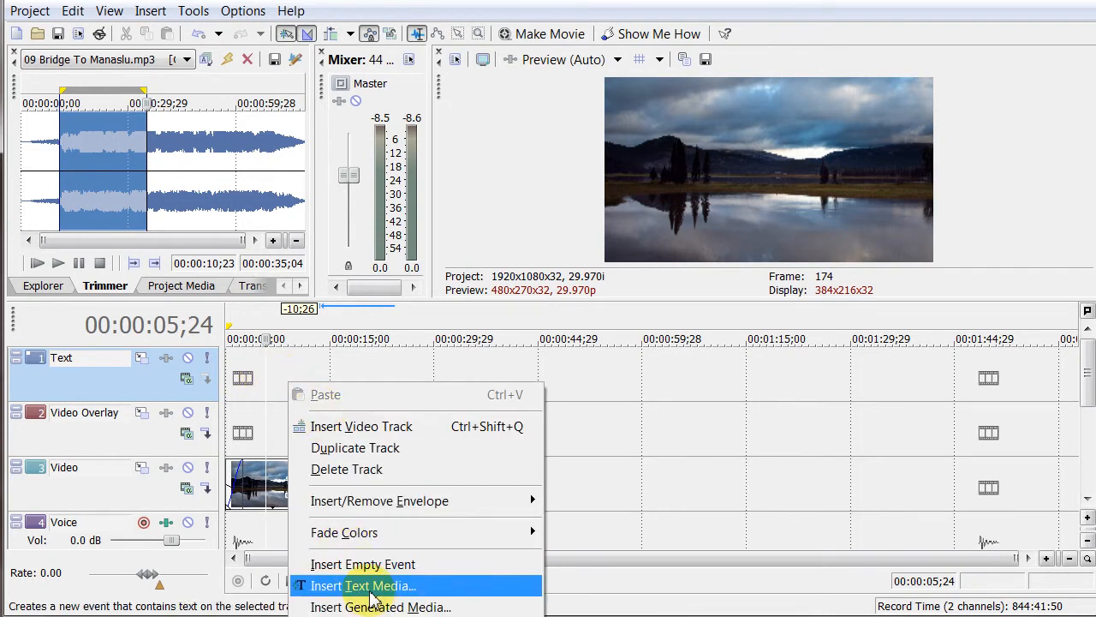
left_click(363, 585)
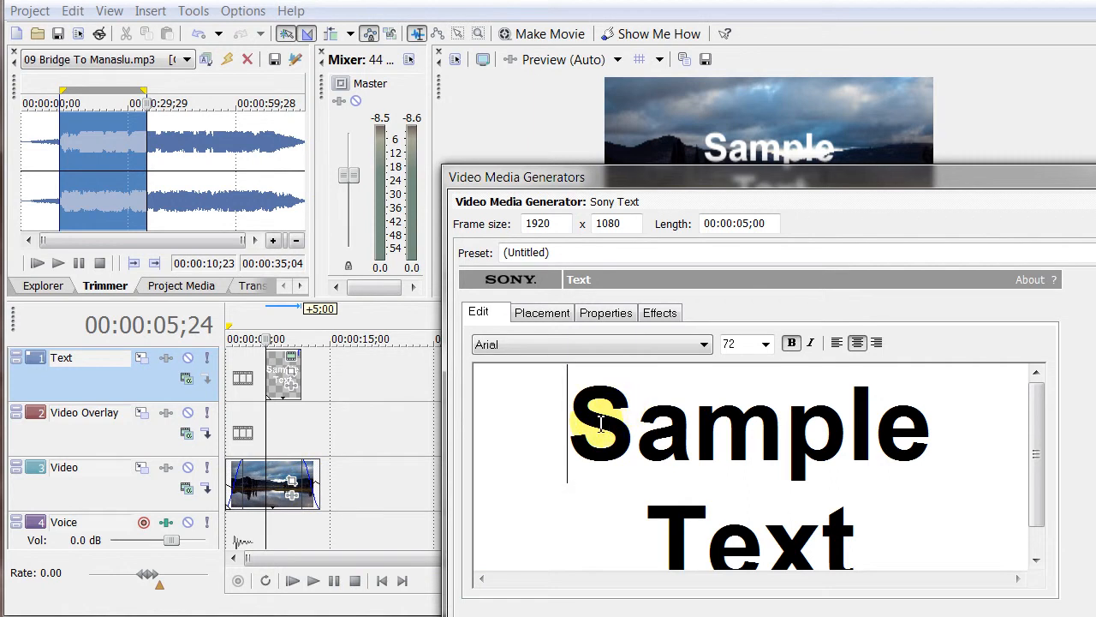
double_click(749, 424)
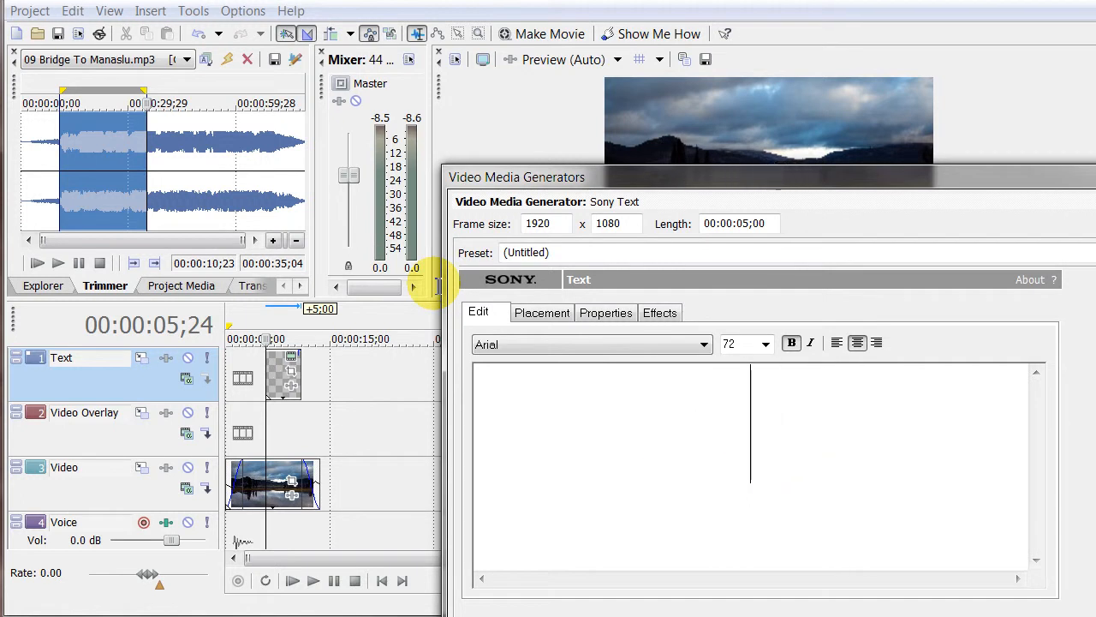
type("Sparks L")
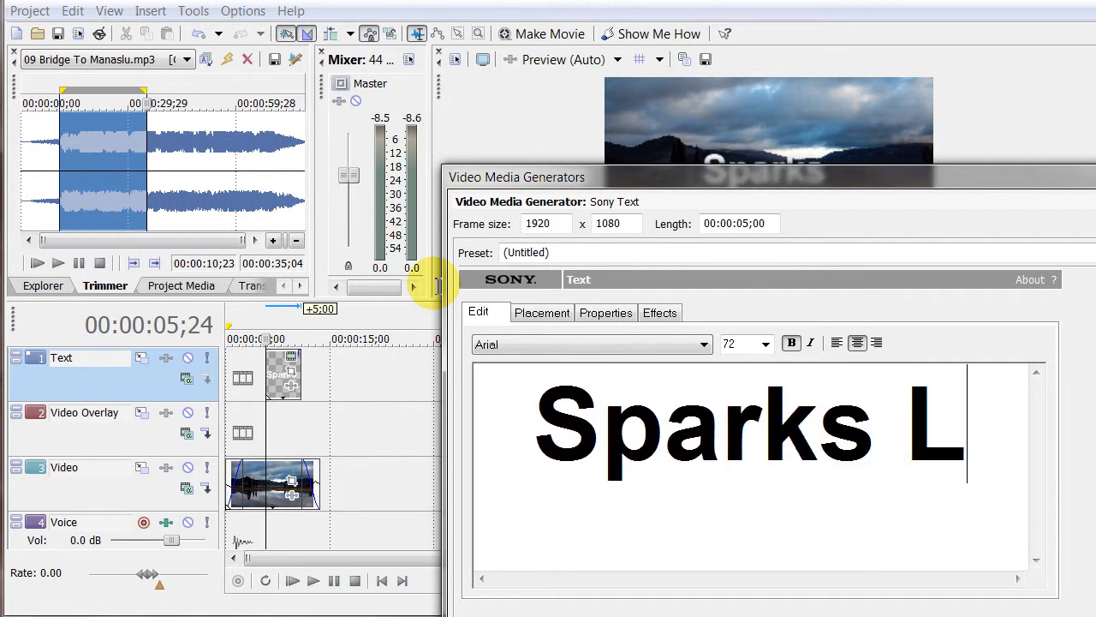
type("ake")
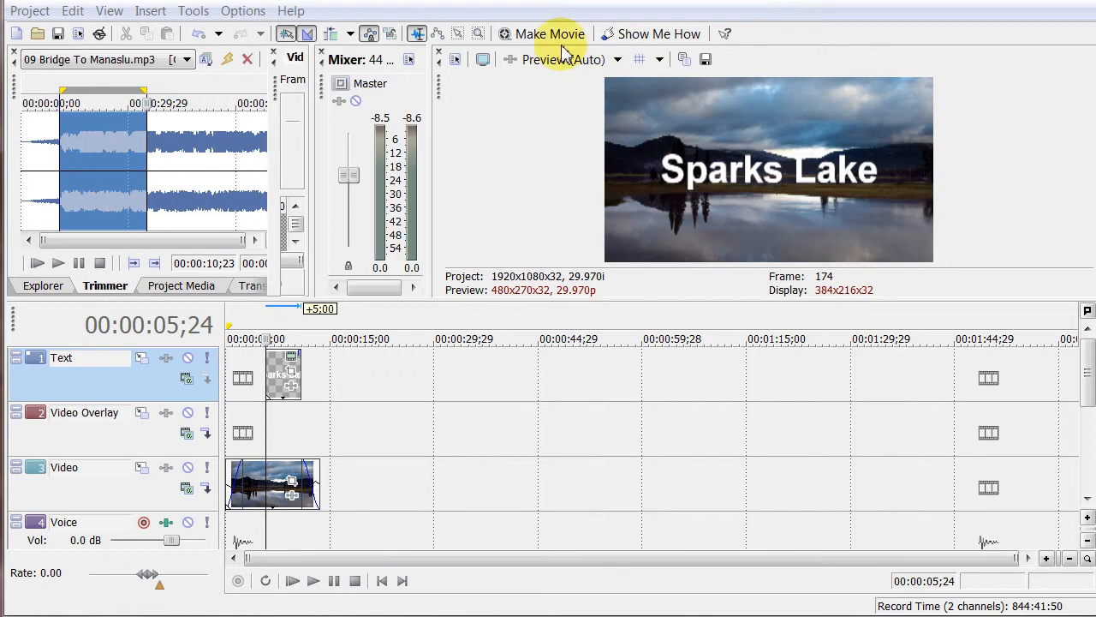
Step: Change the Sparks Lake title's font size to 28 in the text generator
double_click(283, 374)
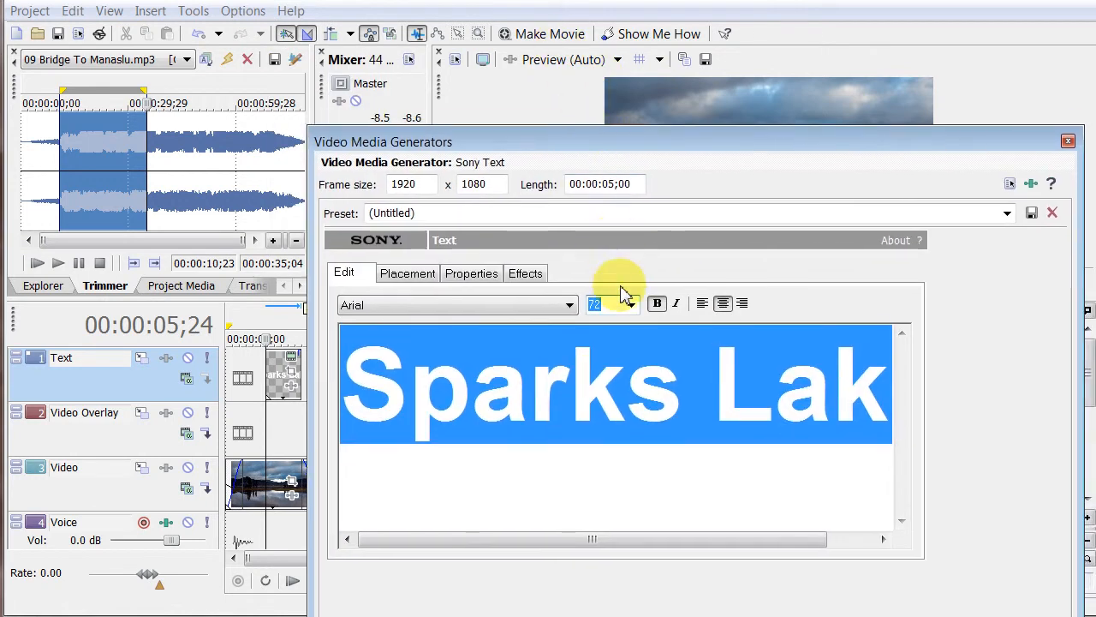
left_click(631, 304)
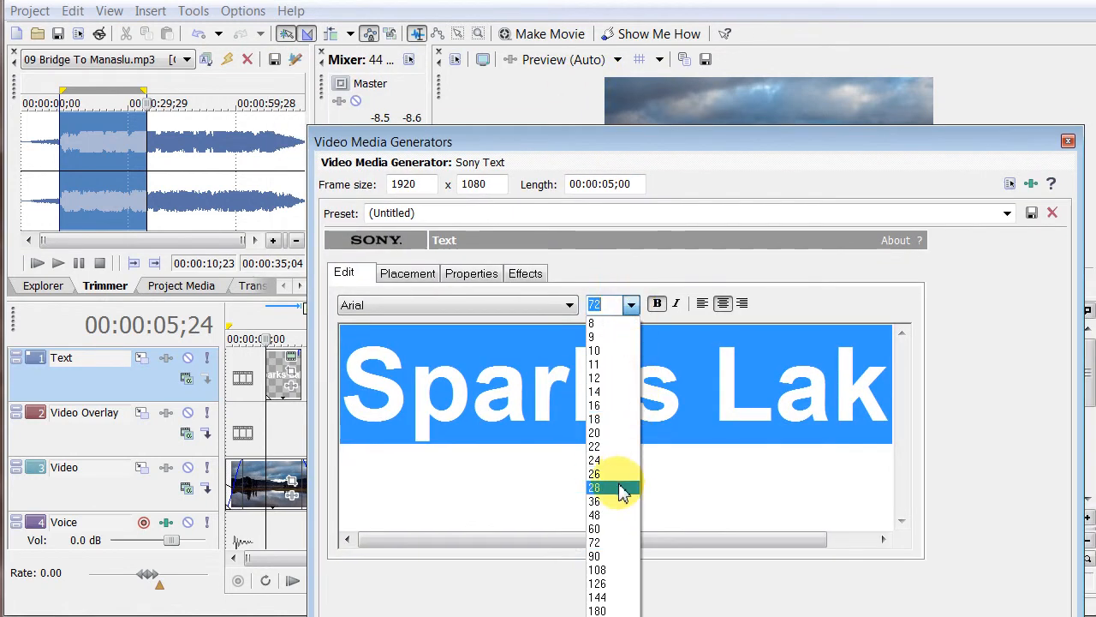
left_click(593, 488)
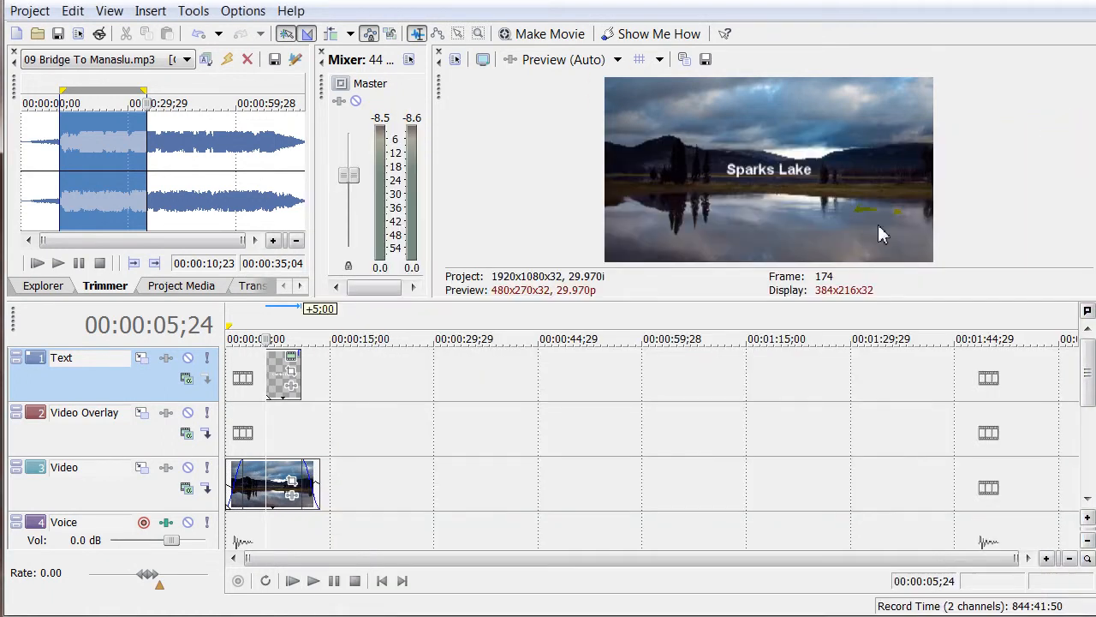
left_click(282, 377)
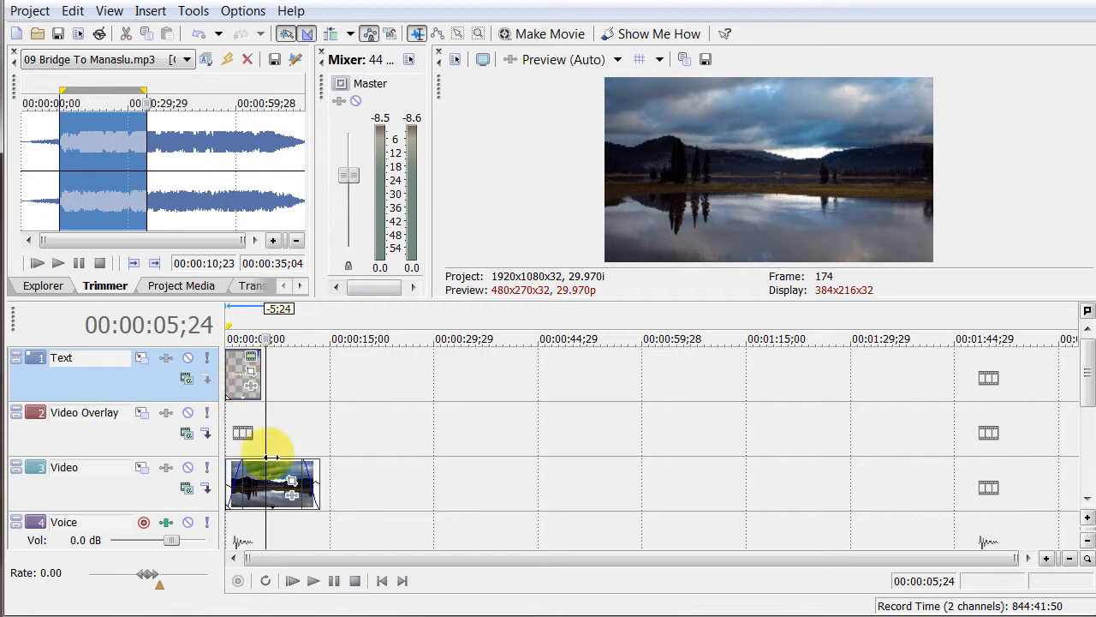
Step: Move the Sparks Lake title onto the Video track's start and reopen its Sony Text settings
left_click_drag(272, 484, 309, 484)
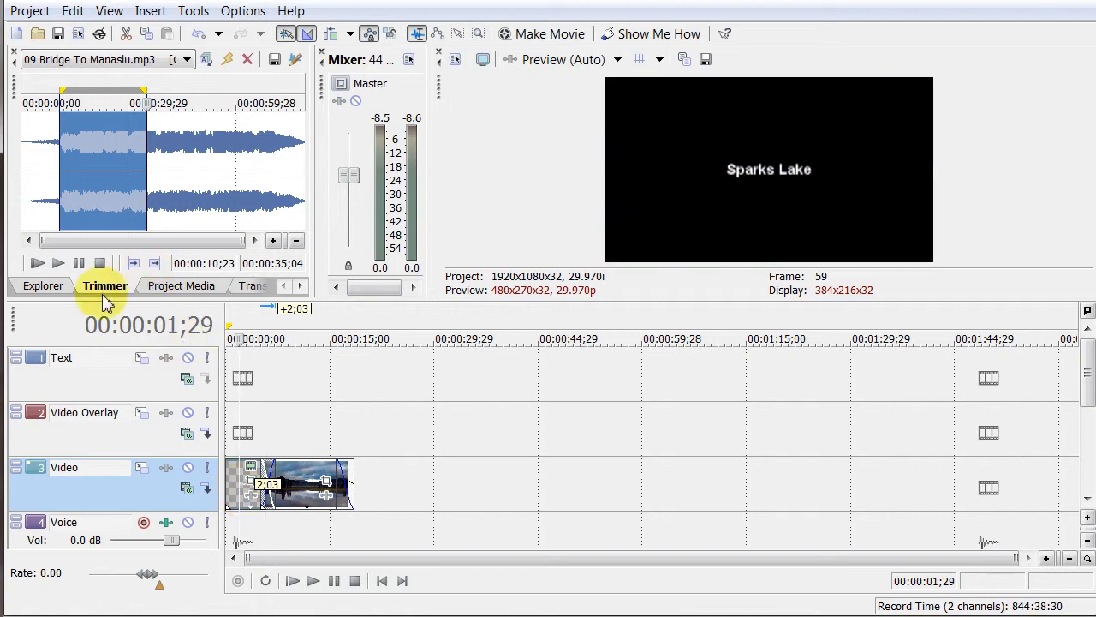
left_click(181, 285)
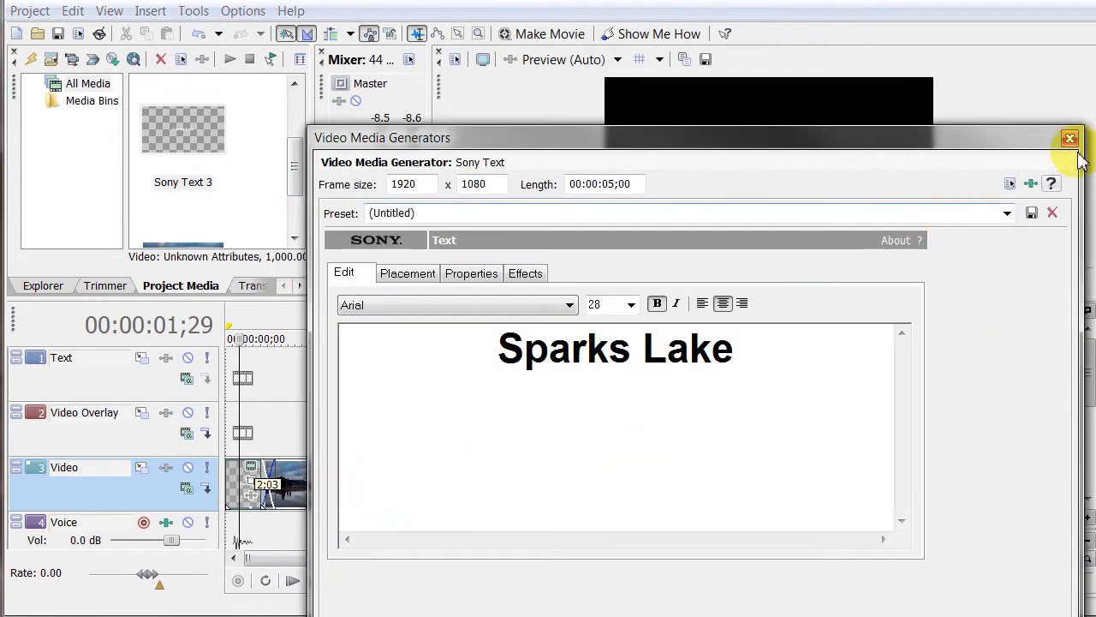
Step: Place a second Sparks Lake title over the lake clip's end and lengthen both title crossfades
left_click(1070, 138)
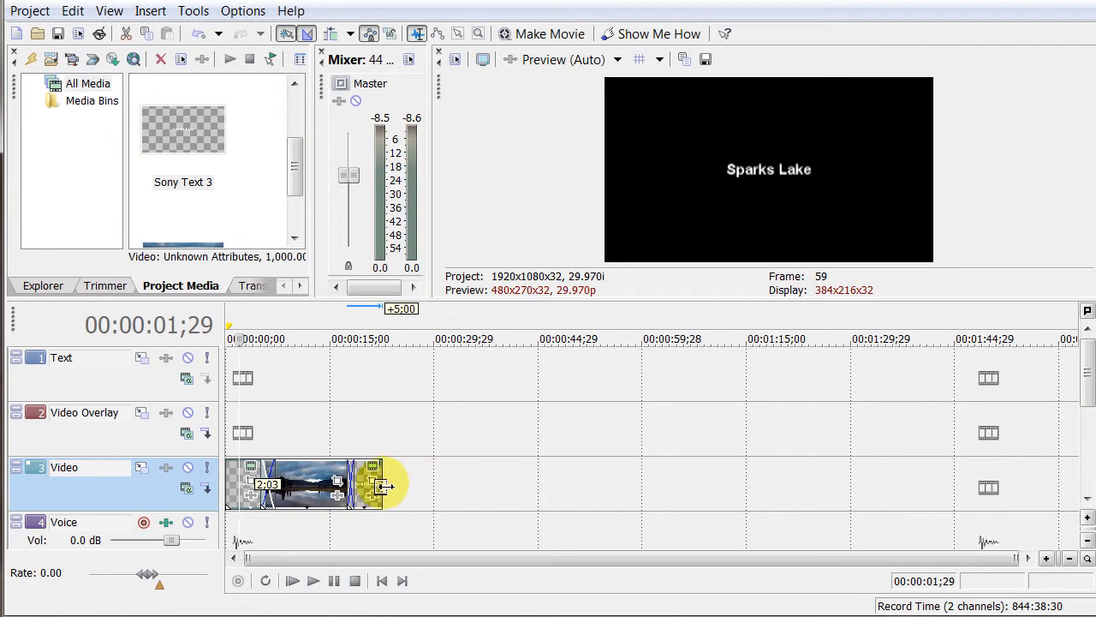
left_click_drag(386, 488, 373, 501)
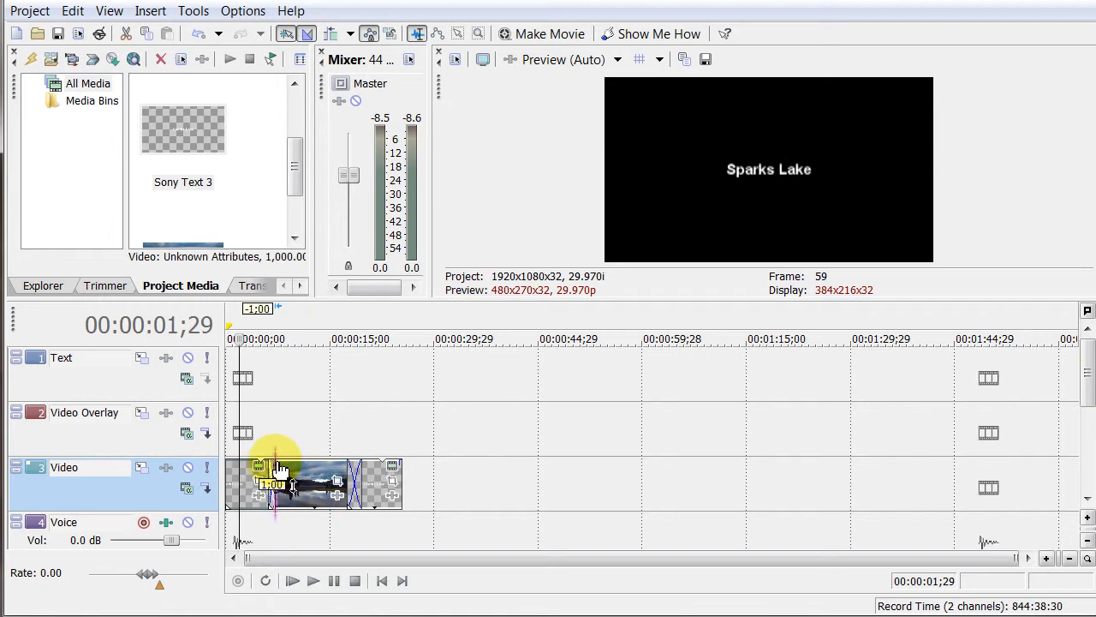
left_click_drag(274, 484, 295, 471)
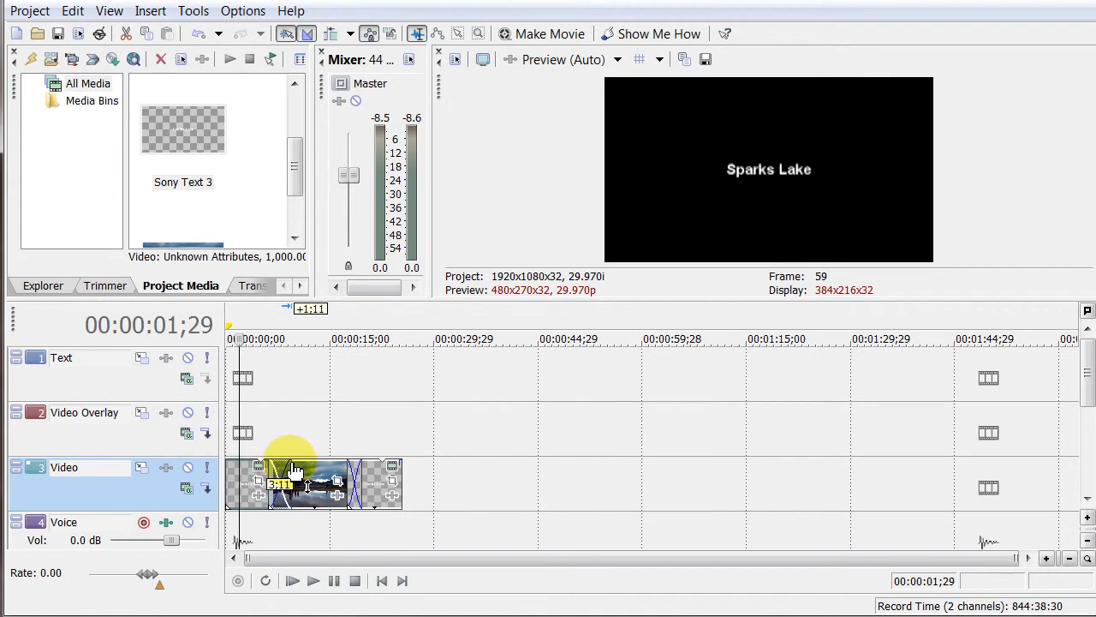
left_click_drag(295, 471, 317, 505)
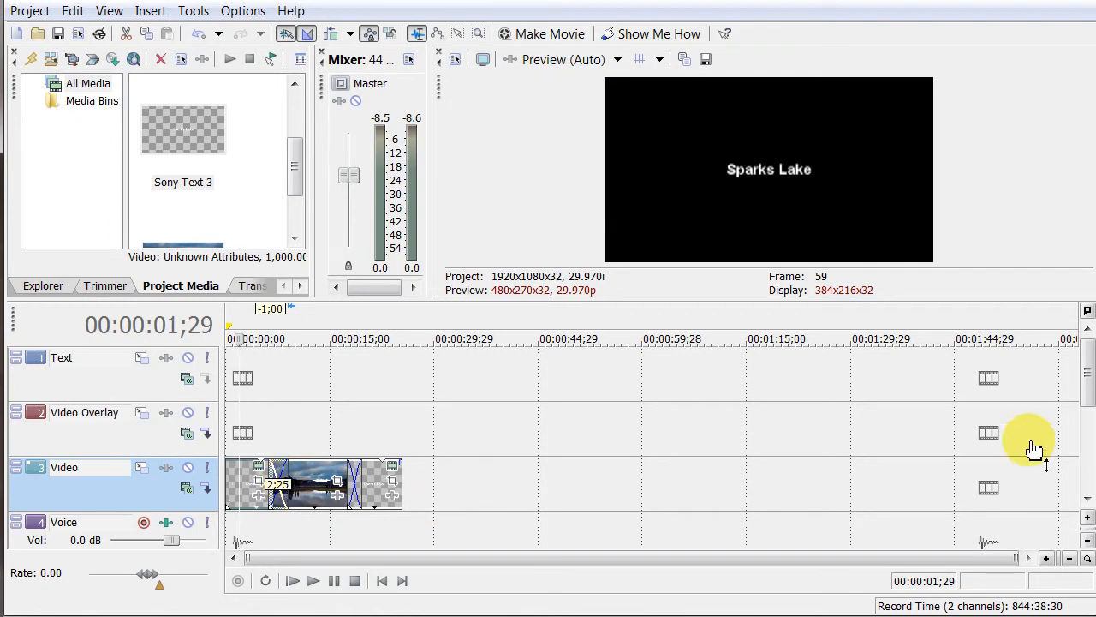
mouse_move(1087, 479)
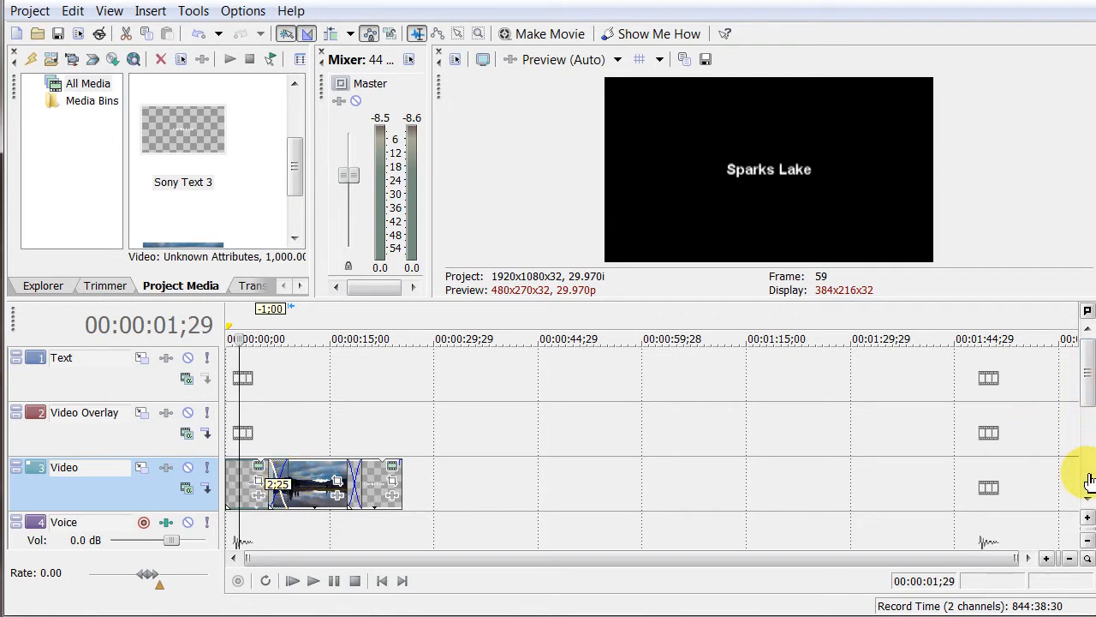
Step: Stretch the music event to the video's end and drag its fade-out handle
scroll("down", 3)
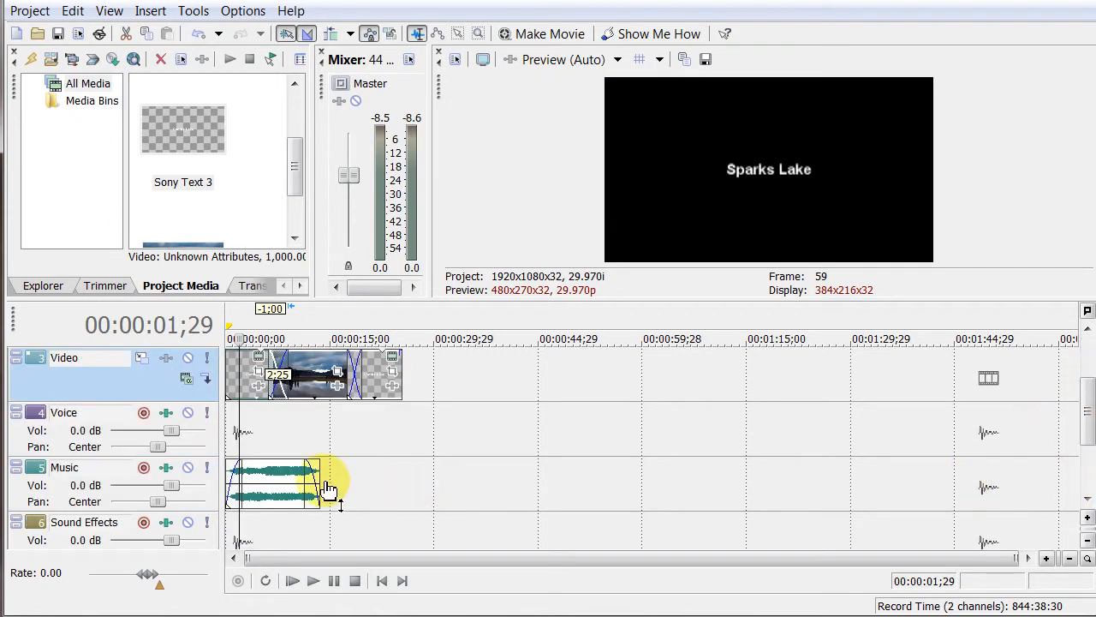
left_click_drag(347, 488, 407, 488)
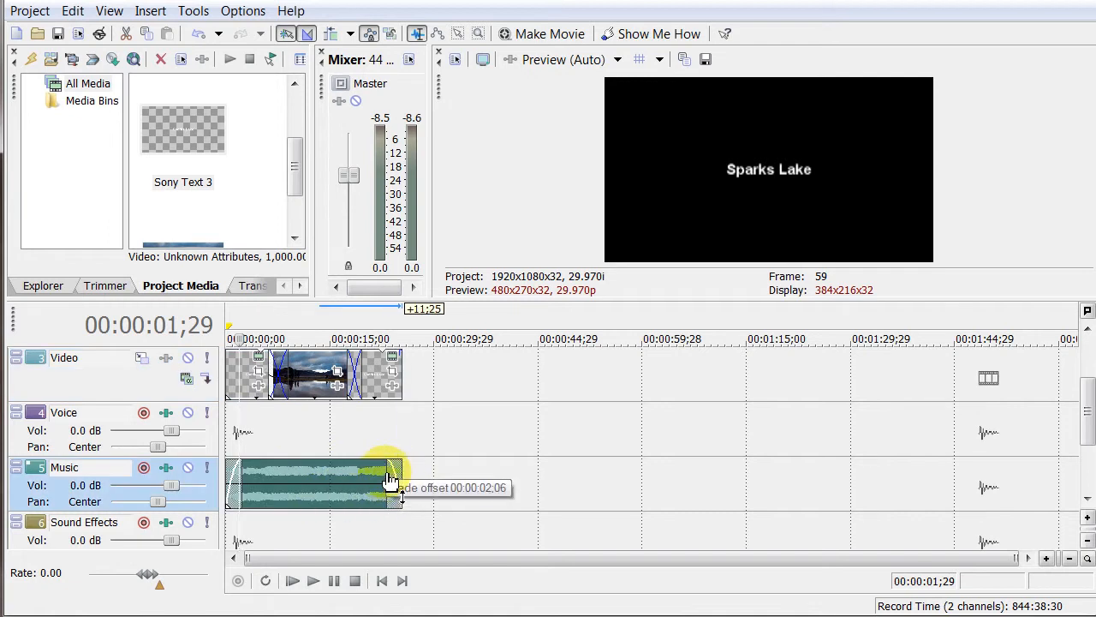
left_click_drag(389, 478, 324, 487)
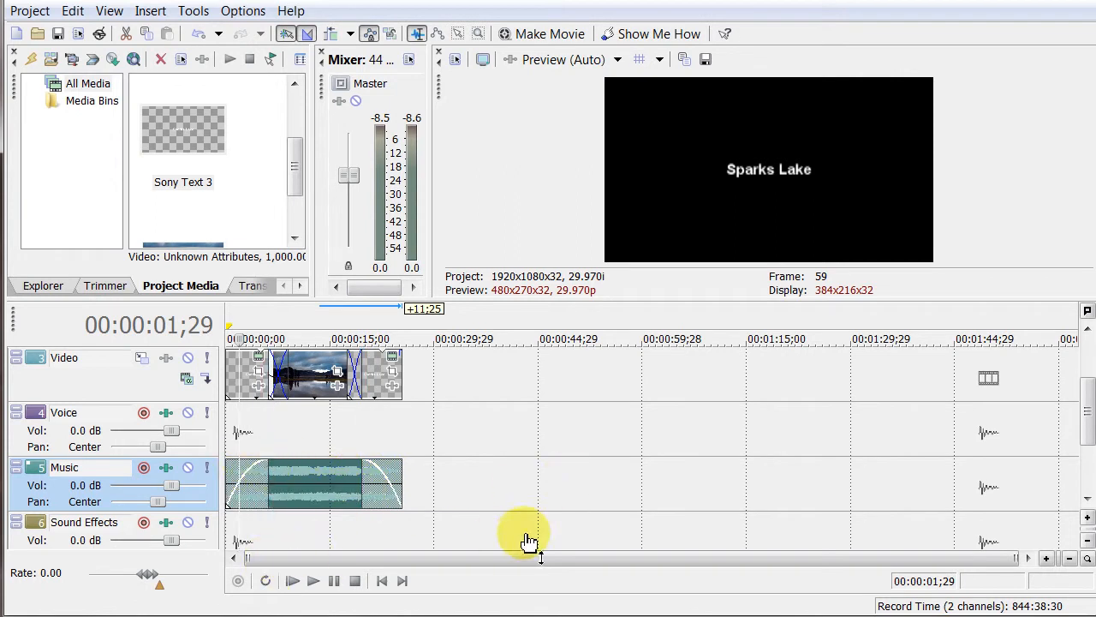
left_click(313, 581)
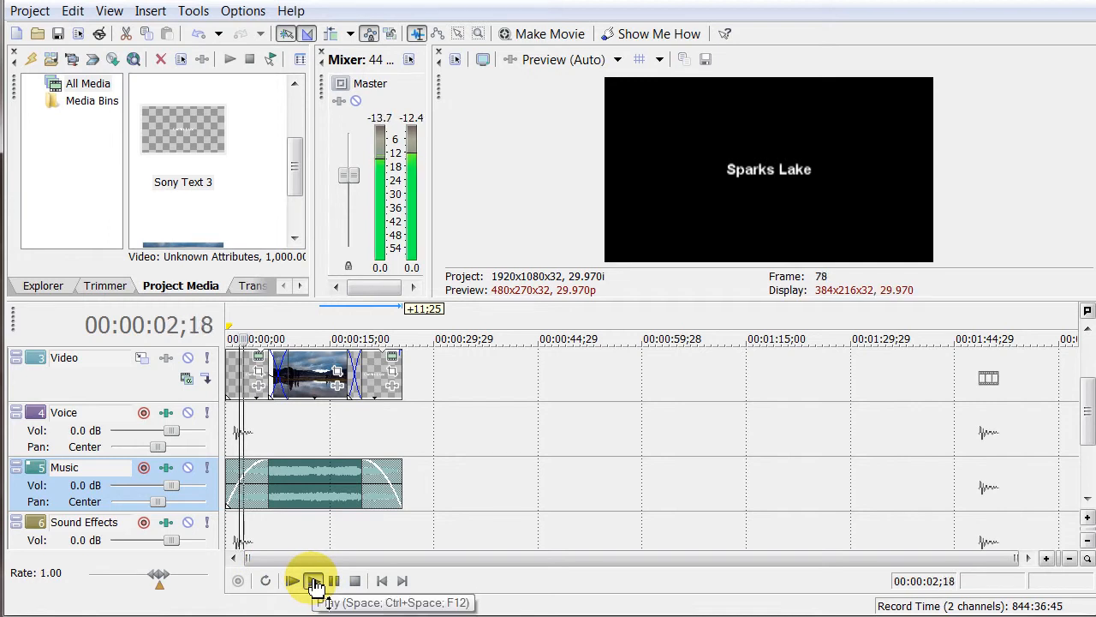
left_click(314, 581)
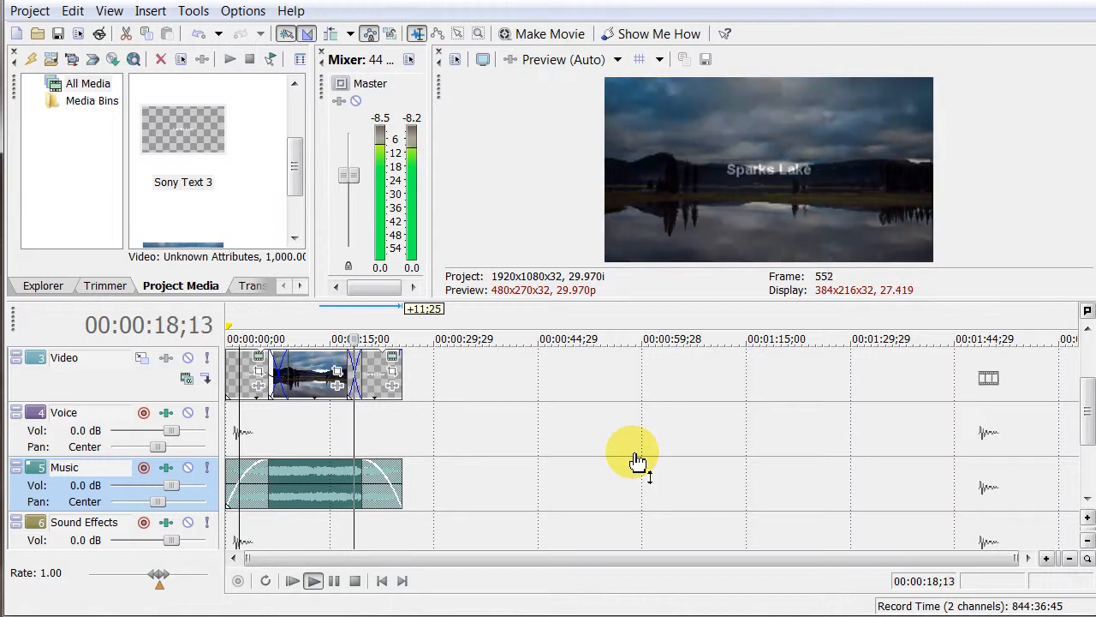
left_click(313, 581)
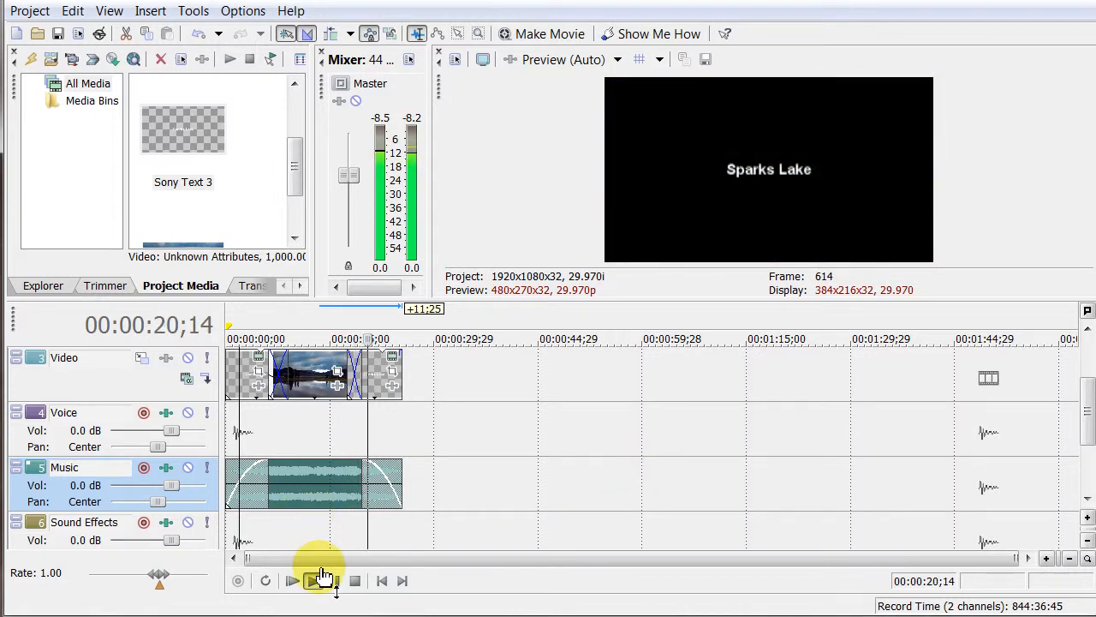
left_click(292, 580)
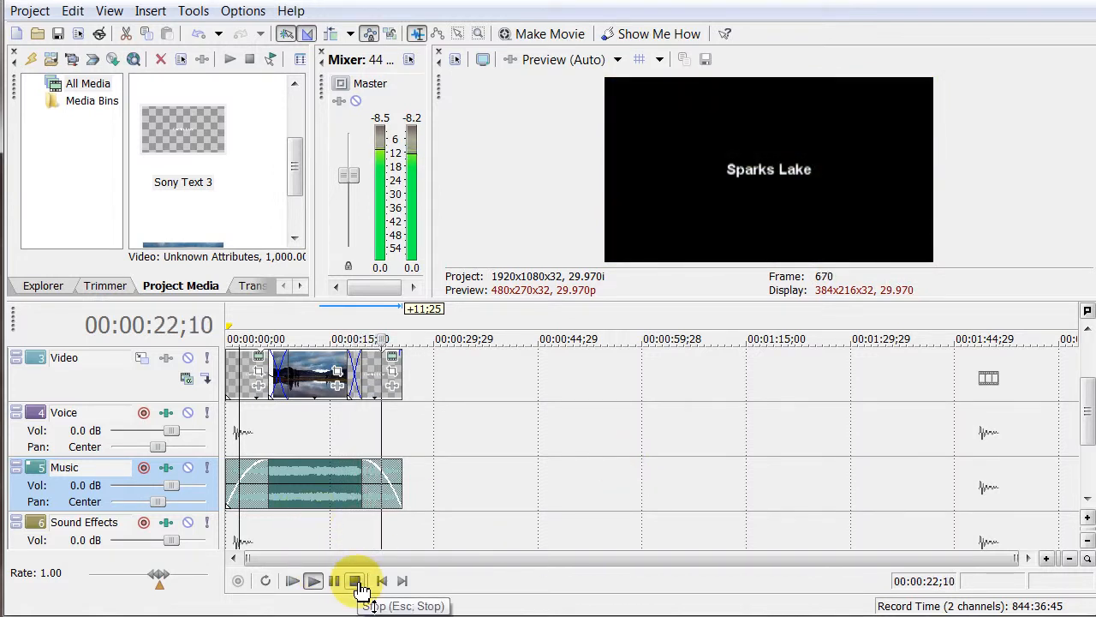
left_click(355, 580)
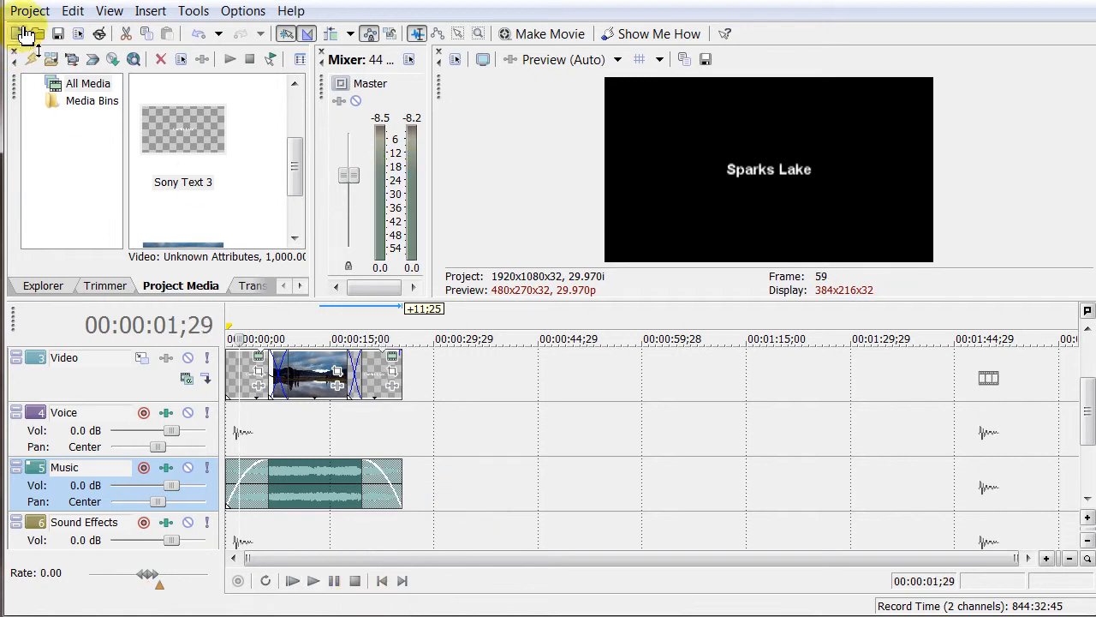
Step: Open Render As, choose the YouTube & Vimeo HD template, and review its custom audio and metadata settings
left_click(29, 11)
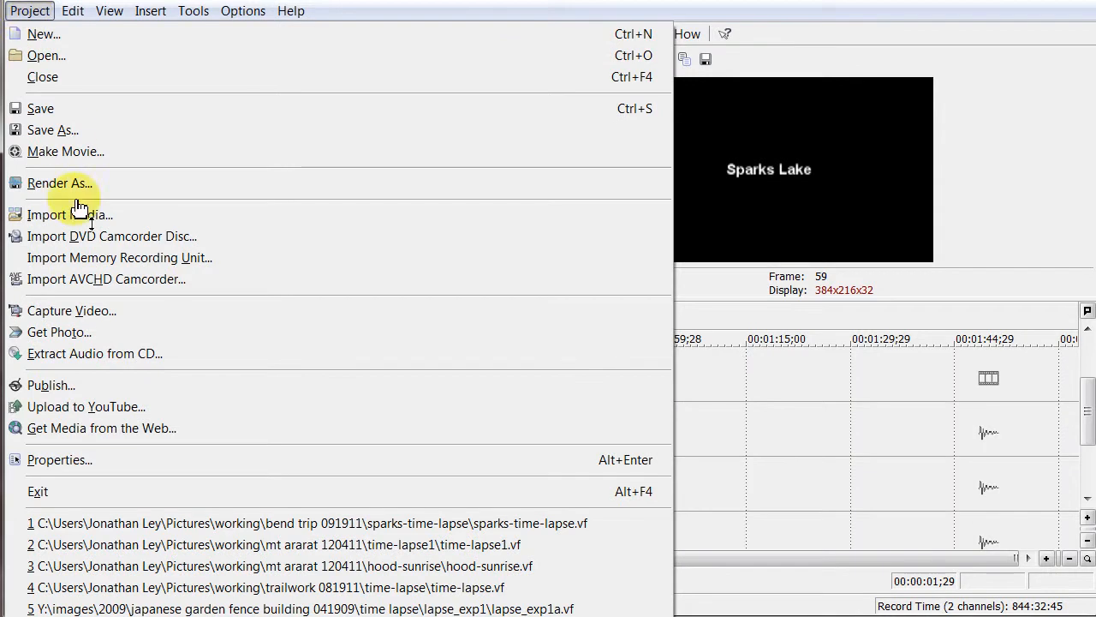
mouse_move(58, 182)
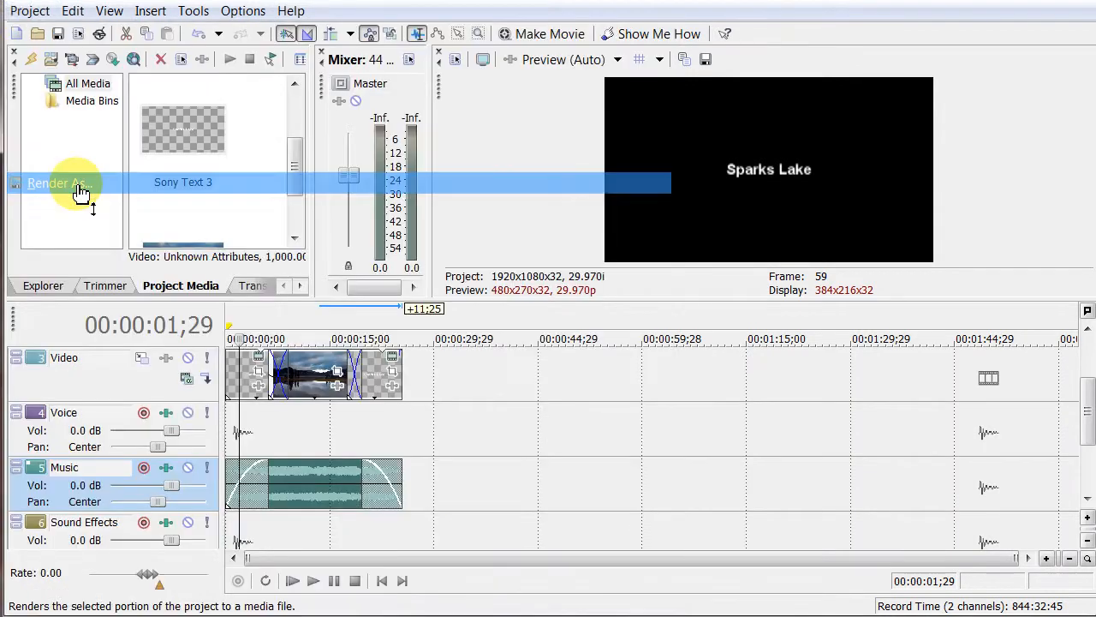
left_click(56, 183)
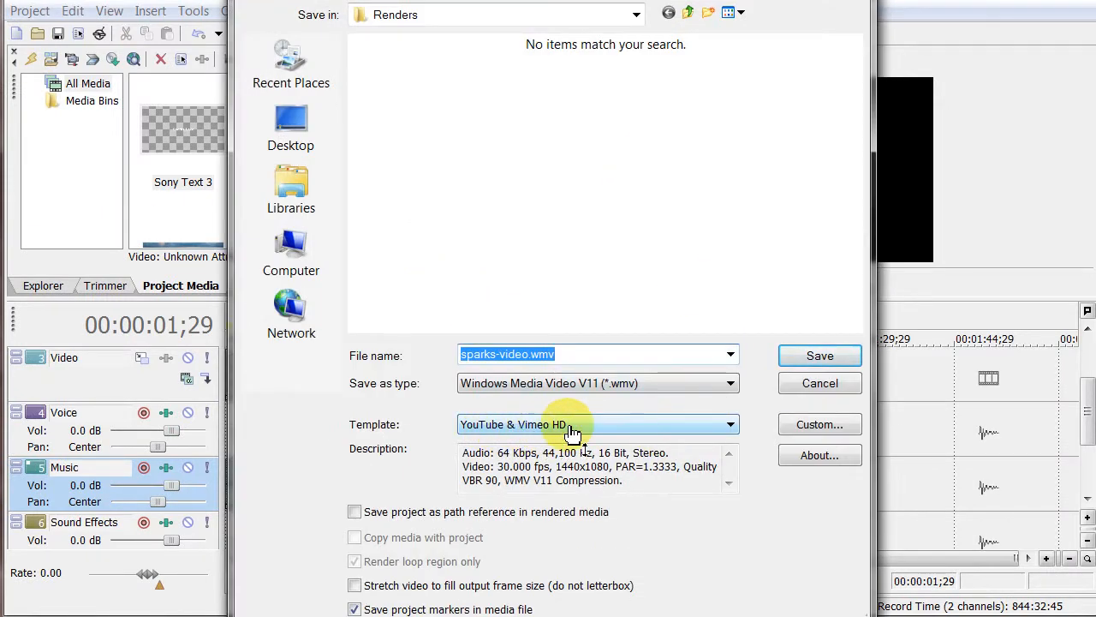
left_click(729, 424)
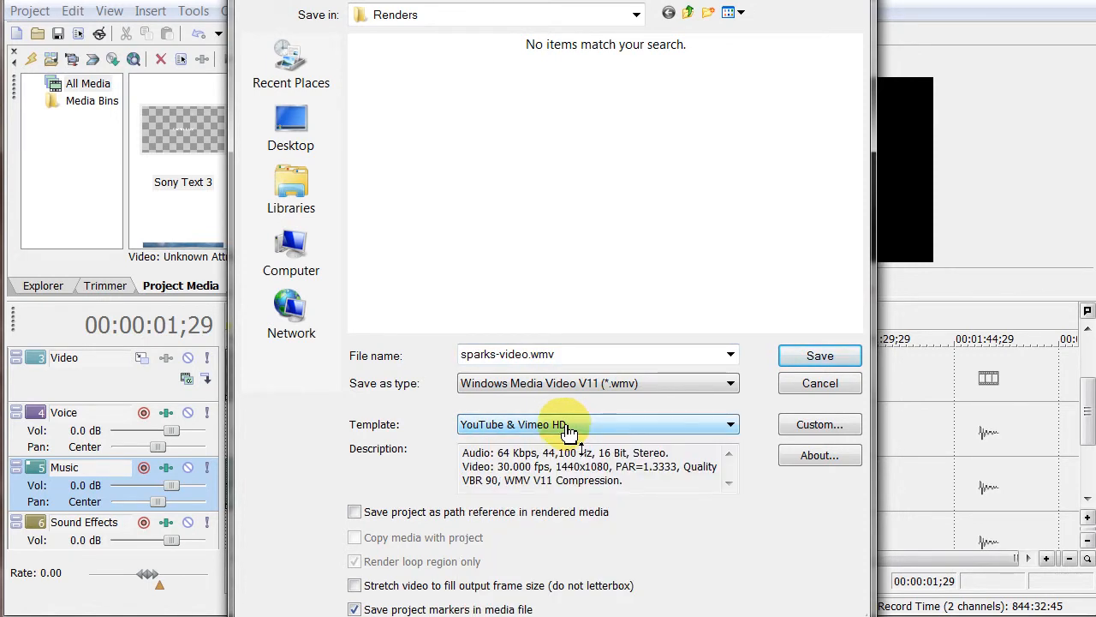
left_click(819, 424)
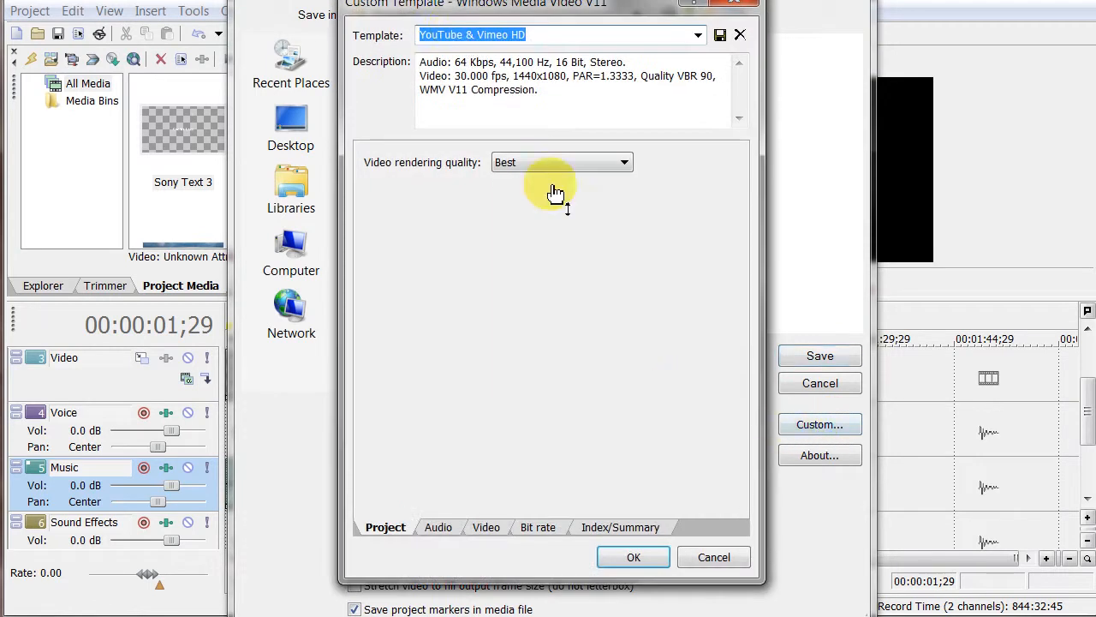
left_click(438, 527)
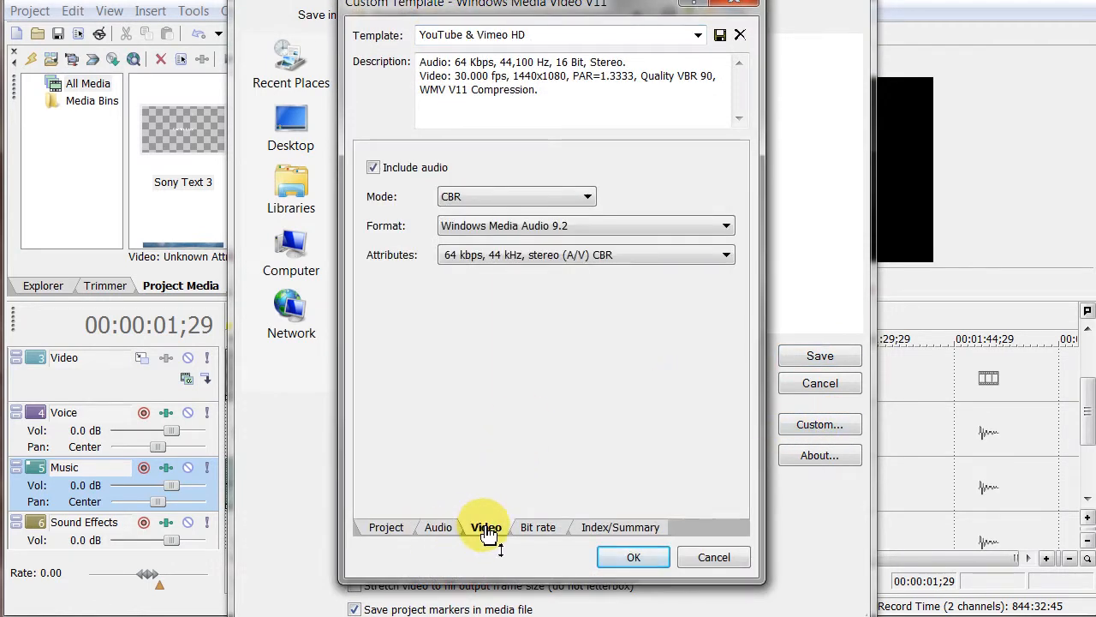
left_click(386, 526)
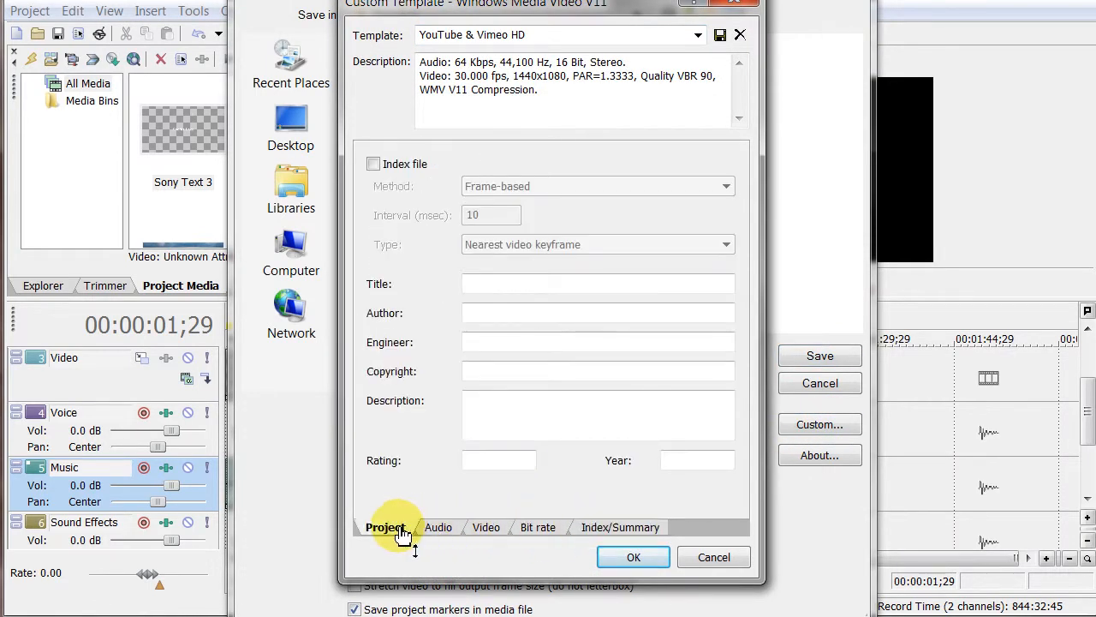
left_click(633, 557)
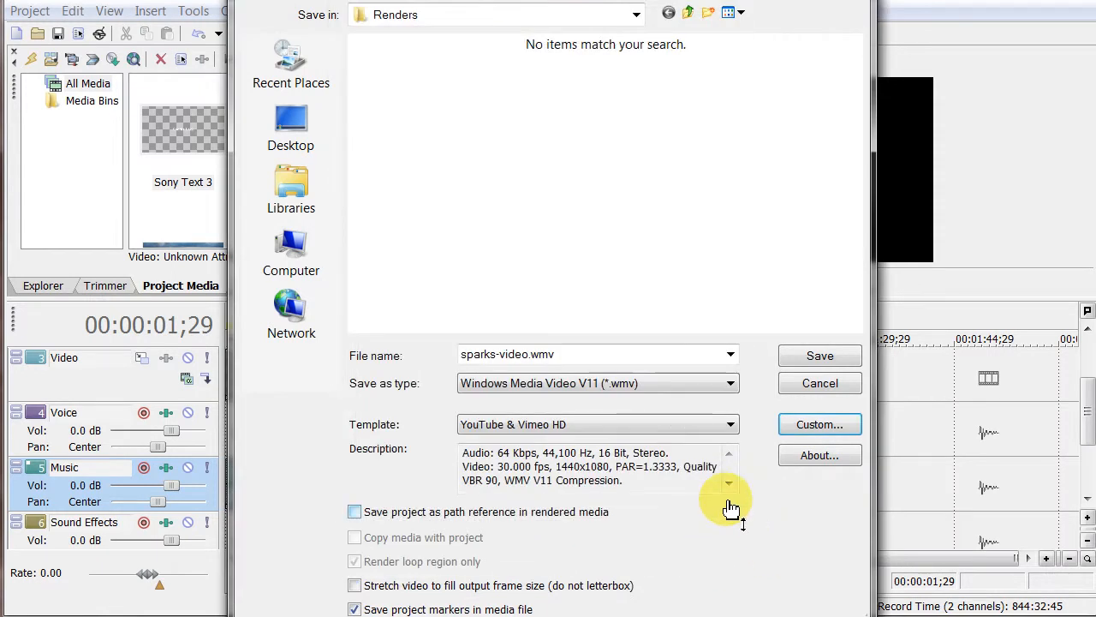
mouse_move(664, 116)
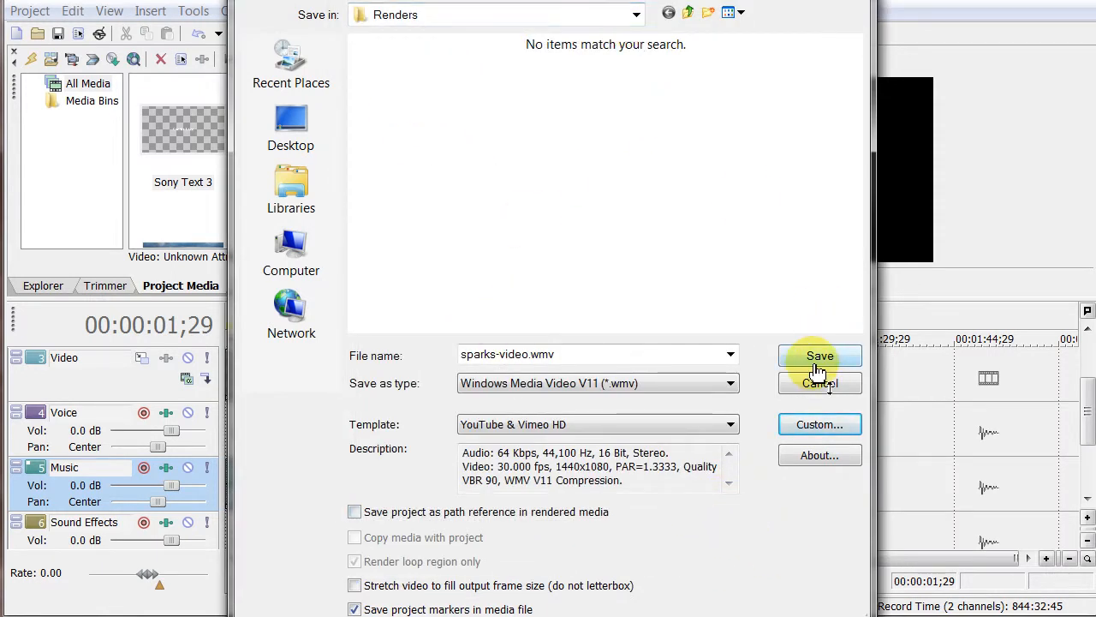
mouse_move(777, 548)
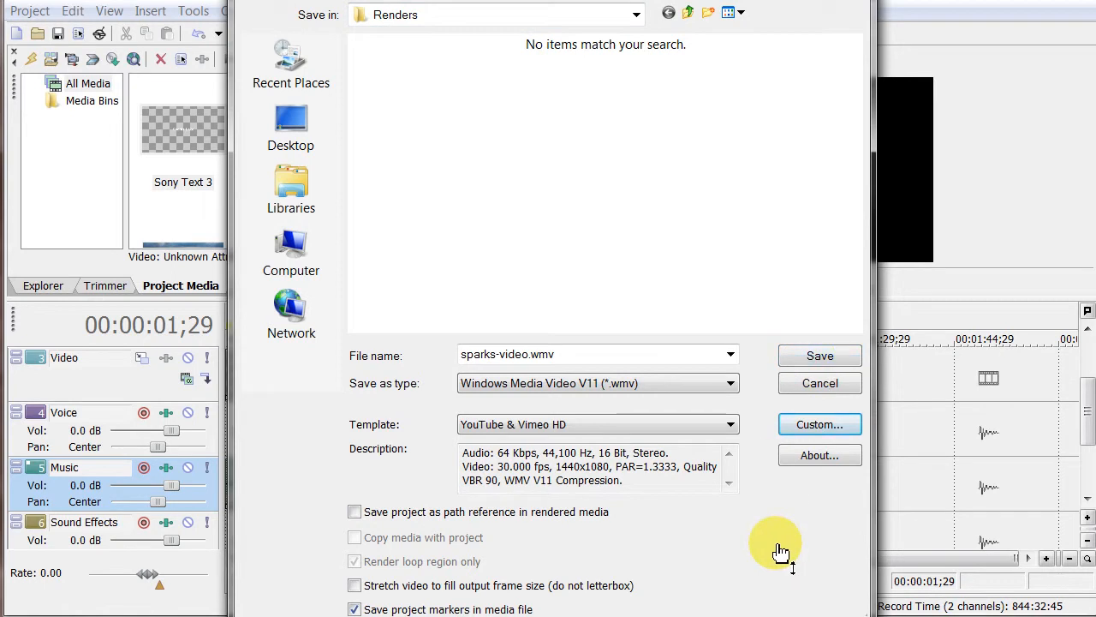